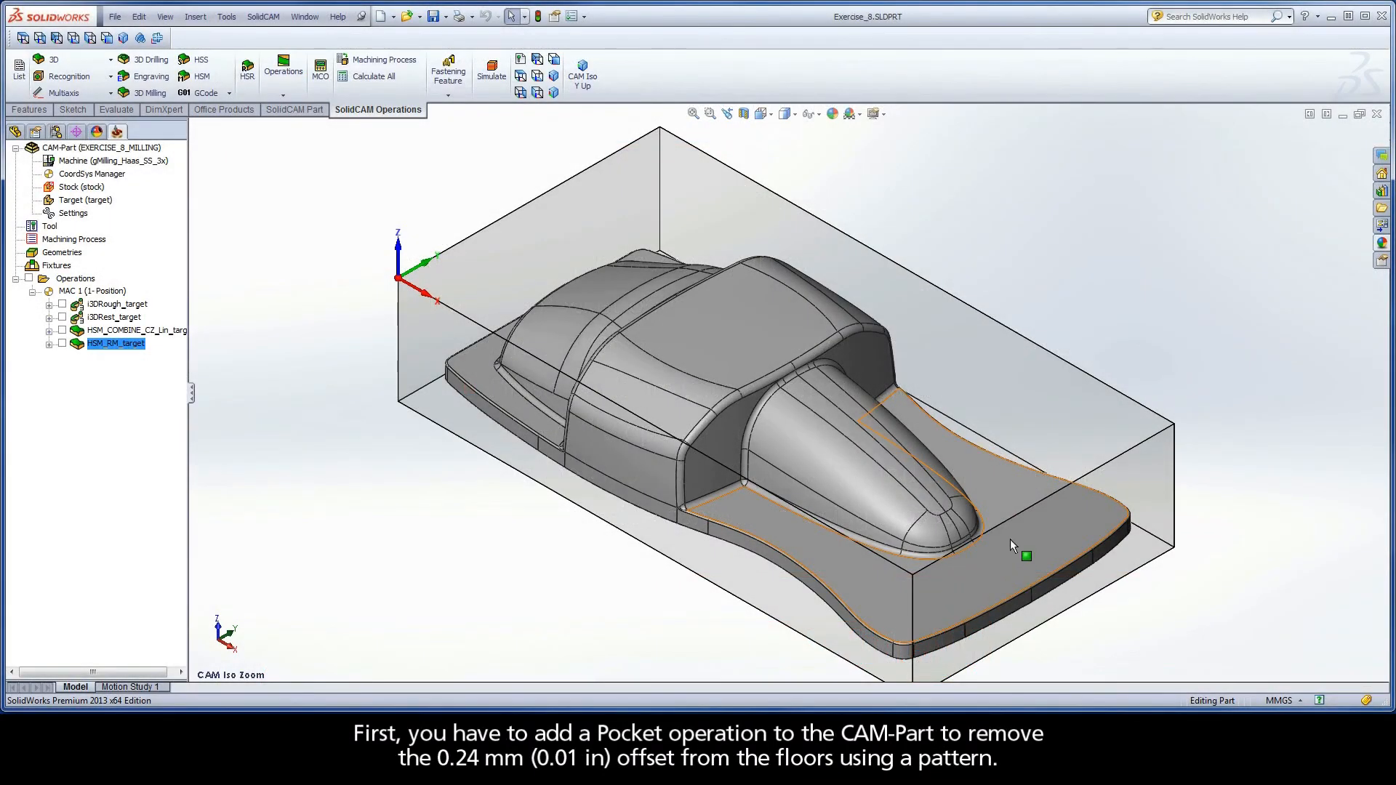
mouse_move(1011, 544)
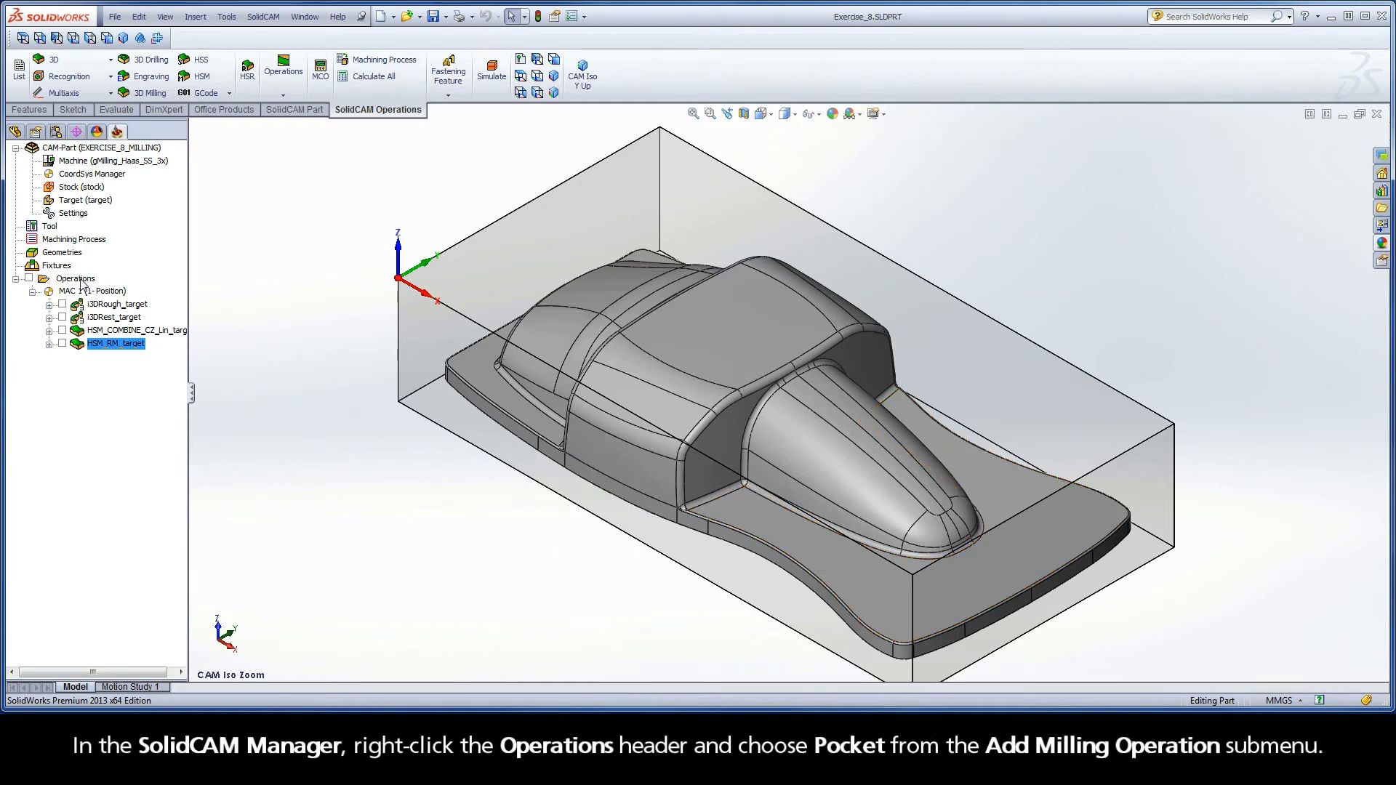
- Add a new Pocket milling operation from the Operations context menu
right_click(76, 278)
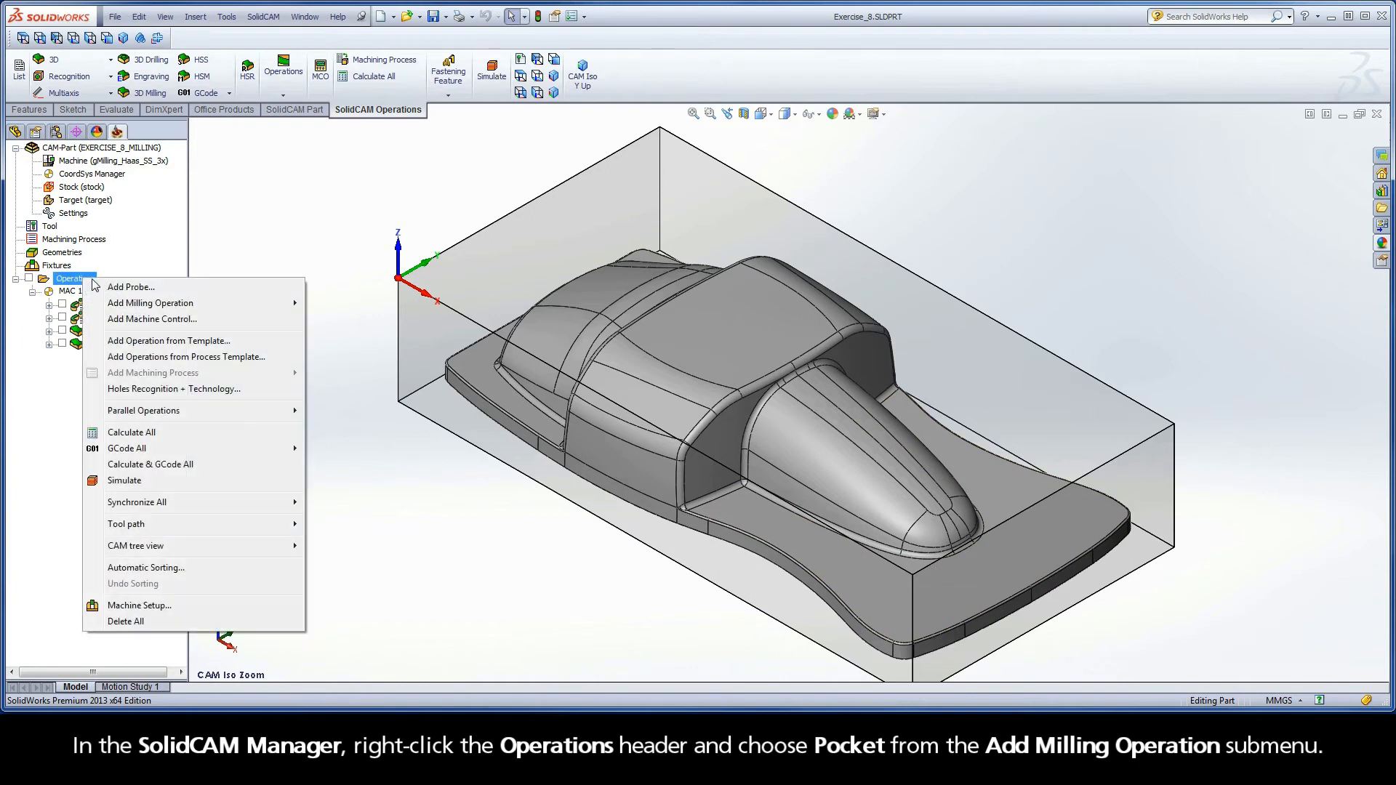
mouse_move(149, 303)
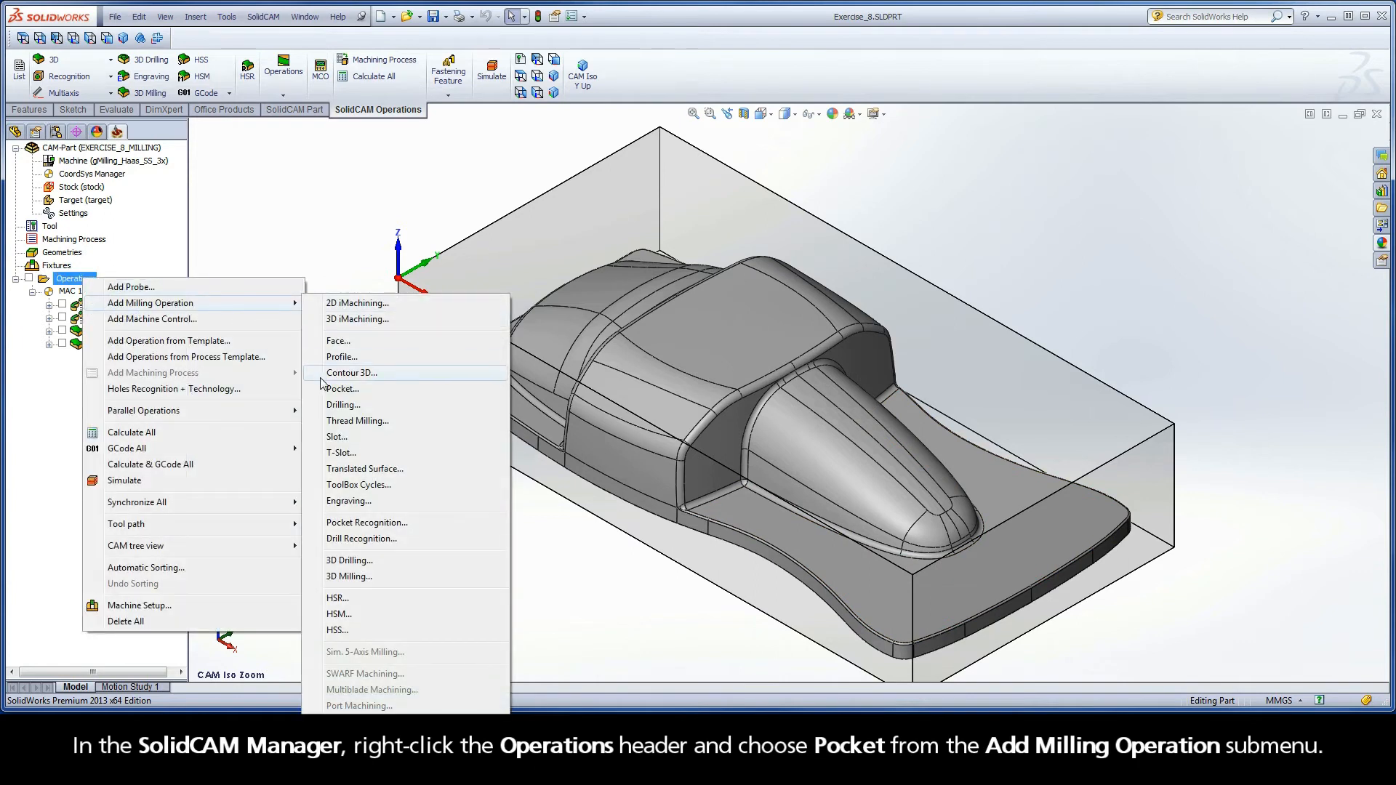
click(341, 388)
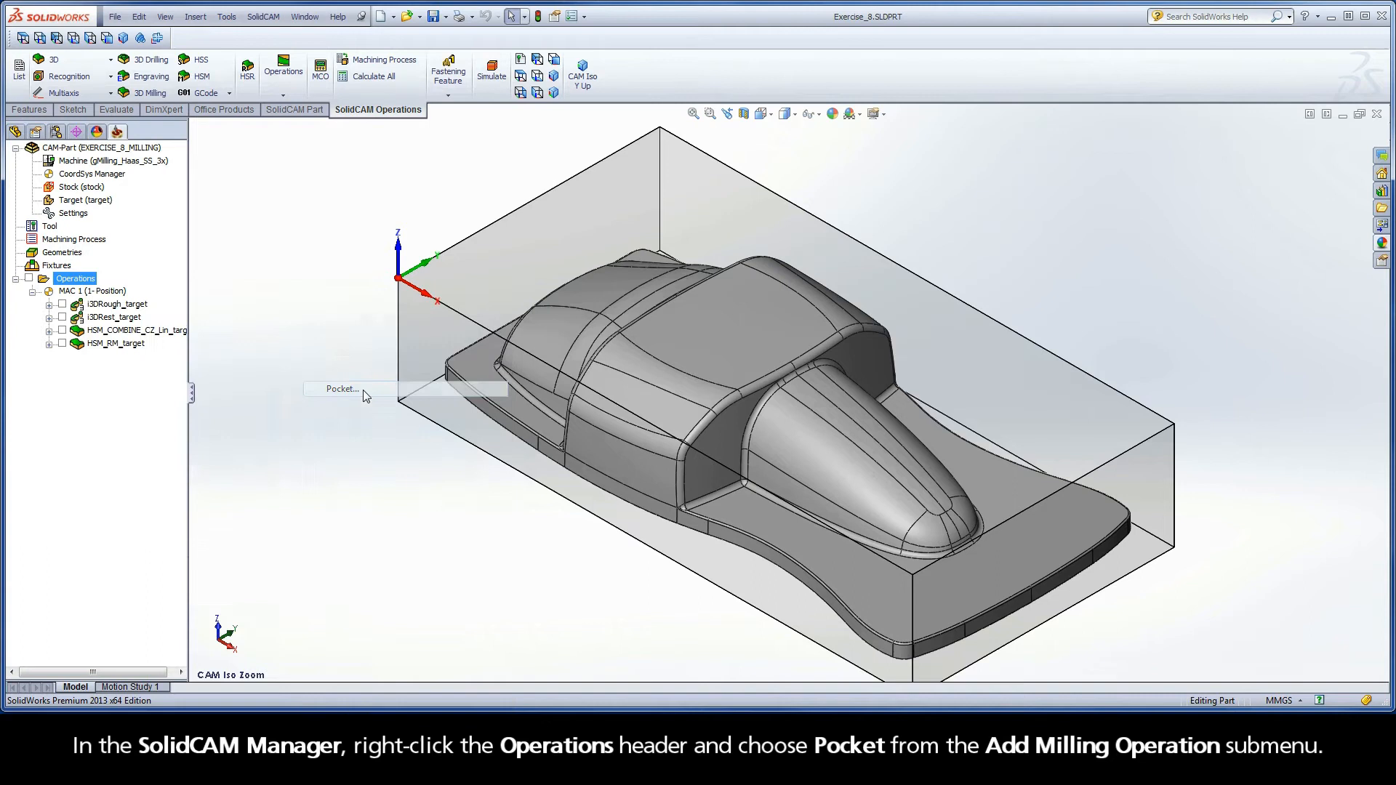
- Bring up the Pocket Operation dialog on its Geometry page
click(341, 389)
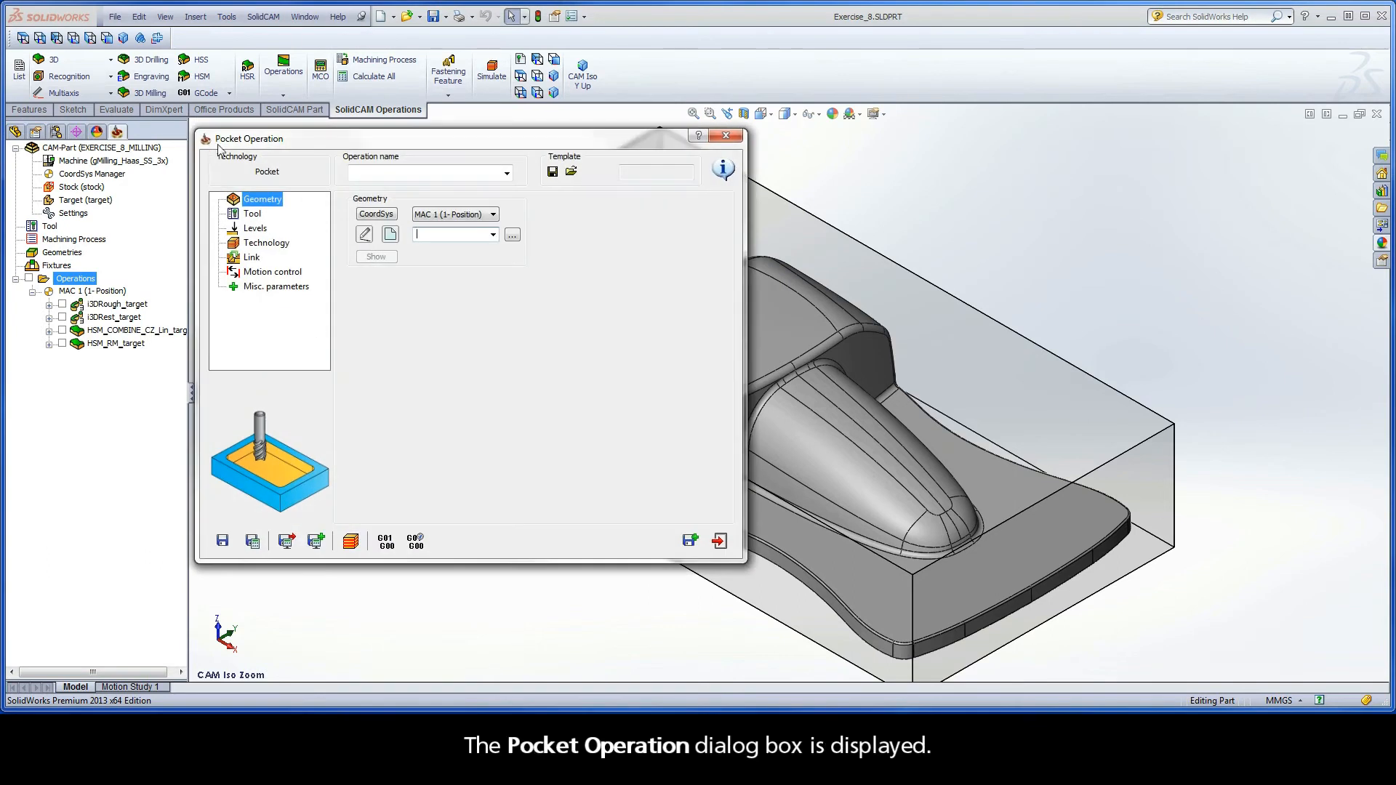
mouse_move(285, 149)
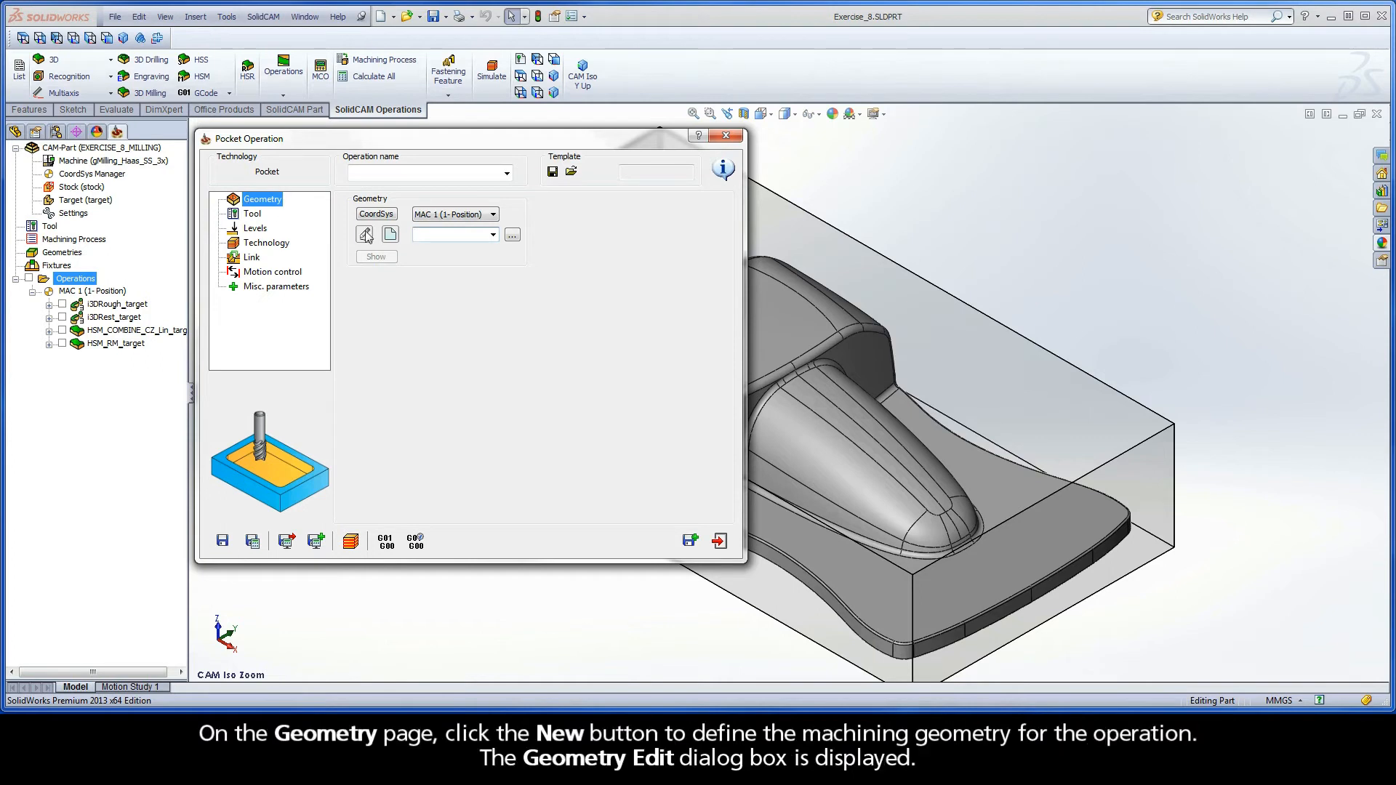
- Pick the front floor curve and accept it as closed 1-Chain with Auto-constant Z
click(365, 233)
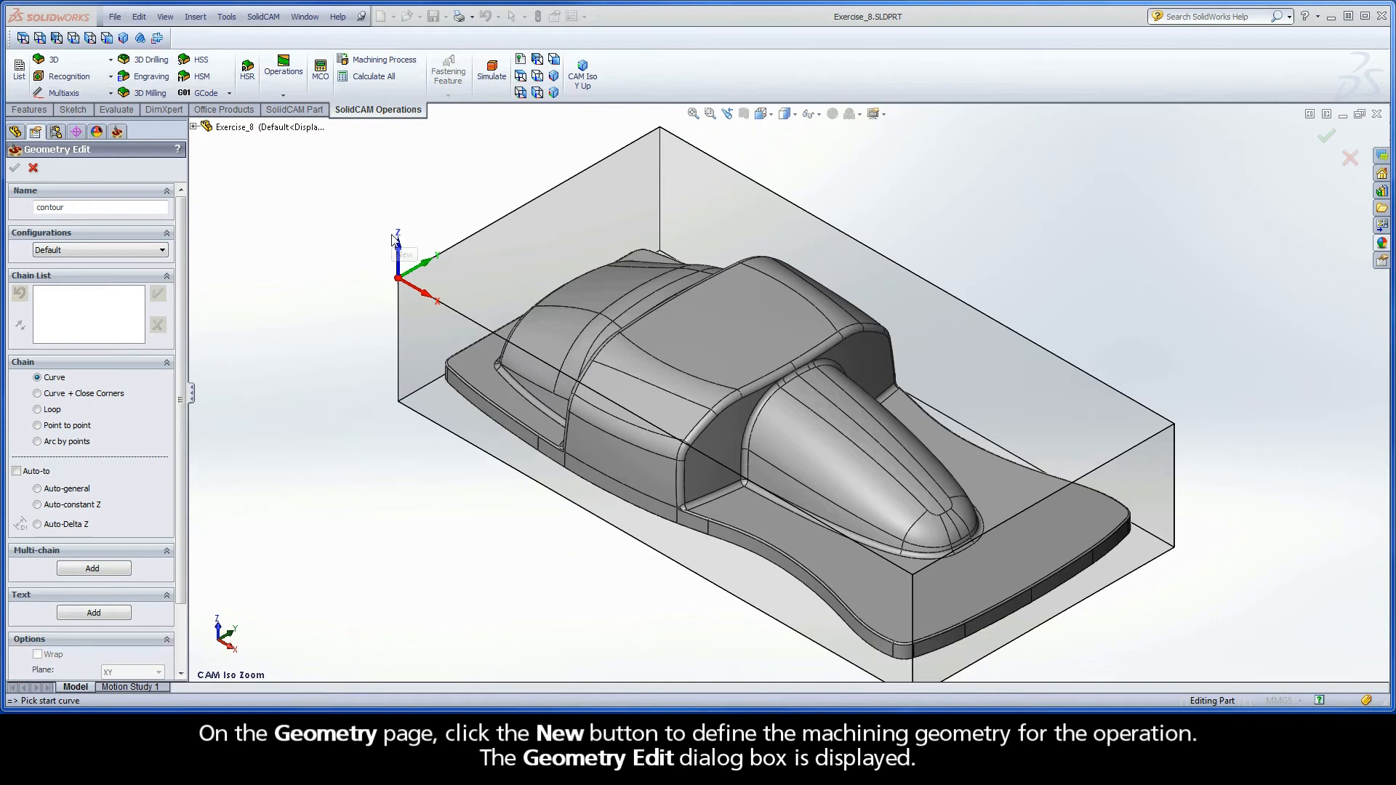
mouse_move(59, 165)
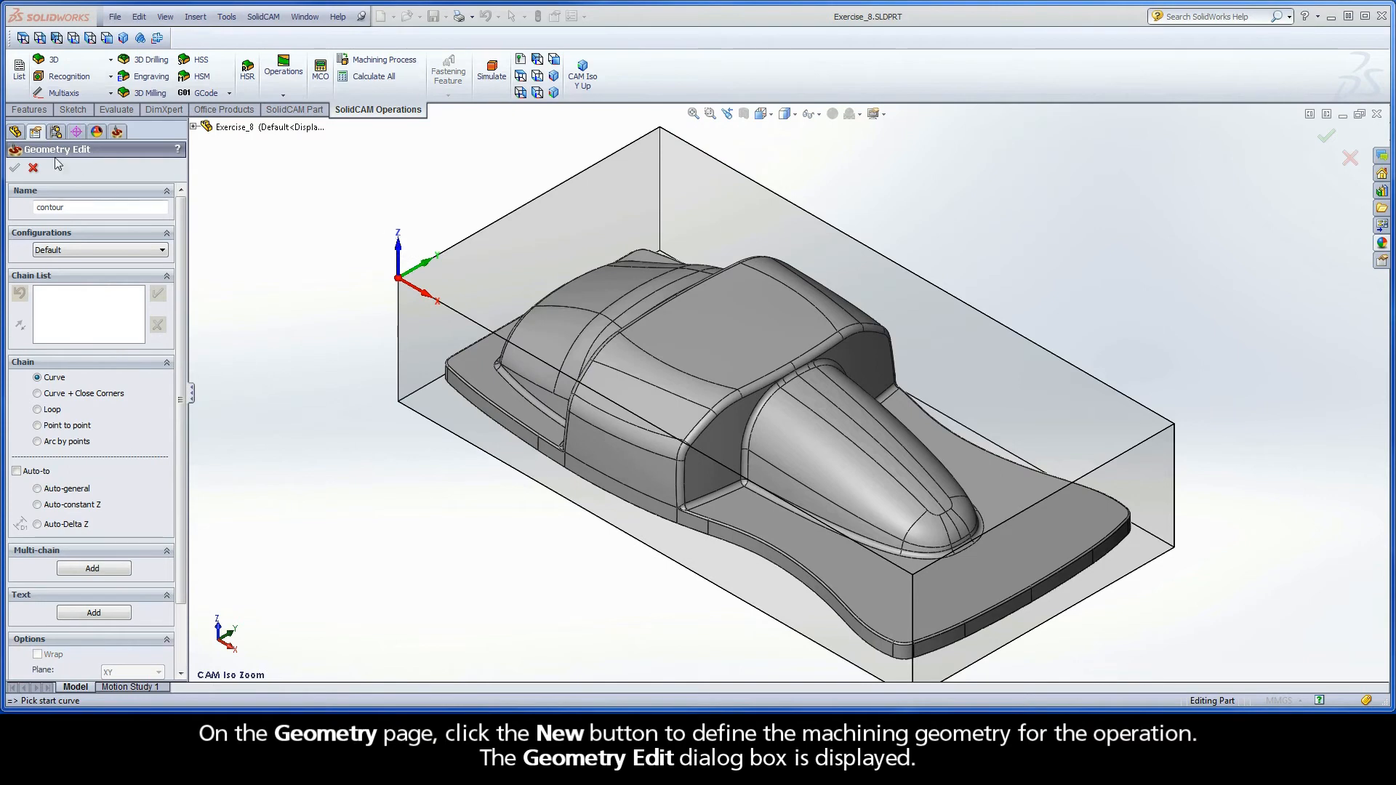
mouse_move(220, 163)
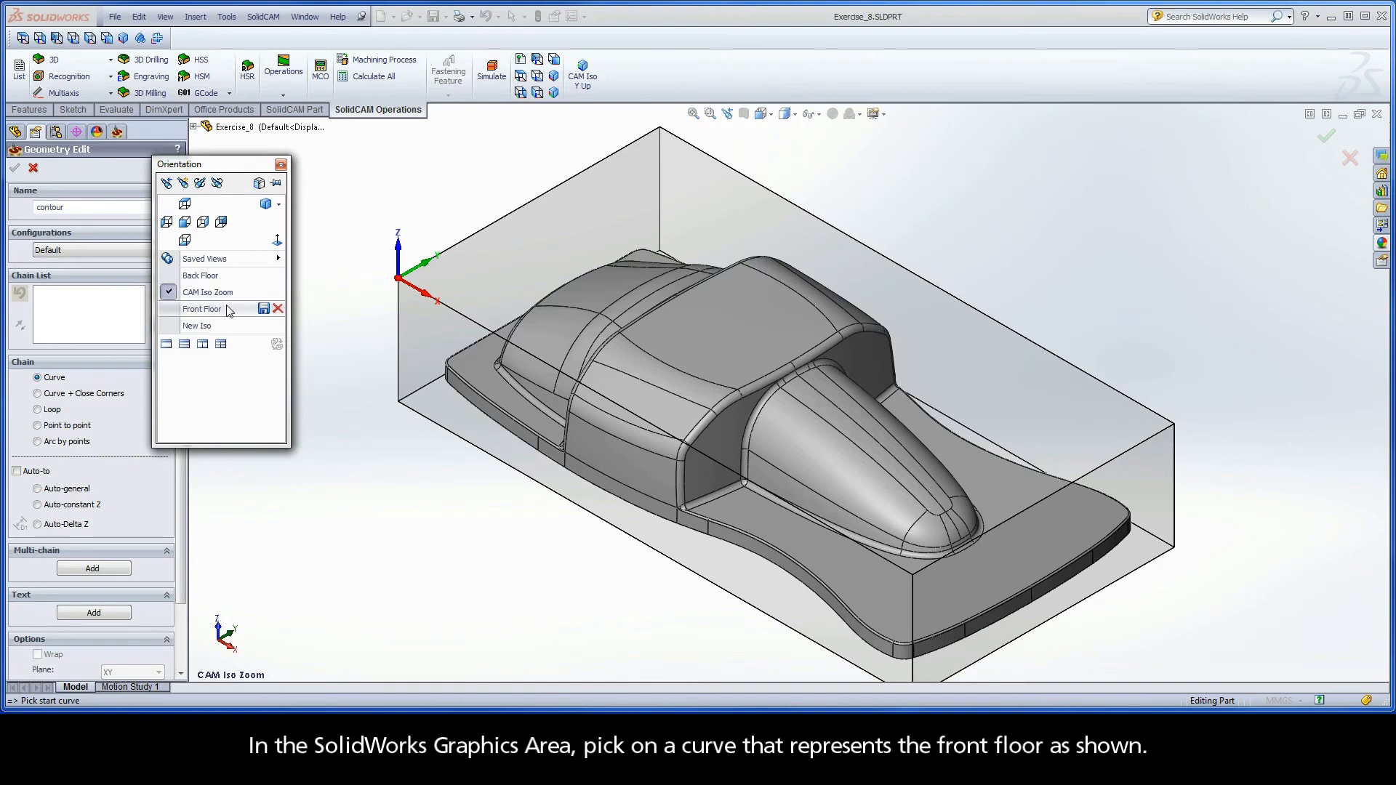
click(201, 308)
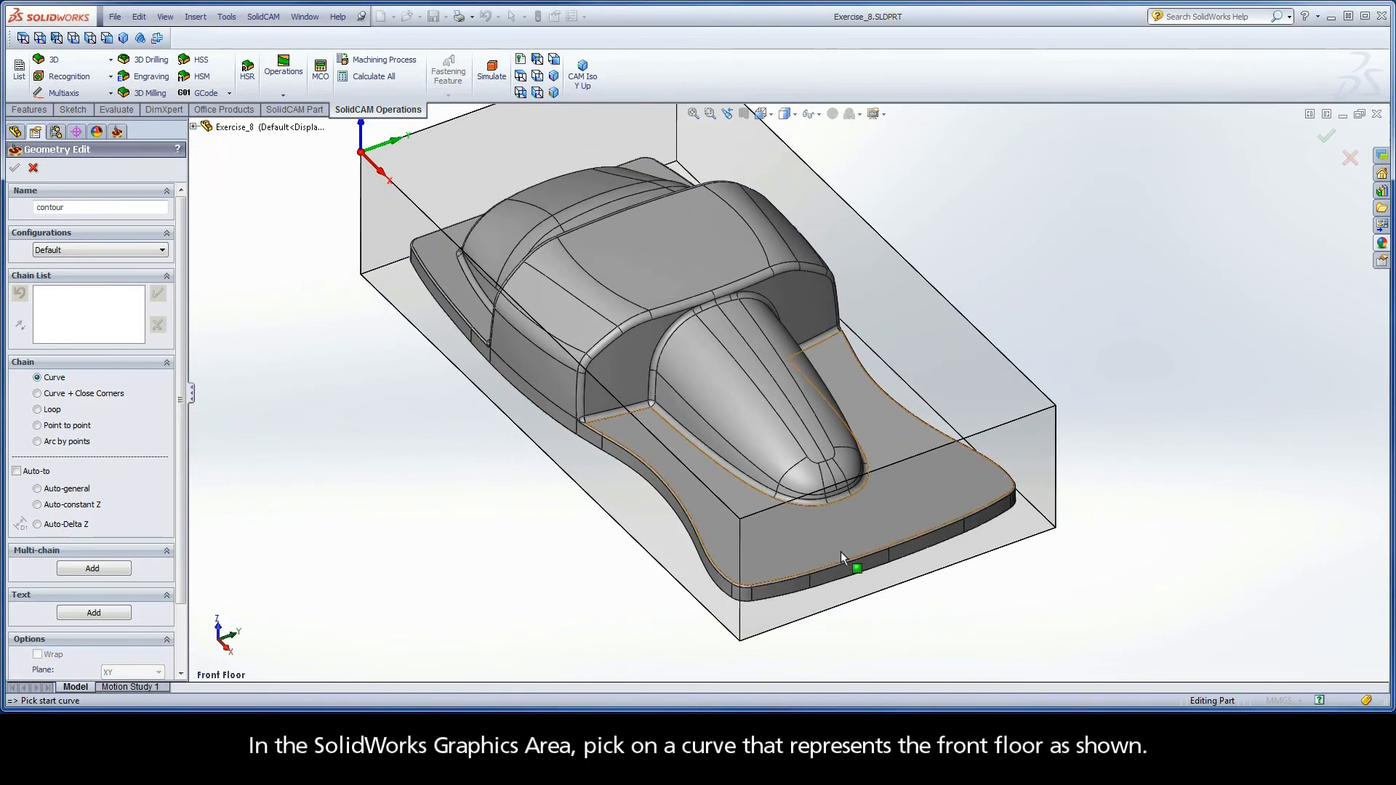
click(858, 570)
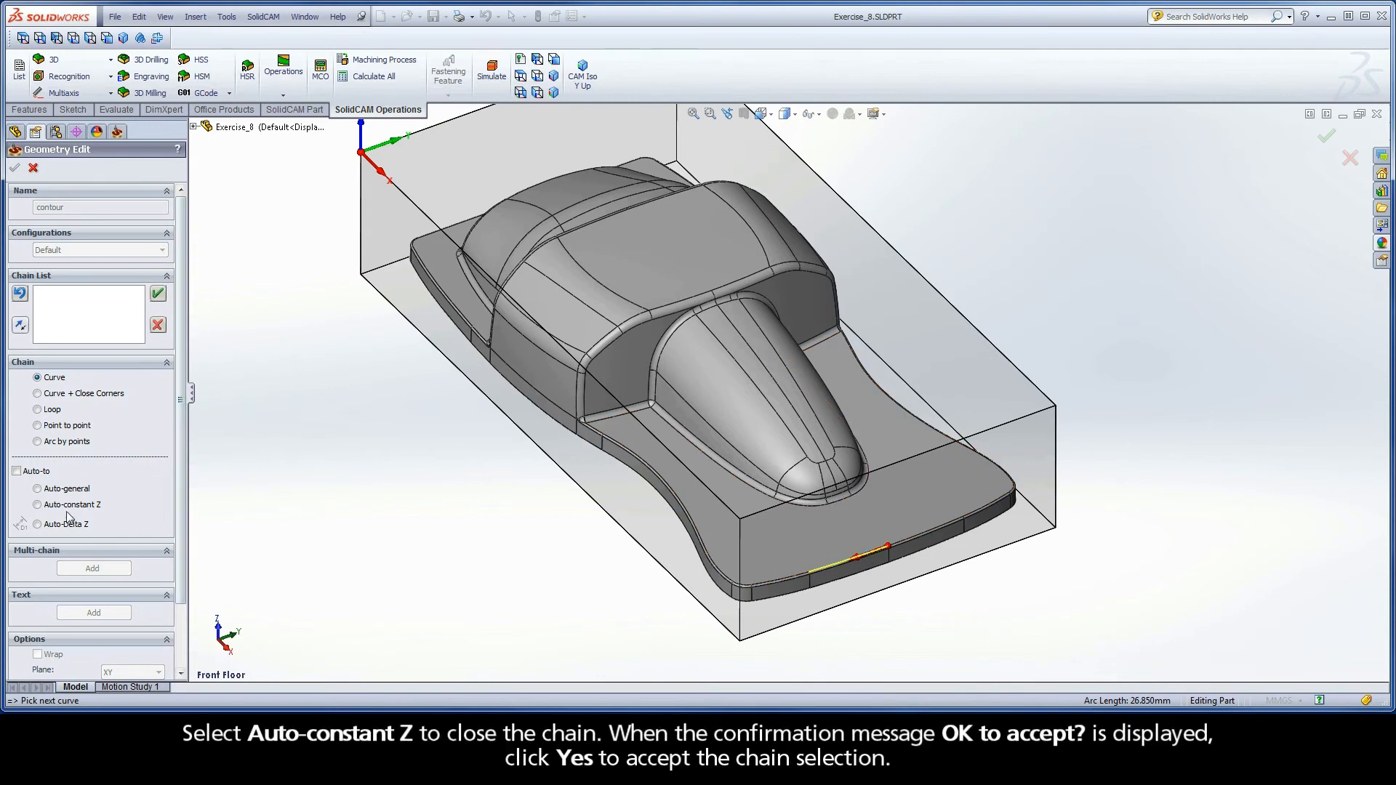
click(38, 504)
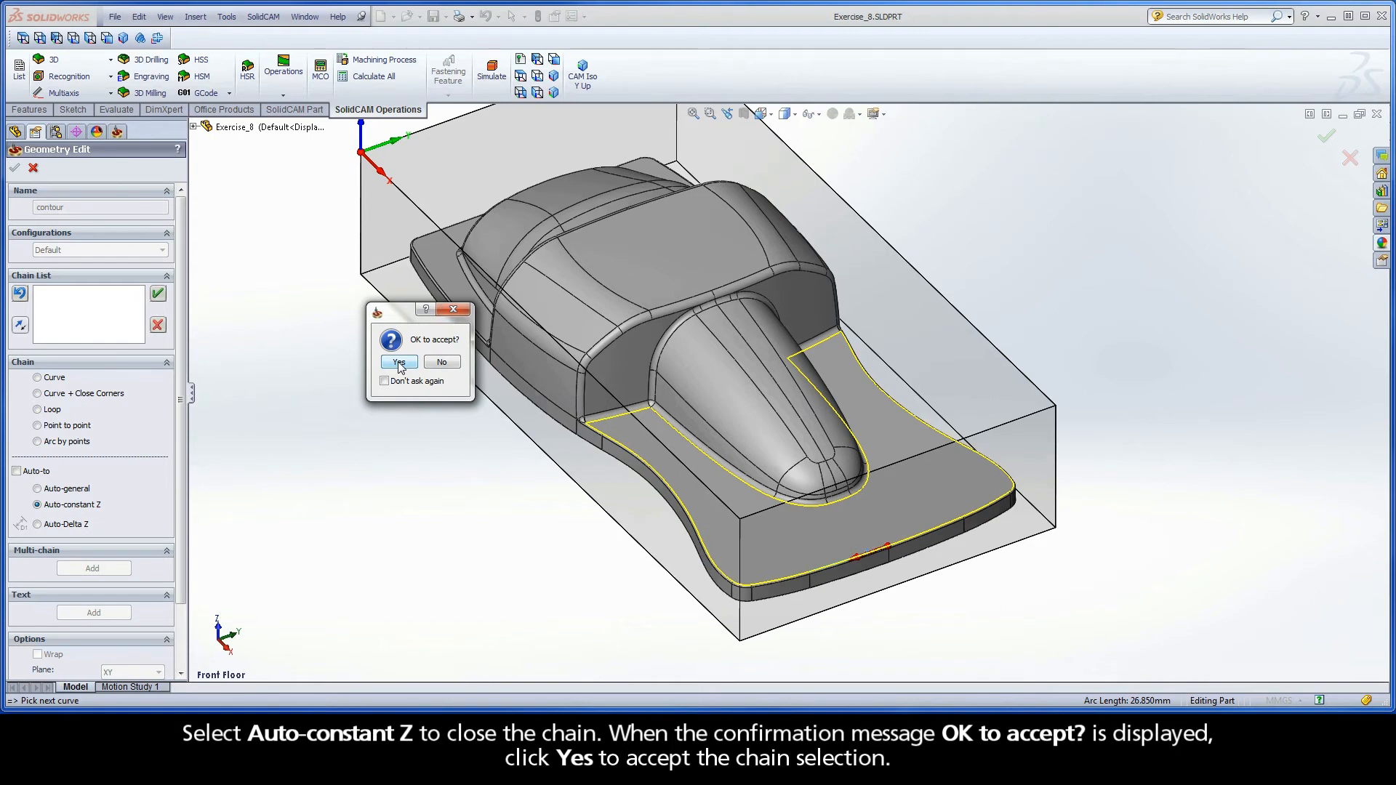
click(399, 362)
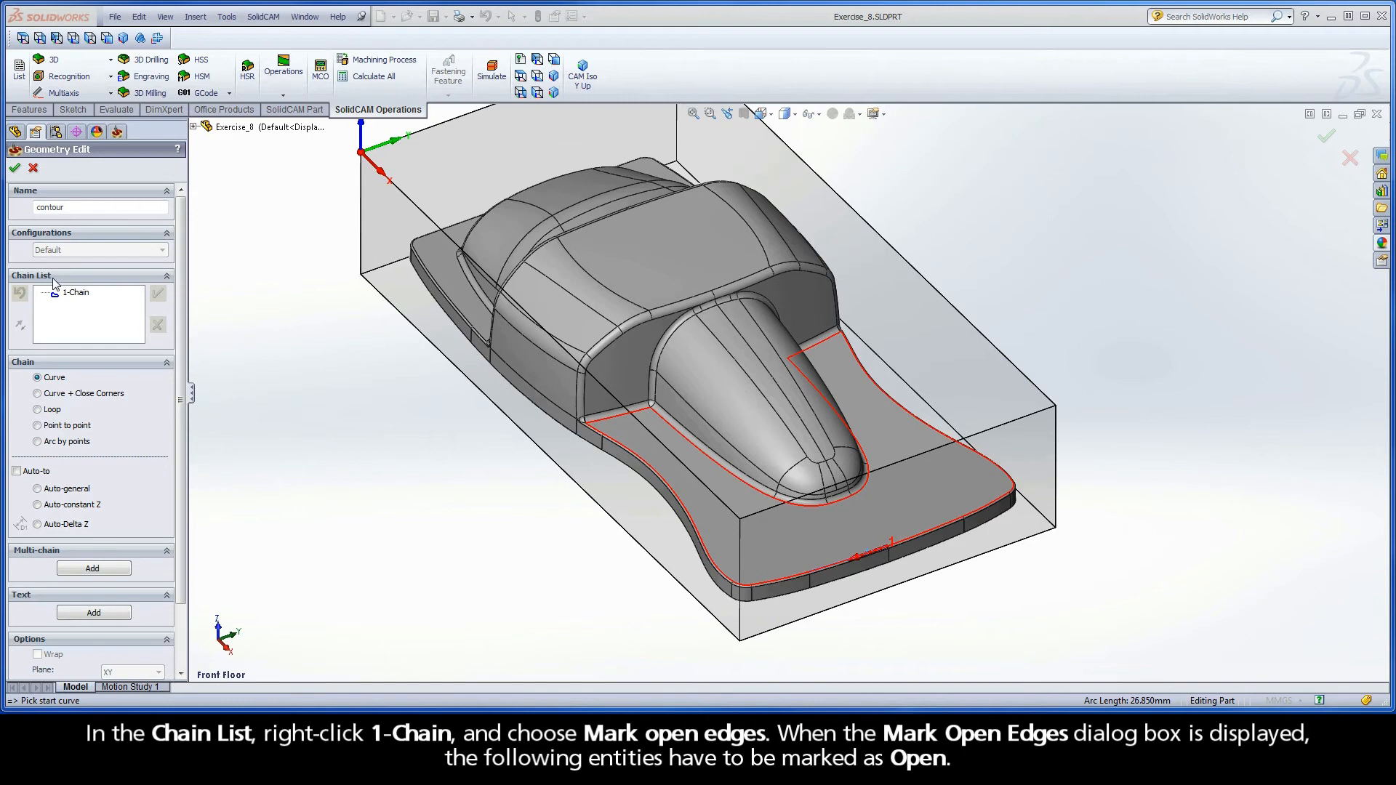
- Mark open edges on 1-Chain in From/To mode, picking the start and end entities
right_click(76, 292)
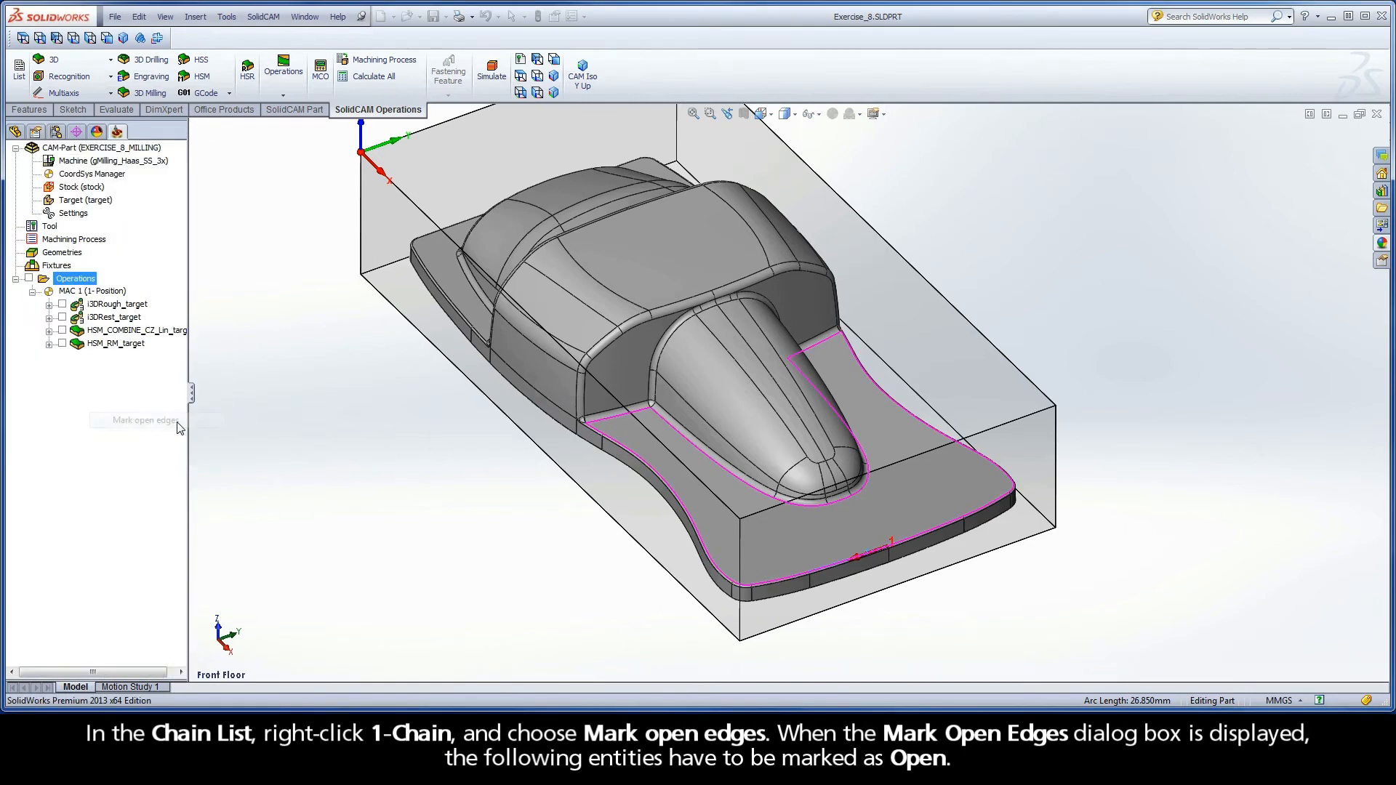
click(145, 421)
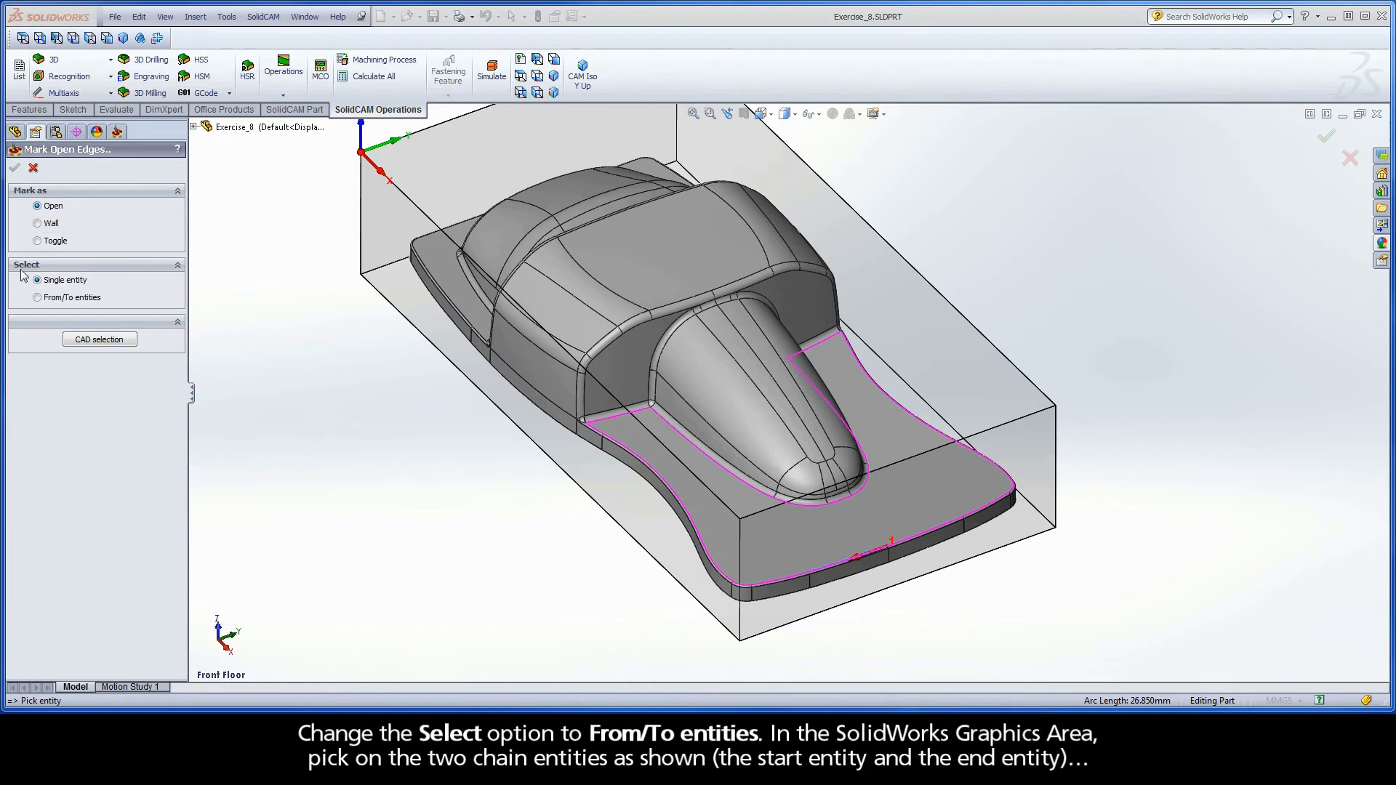
click(37, 297)
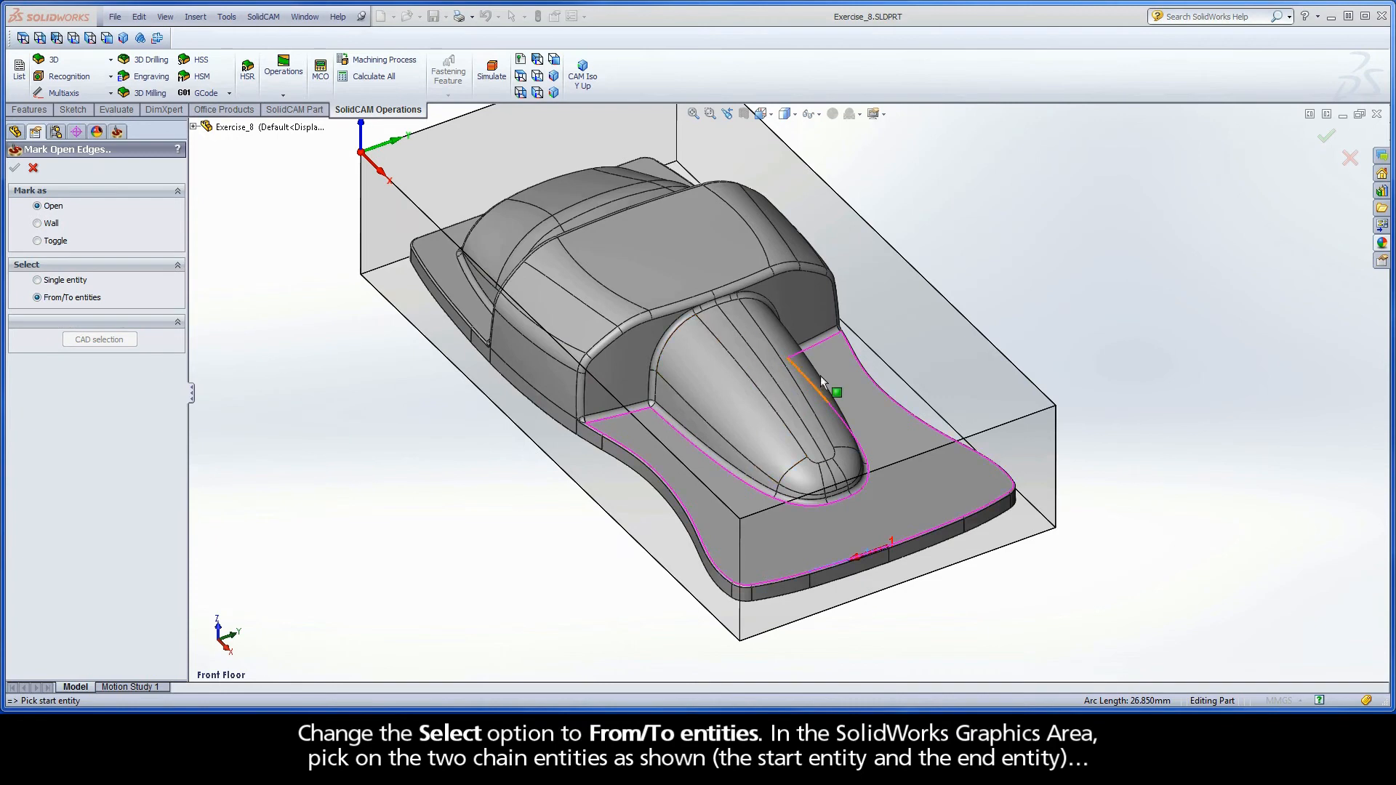
click(826, 384)
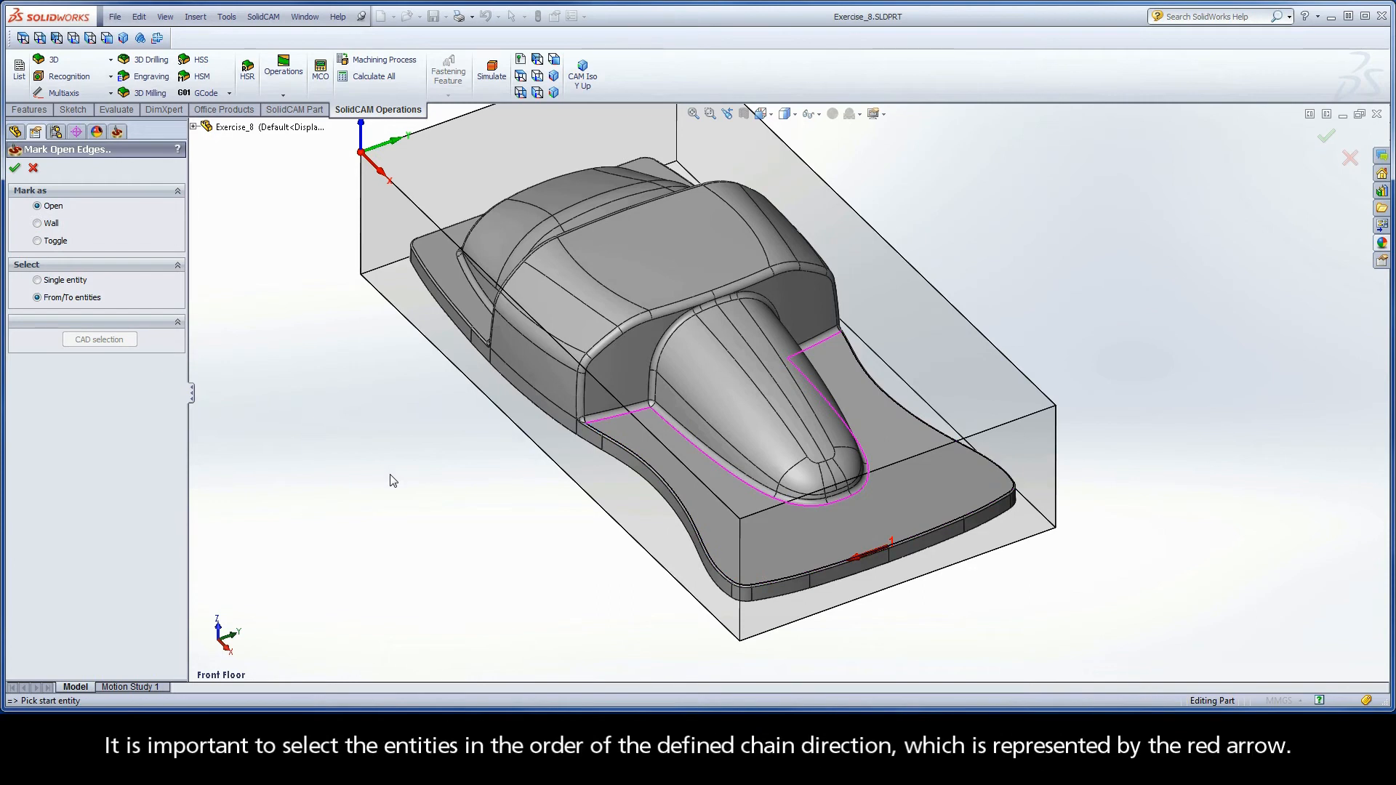
mouse_move(890, 570)
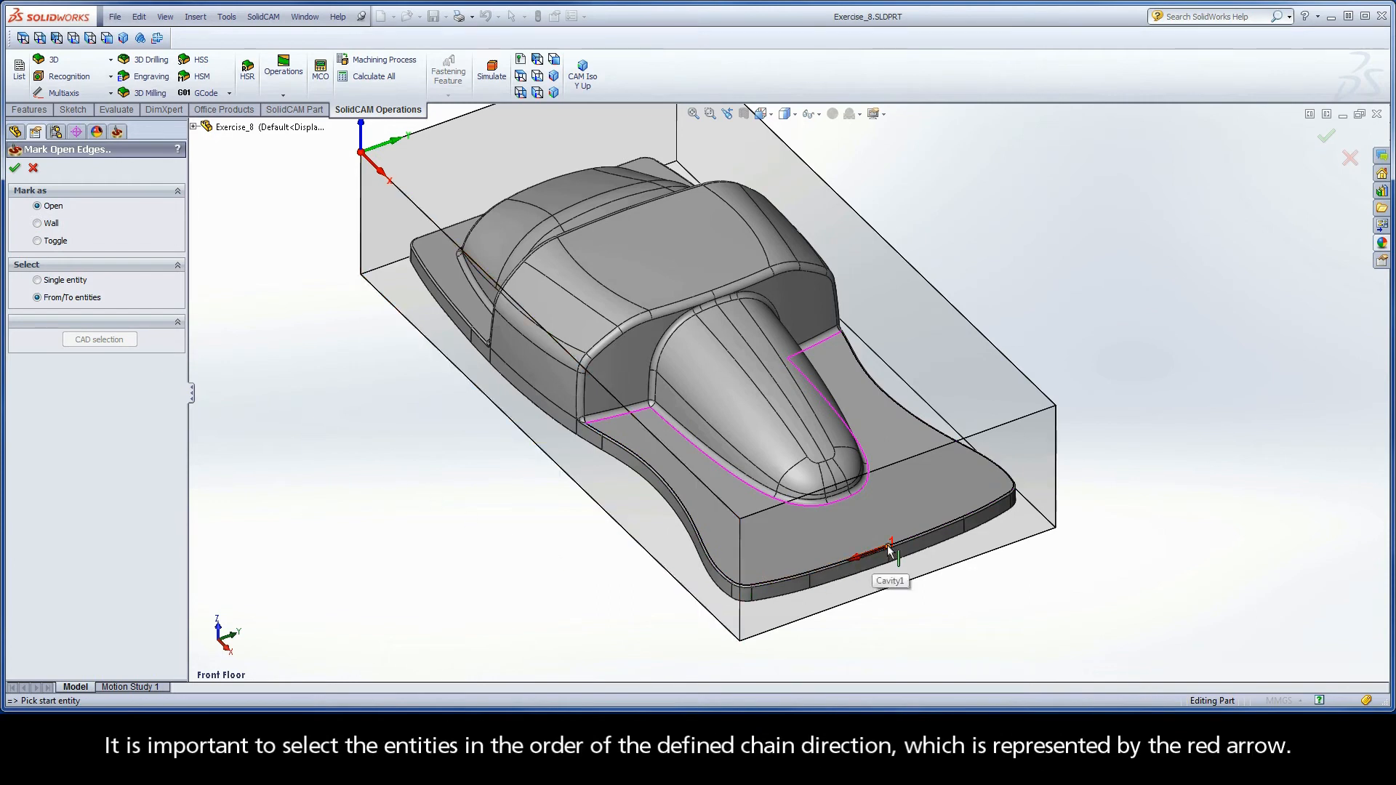
click(890, 552)
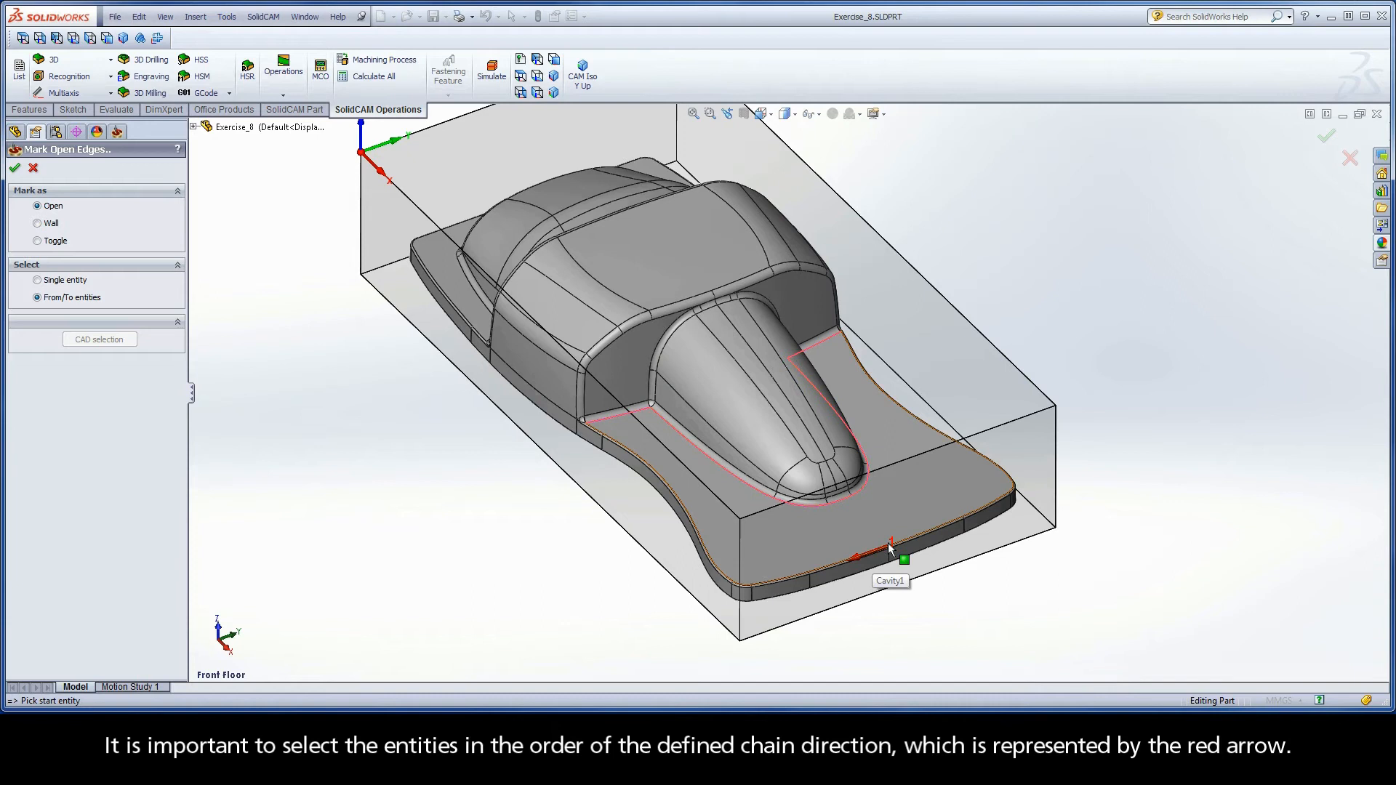
mouse_move(876, 566)
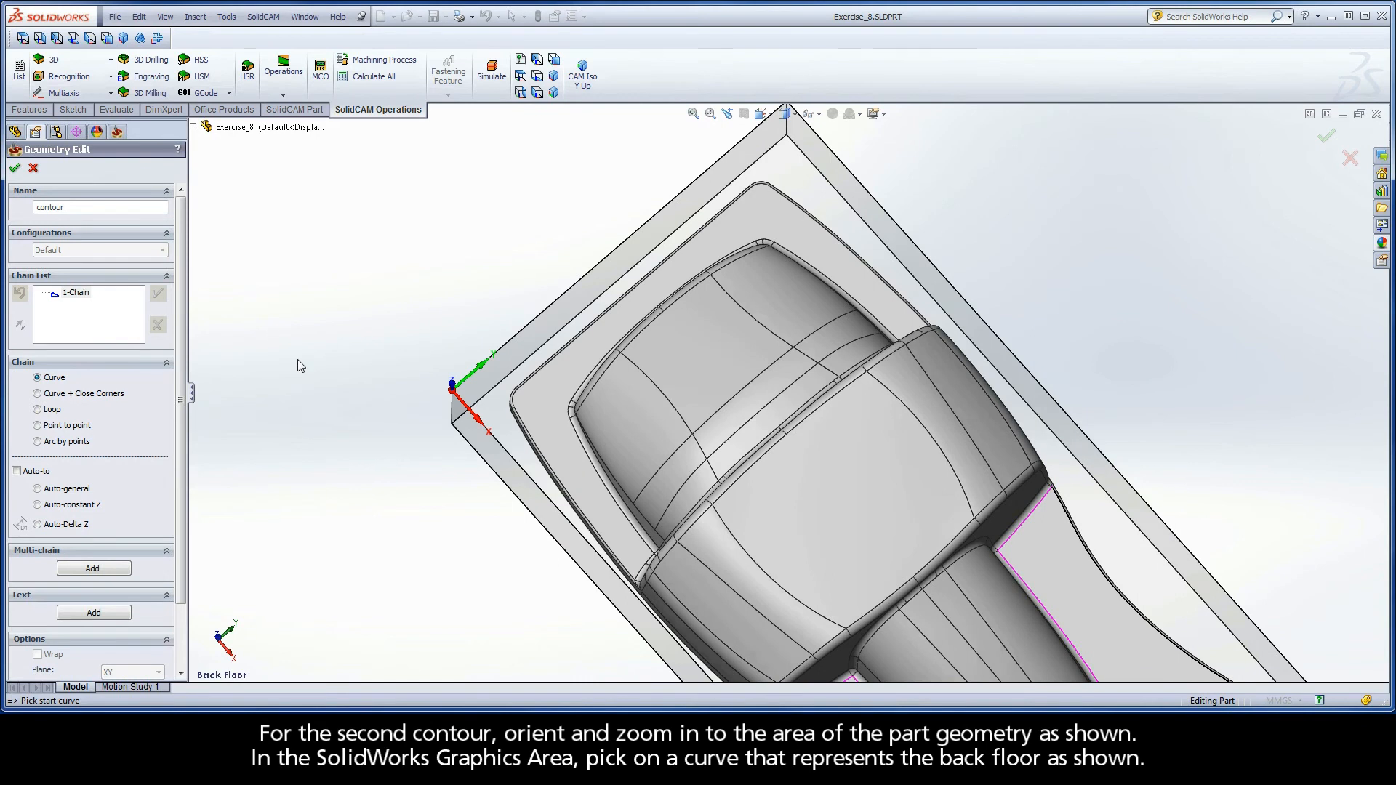
- Pick the back floor curve and accept it as closed 2-Chain with Auto-constant Z
click(551, 466)
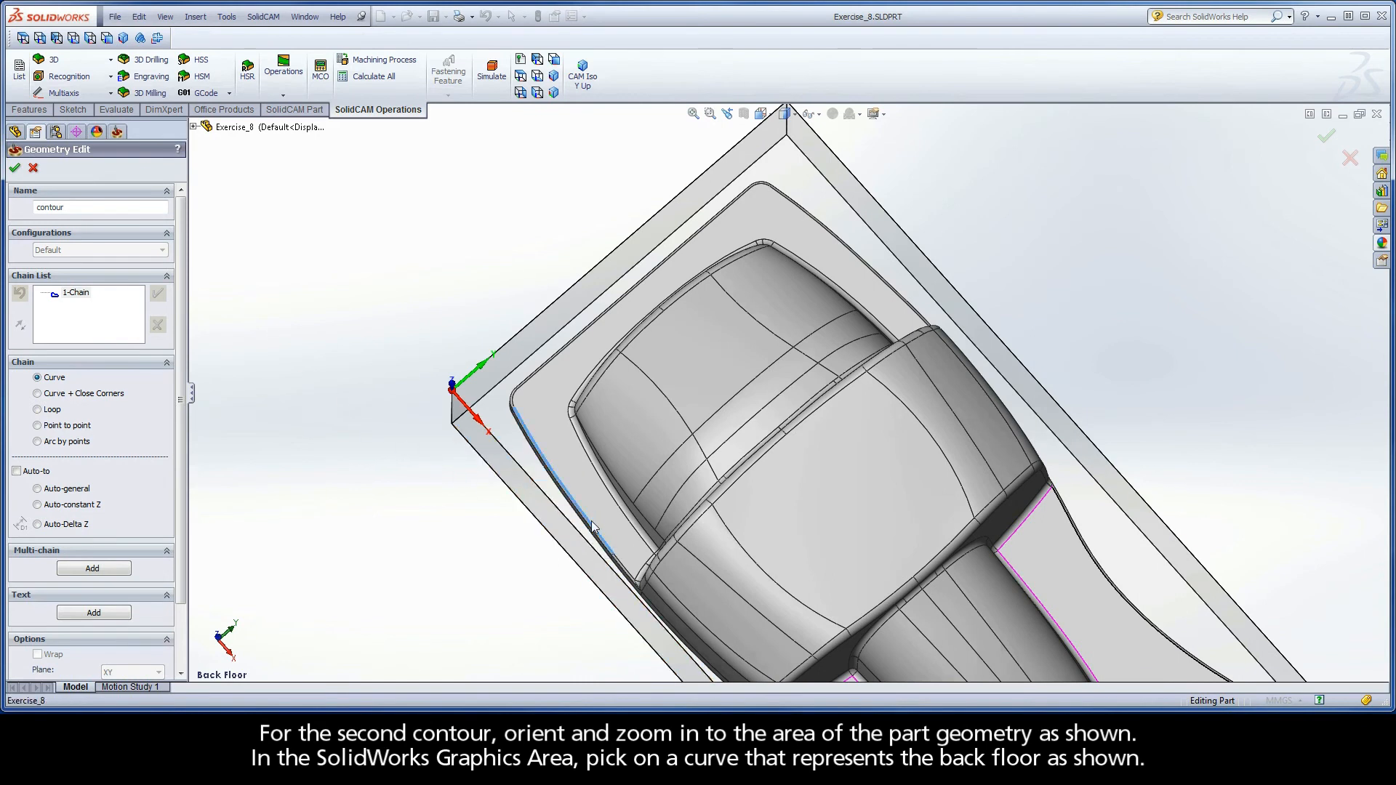
click(594, 531)
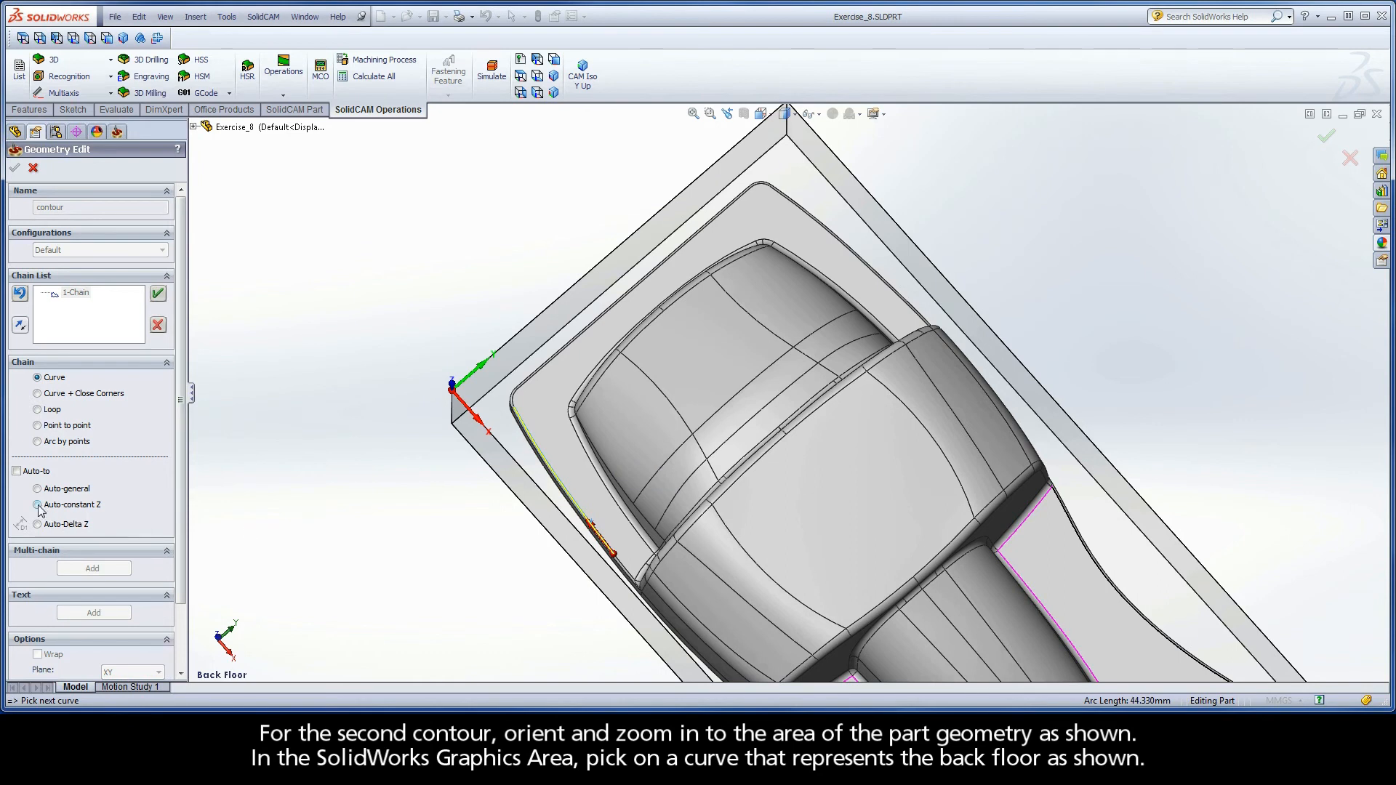
click(38, 504)
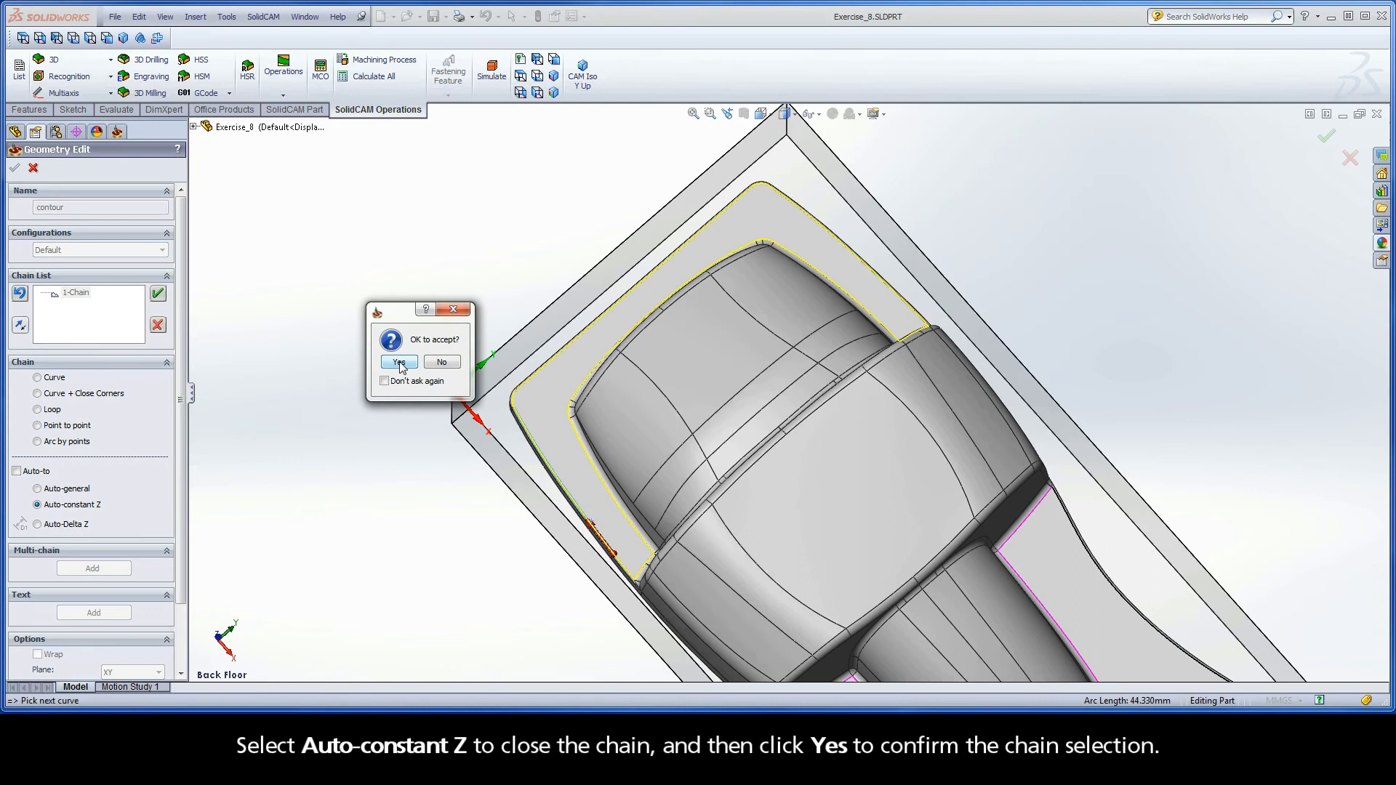
click(398, 361)
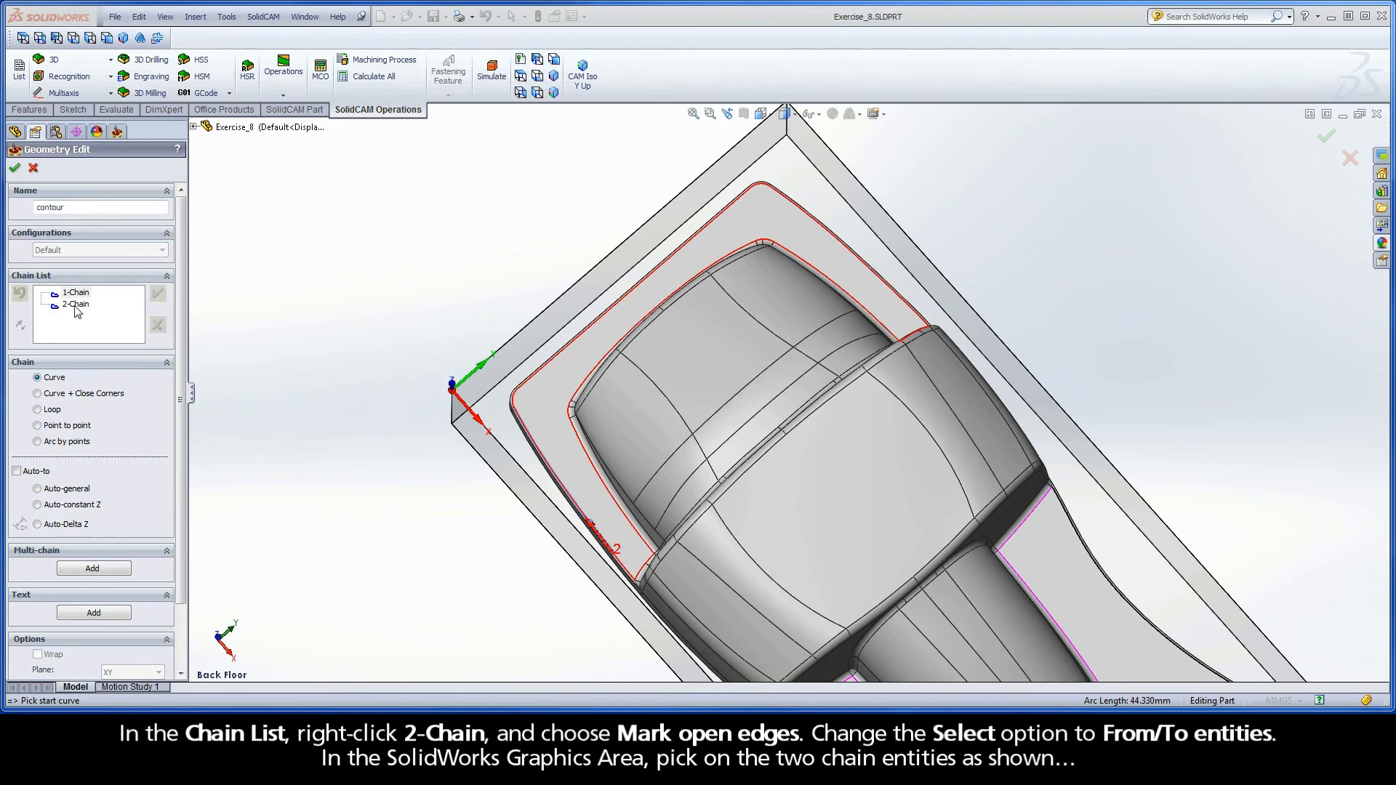
- Start marking open edges on 2-Chain in From/To entities mode
right_click(75, 304)
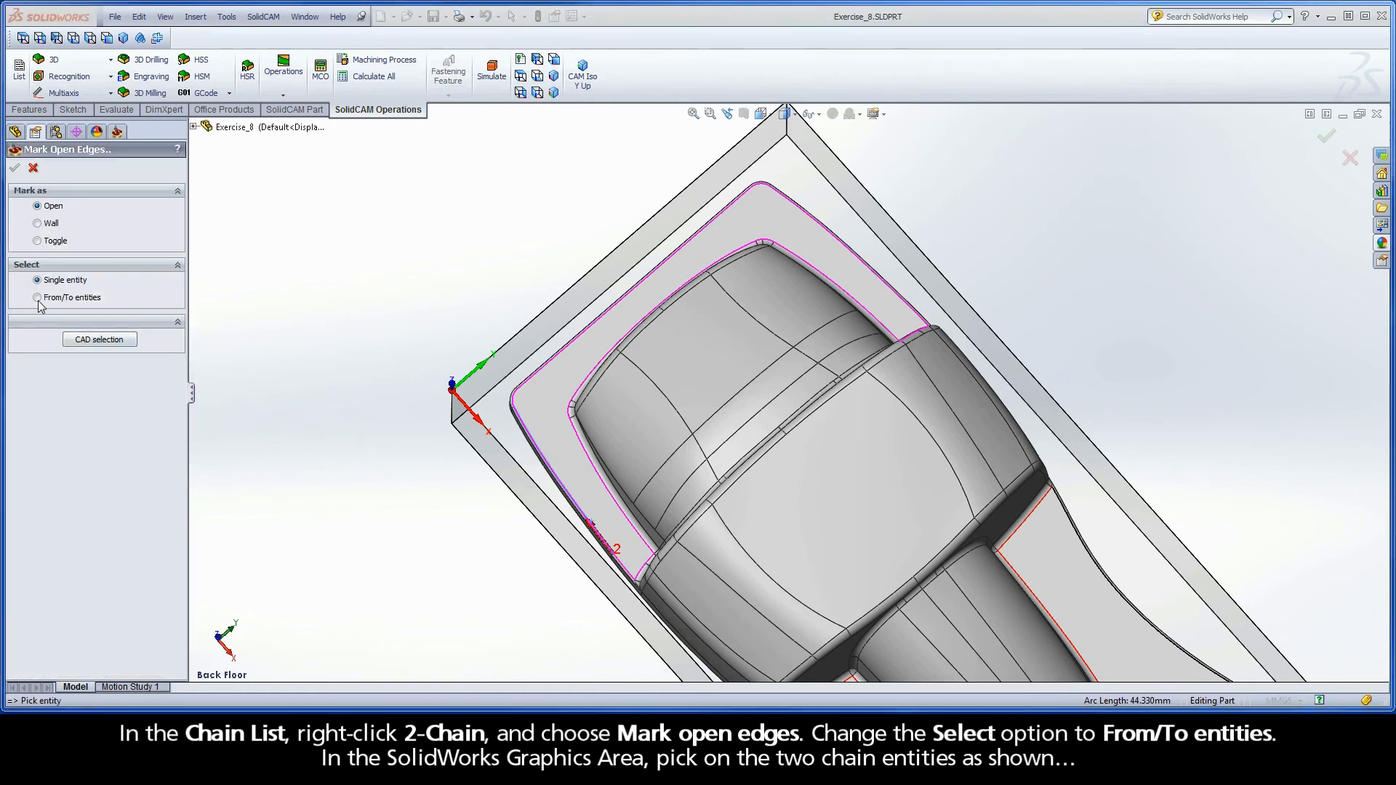
click(38, 297)
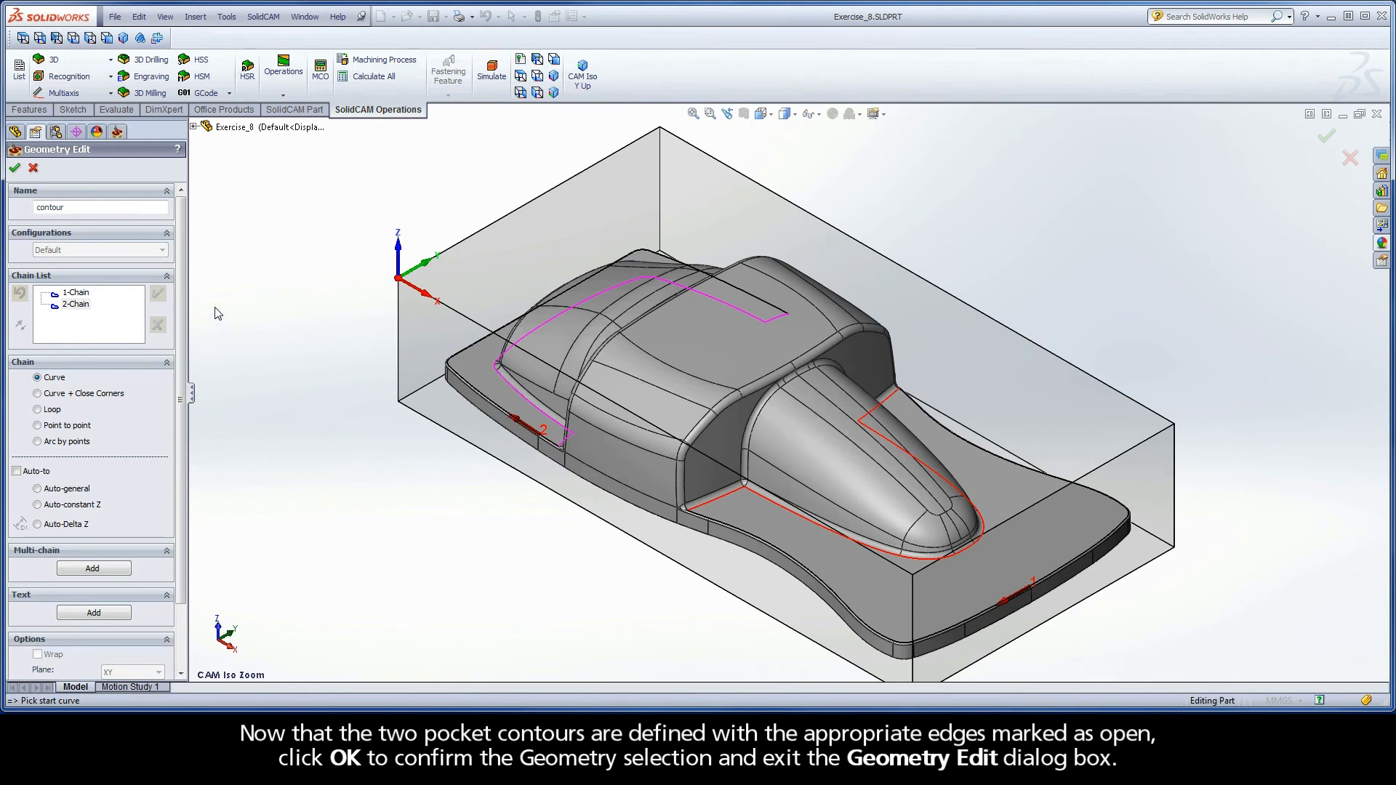
mouse_move(12, 169)
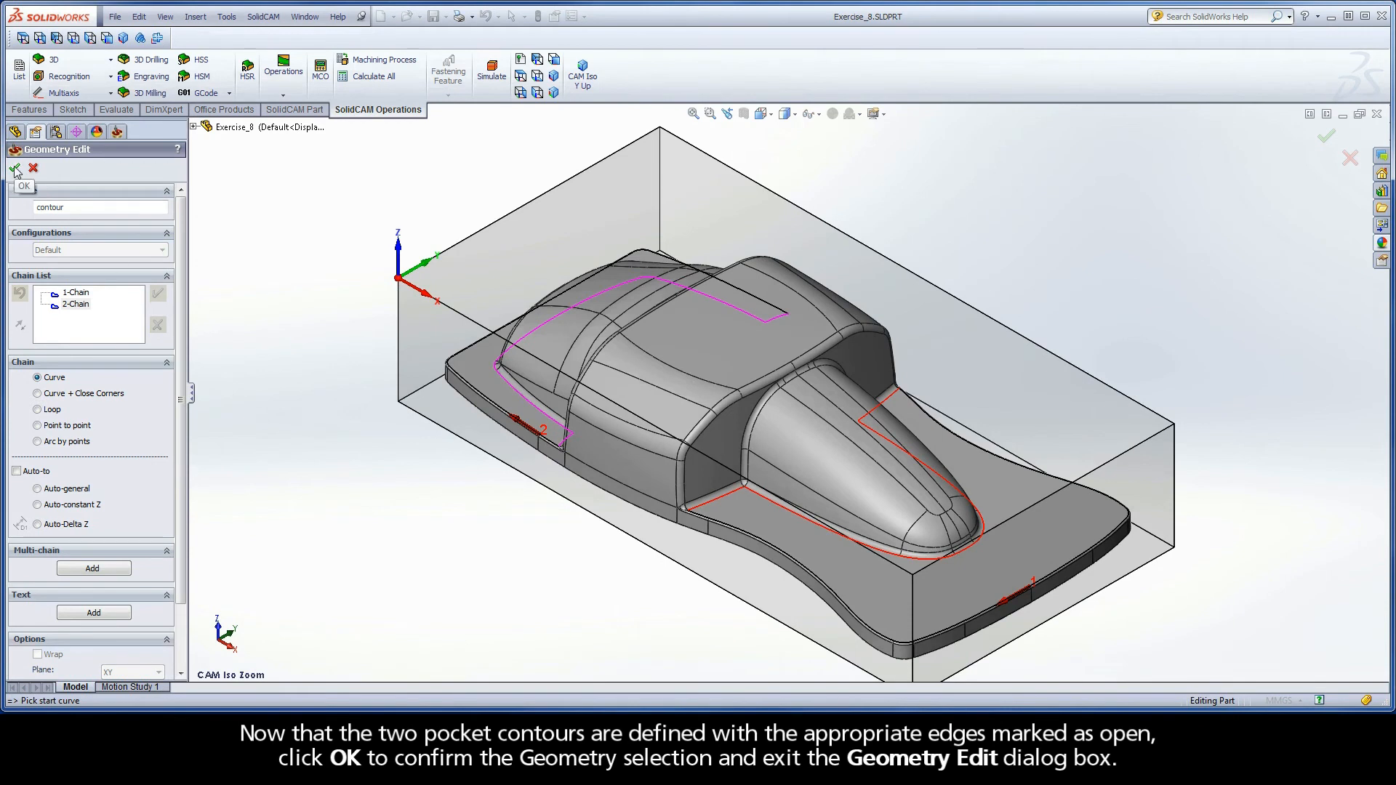
- Confirm the contour geometry and bring up the part tool table for the operation
click(11, 168)
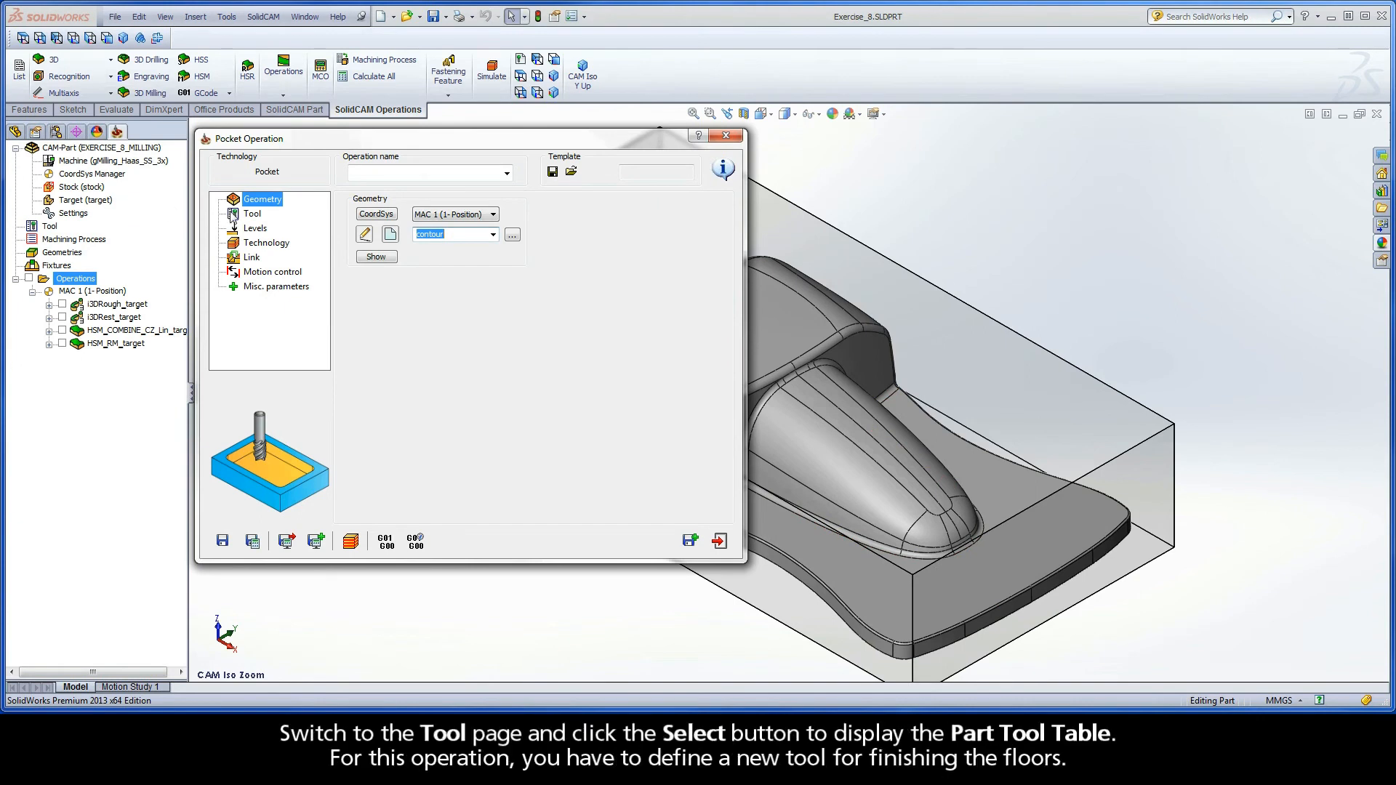
click(253, 212)
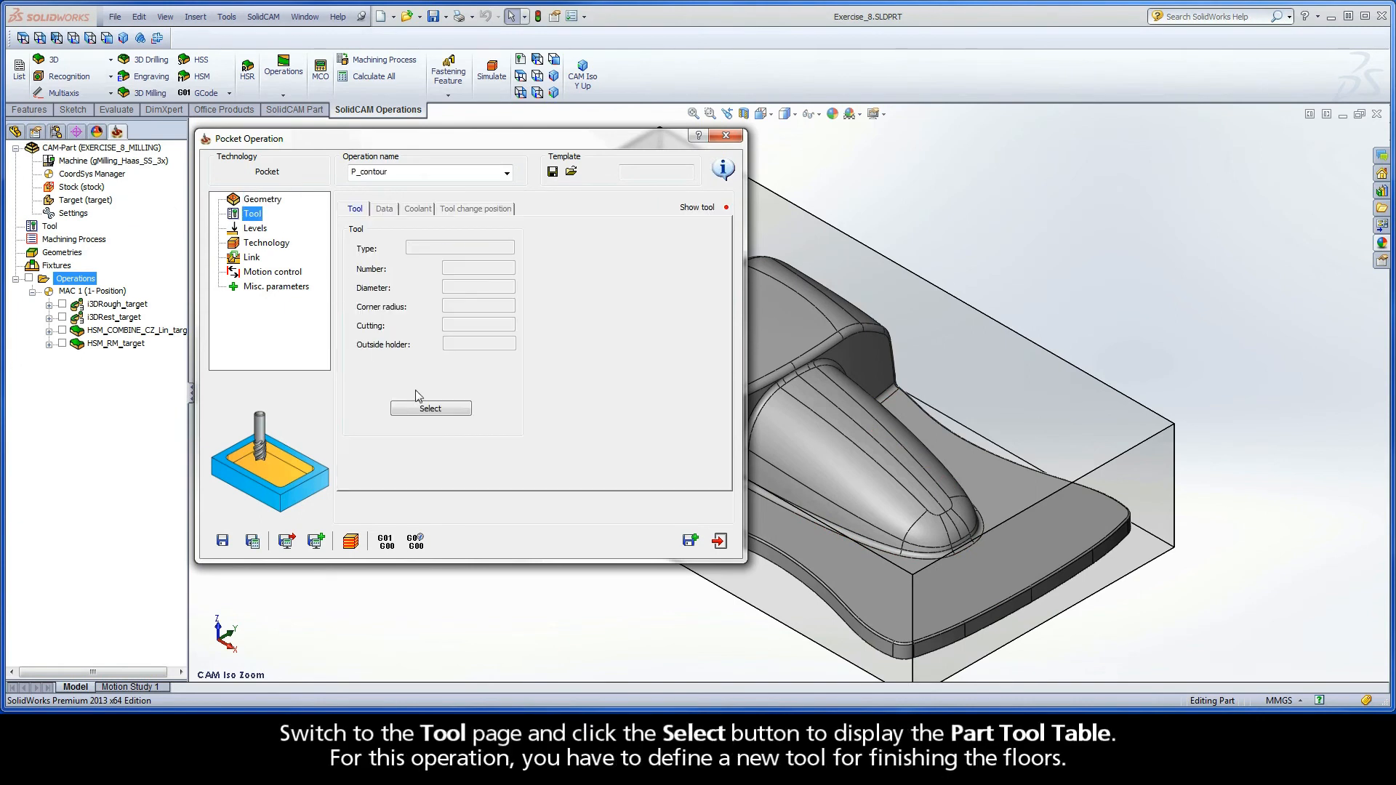
click(431, 407)
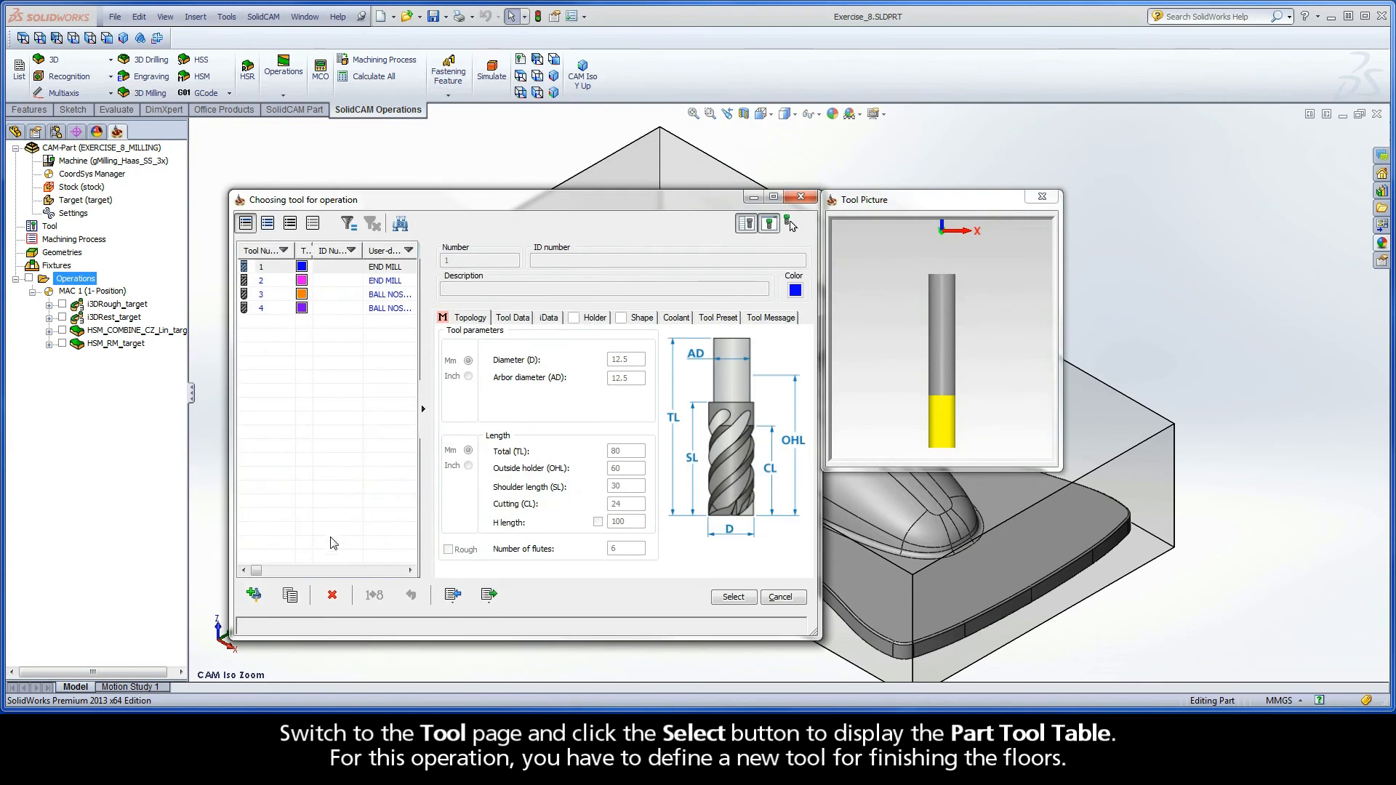
mouse_move(253, 597)
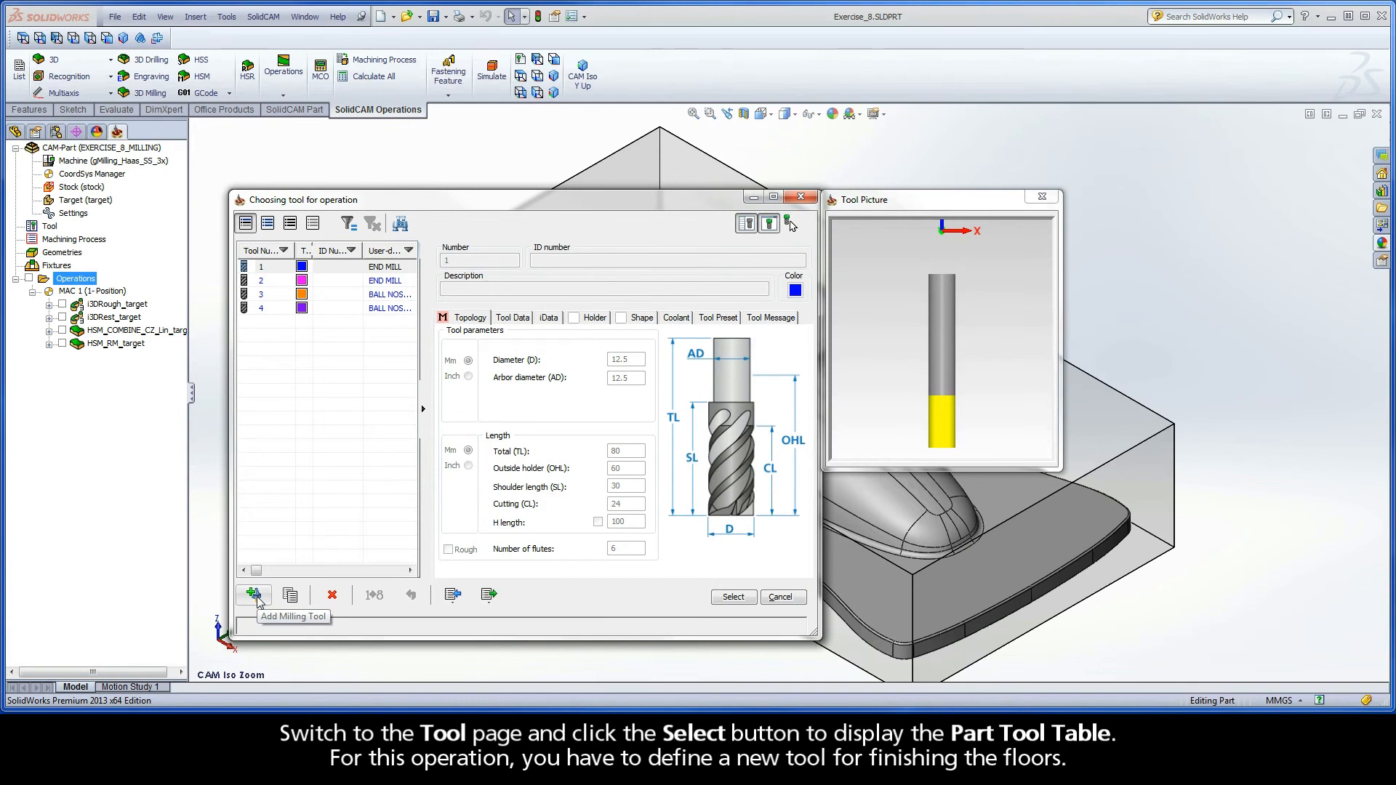
- Add a bull nose mill with diameter 6.25, corner radius 0.625, 4 flutes and assign it
click(253, 595)
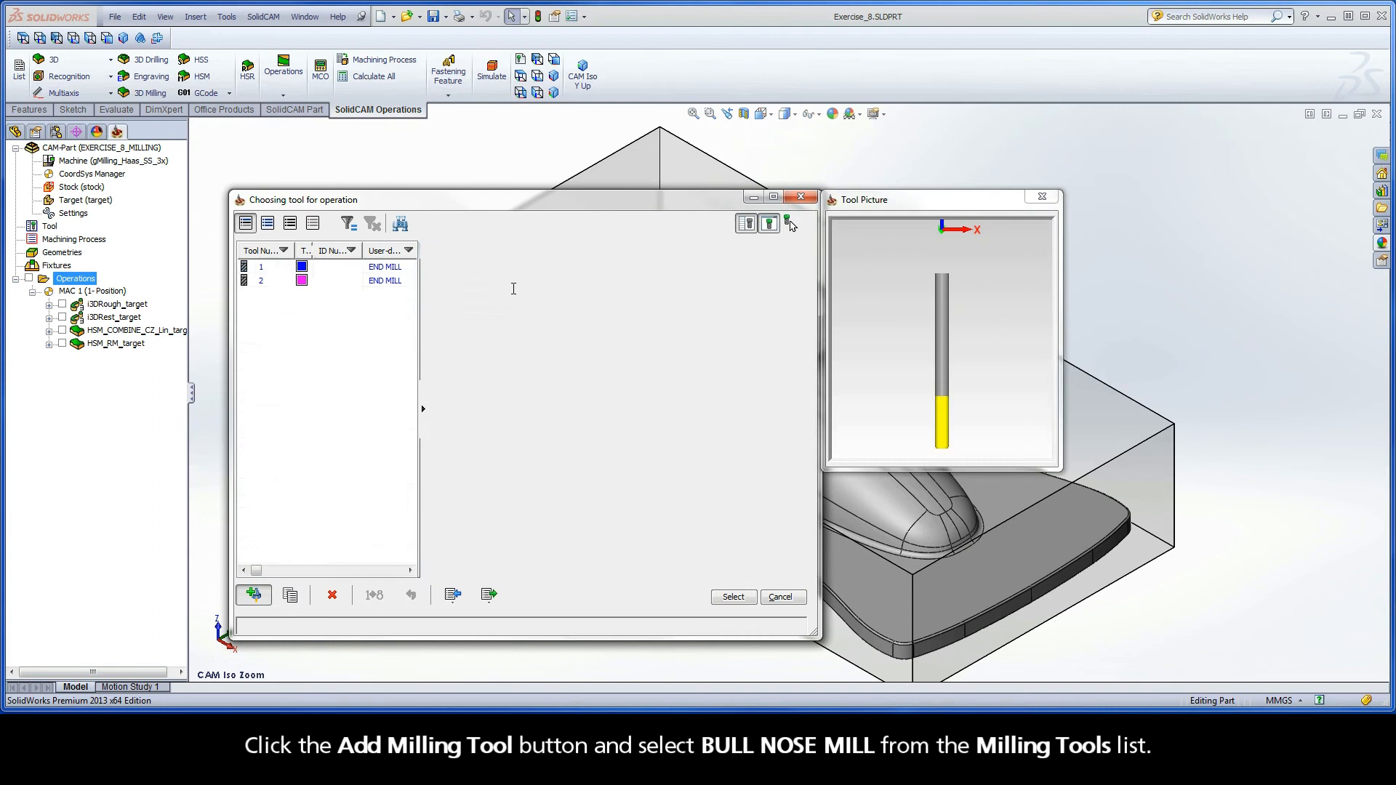
click(253, 595)
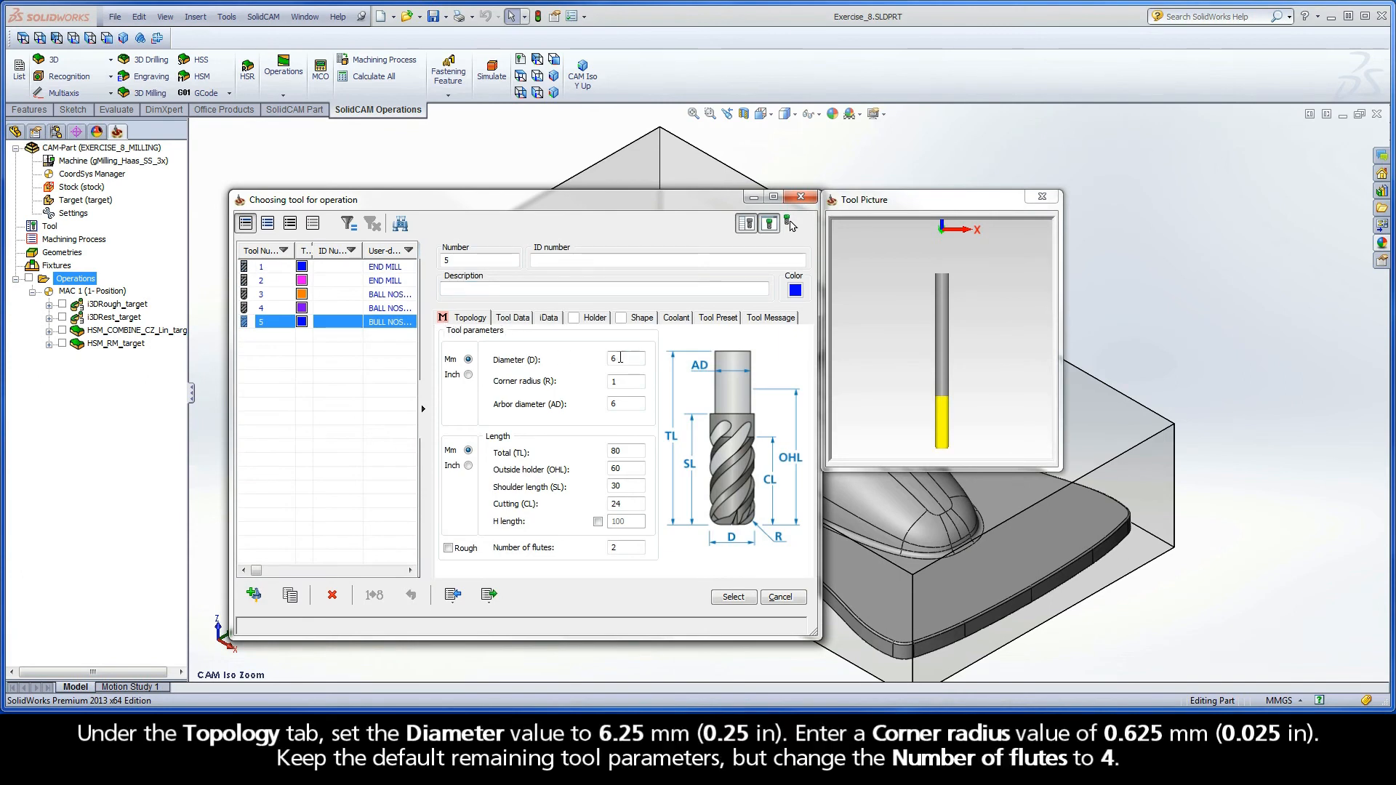
click(626, 358)
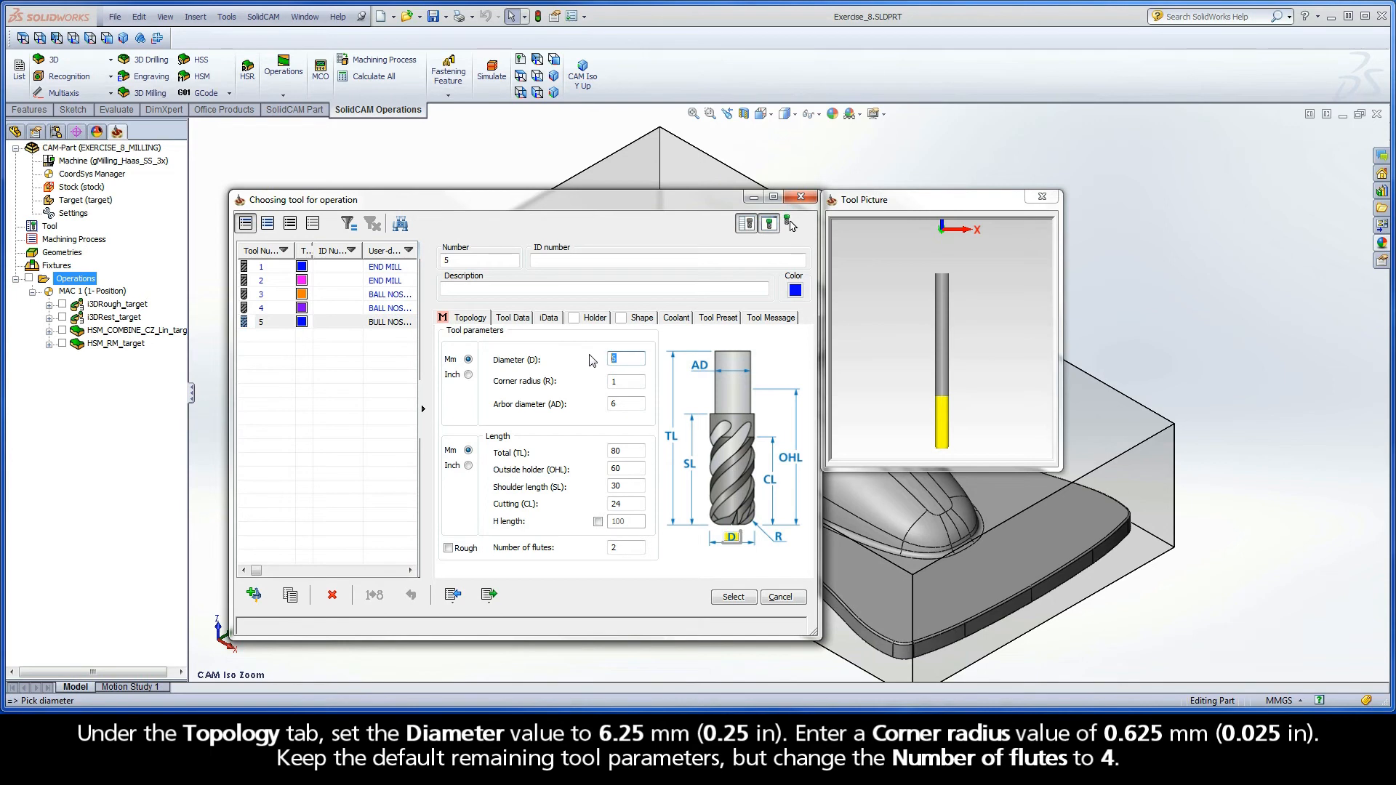
text(6.25)
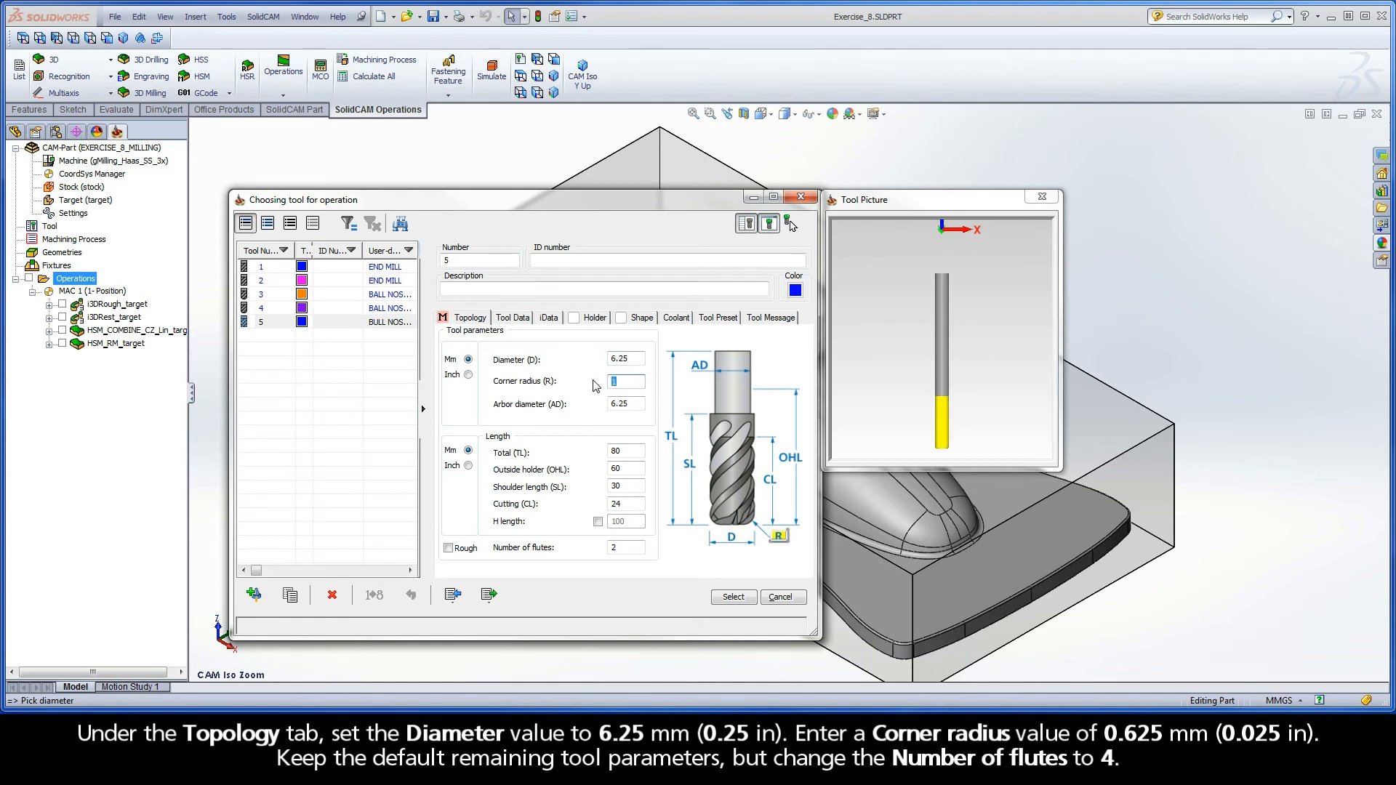
text(0.625)
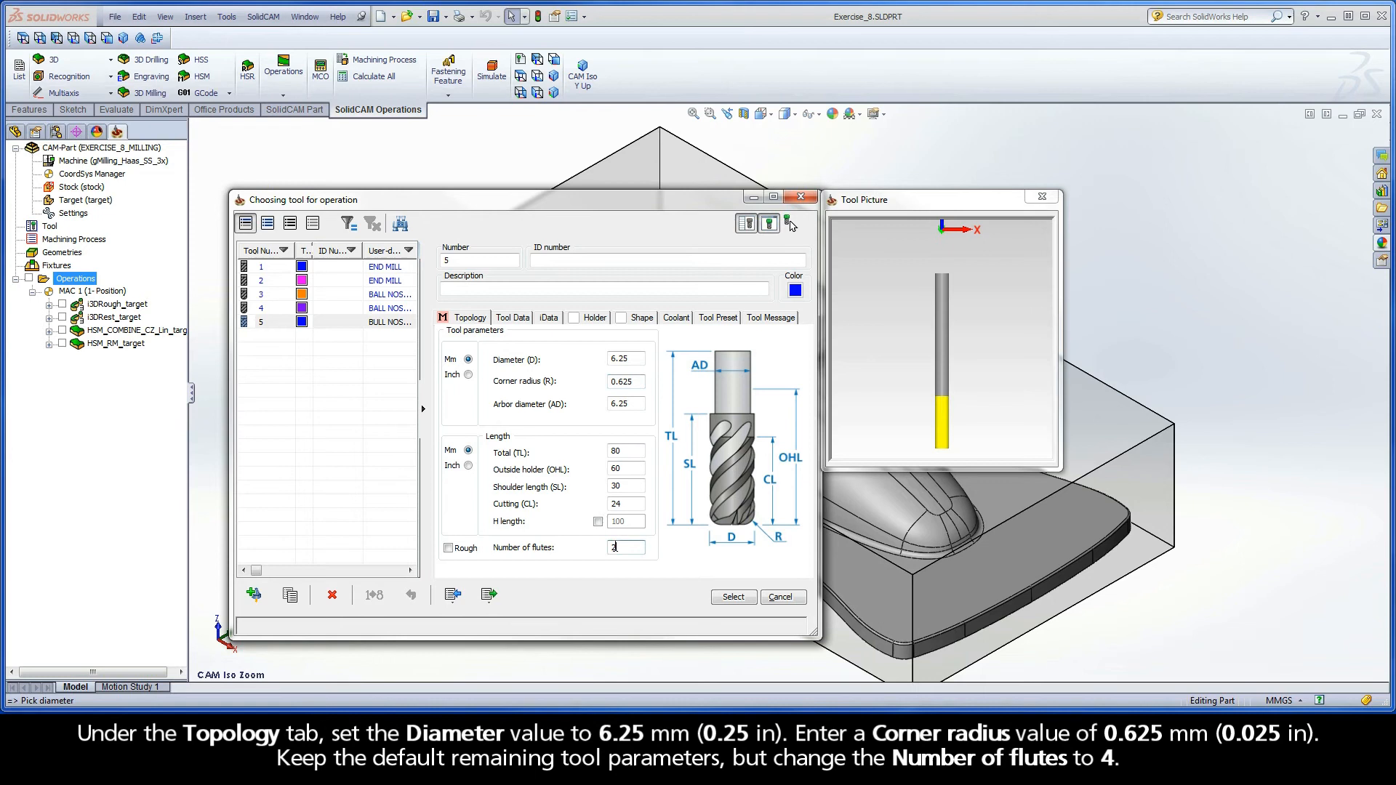
text(4)
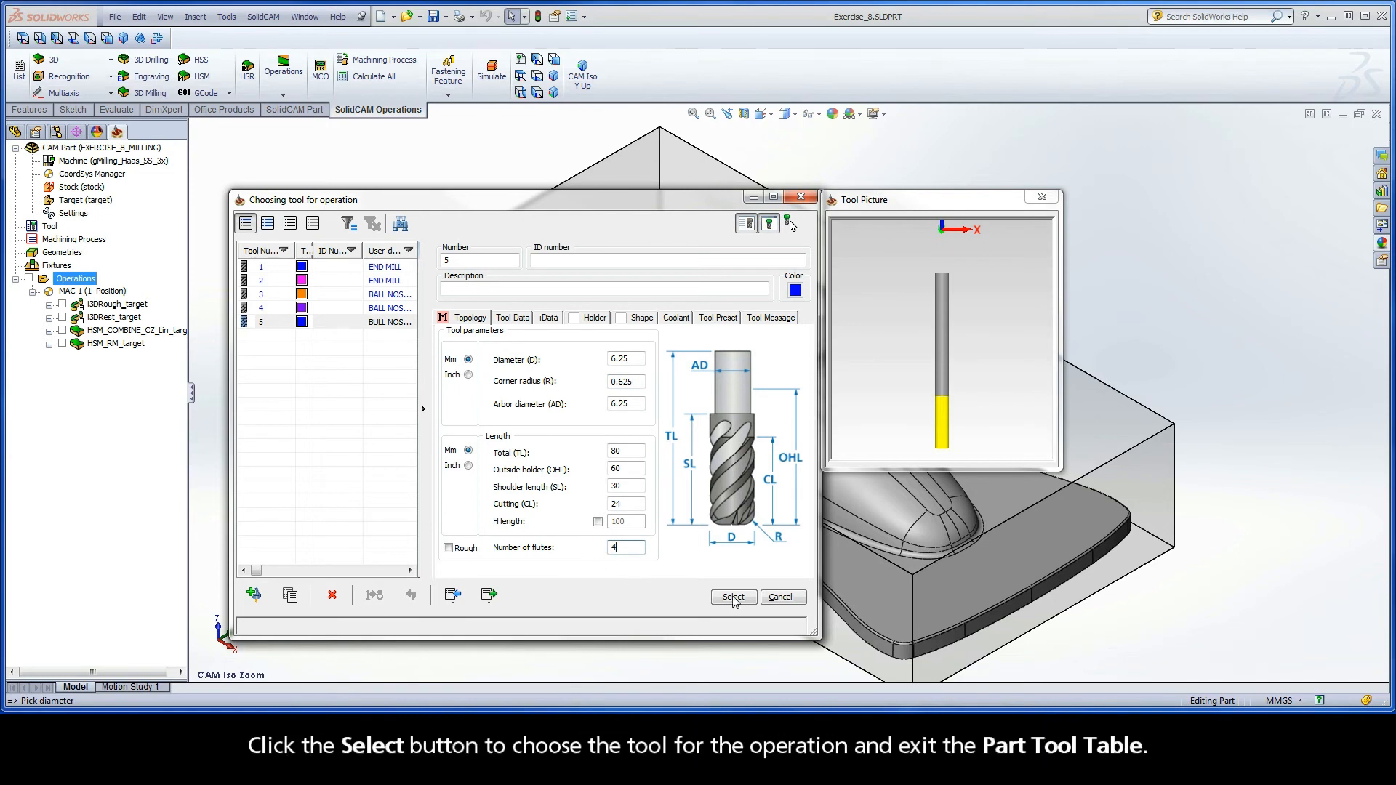
click(733, 596)
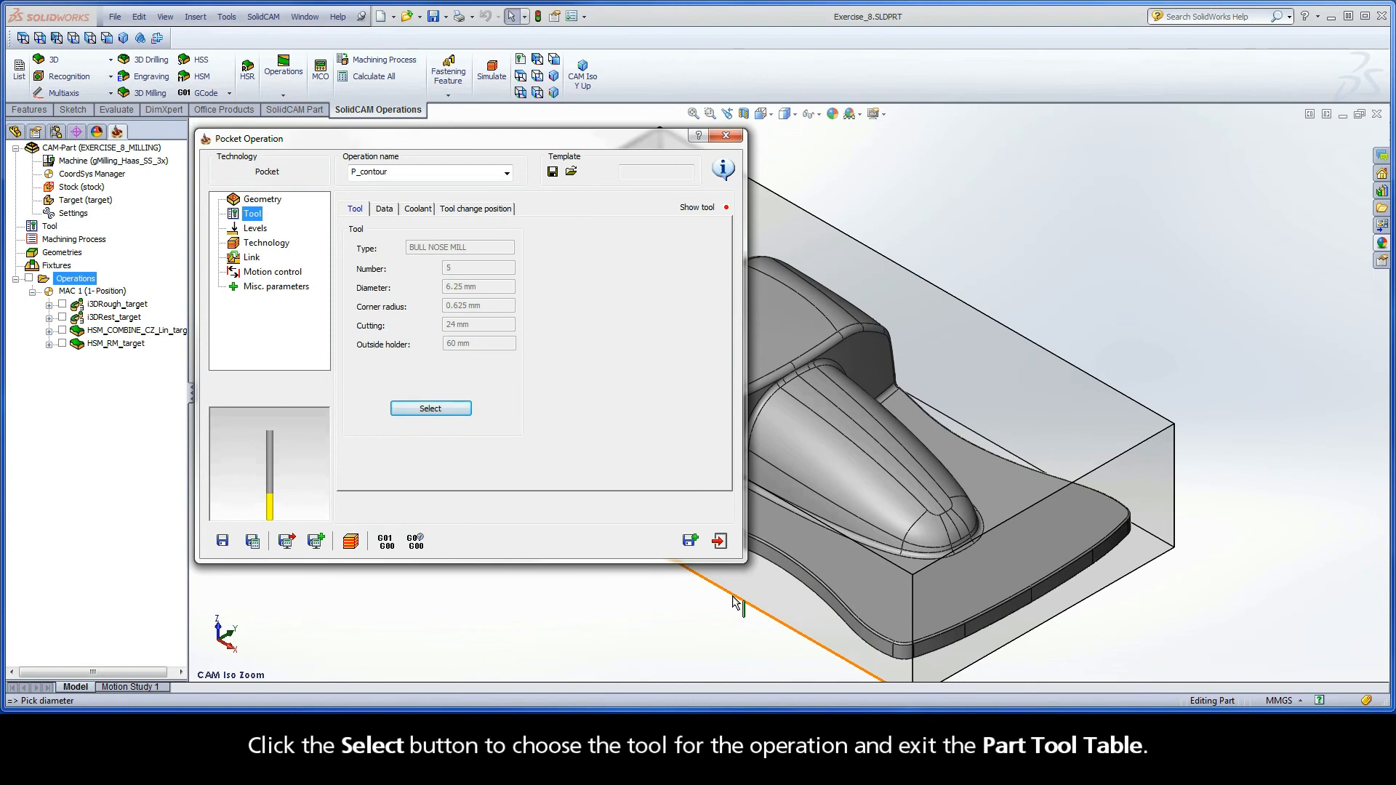
mouse_move(384, 427)
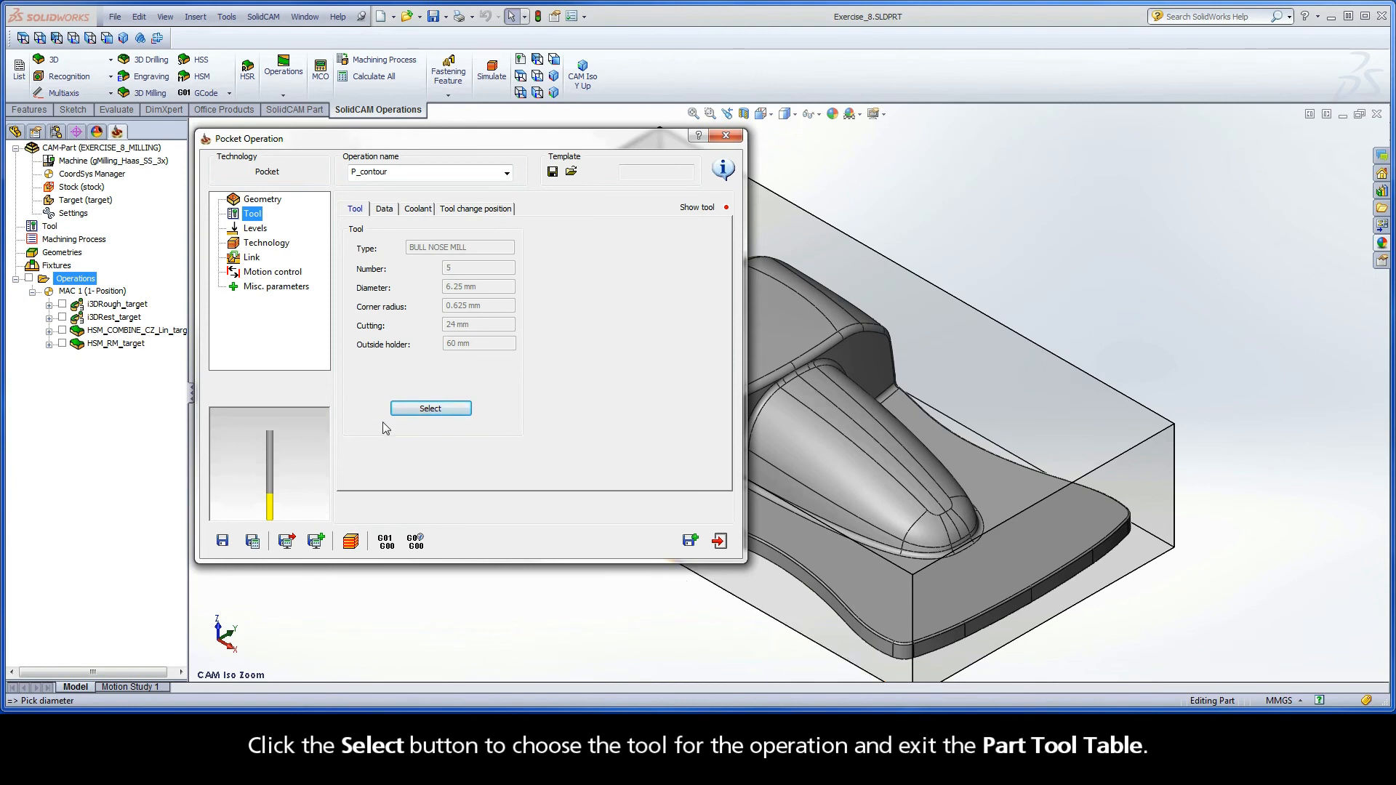
- Pick stock top as upper level, floor face as pocket depth, and enter step down 34.4
click(256, 227)
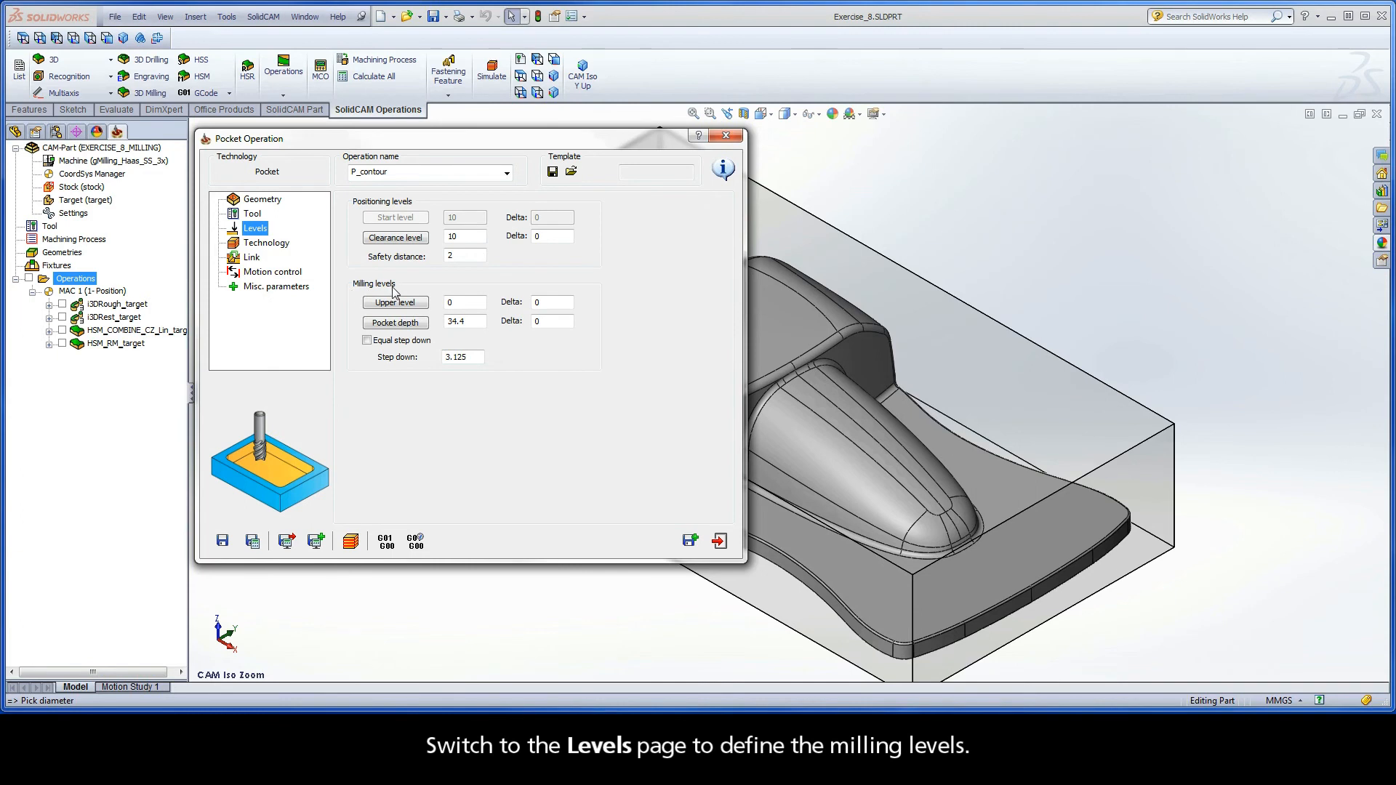
click(396, 302)
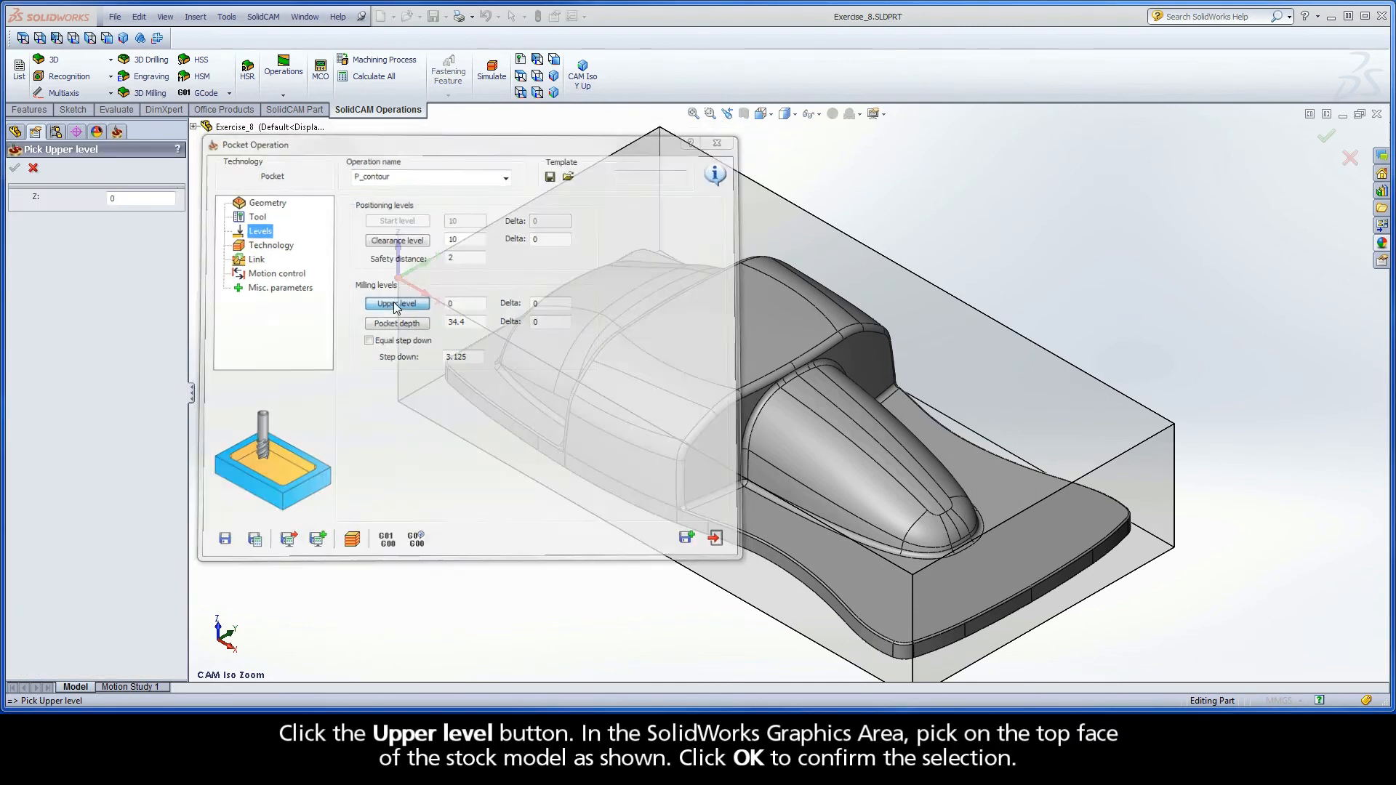
click(396, 302)
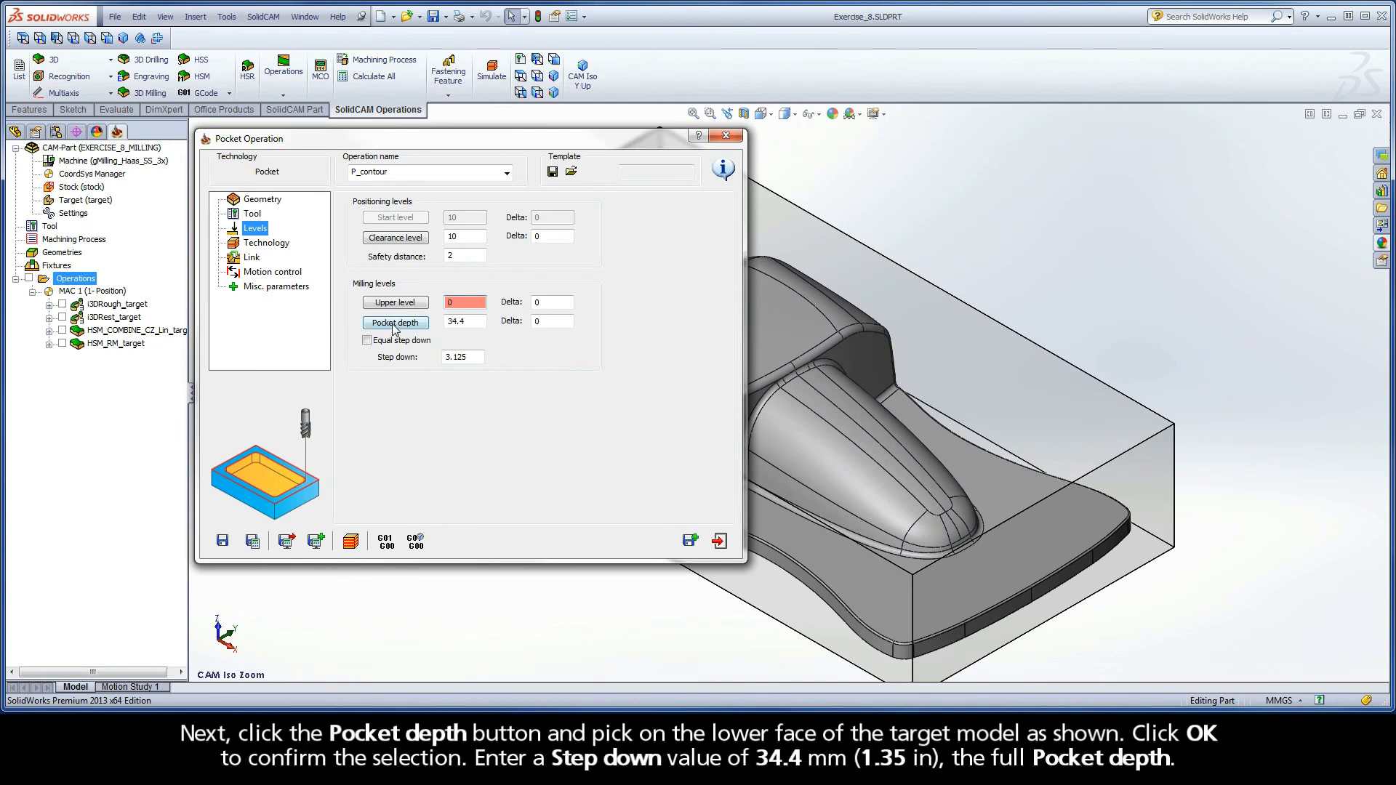
click(396, 323)
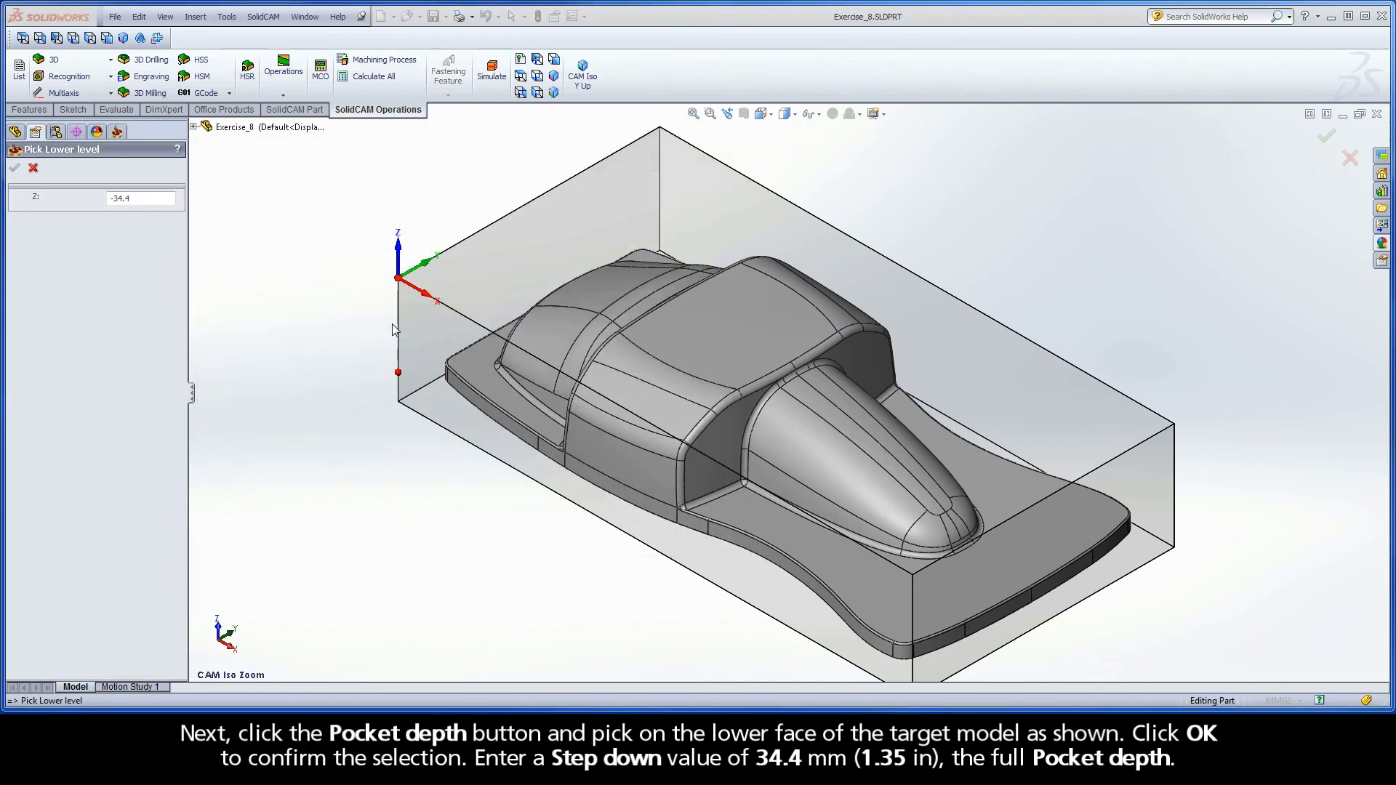
click(758, 515)
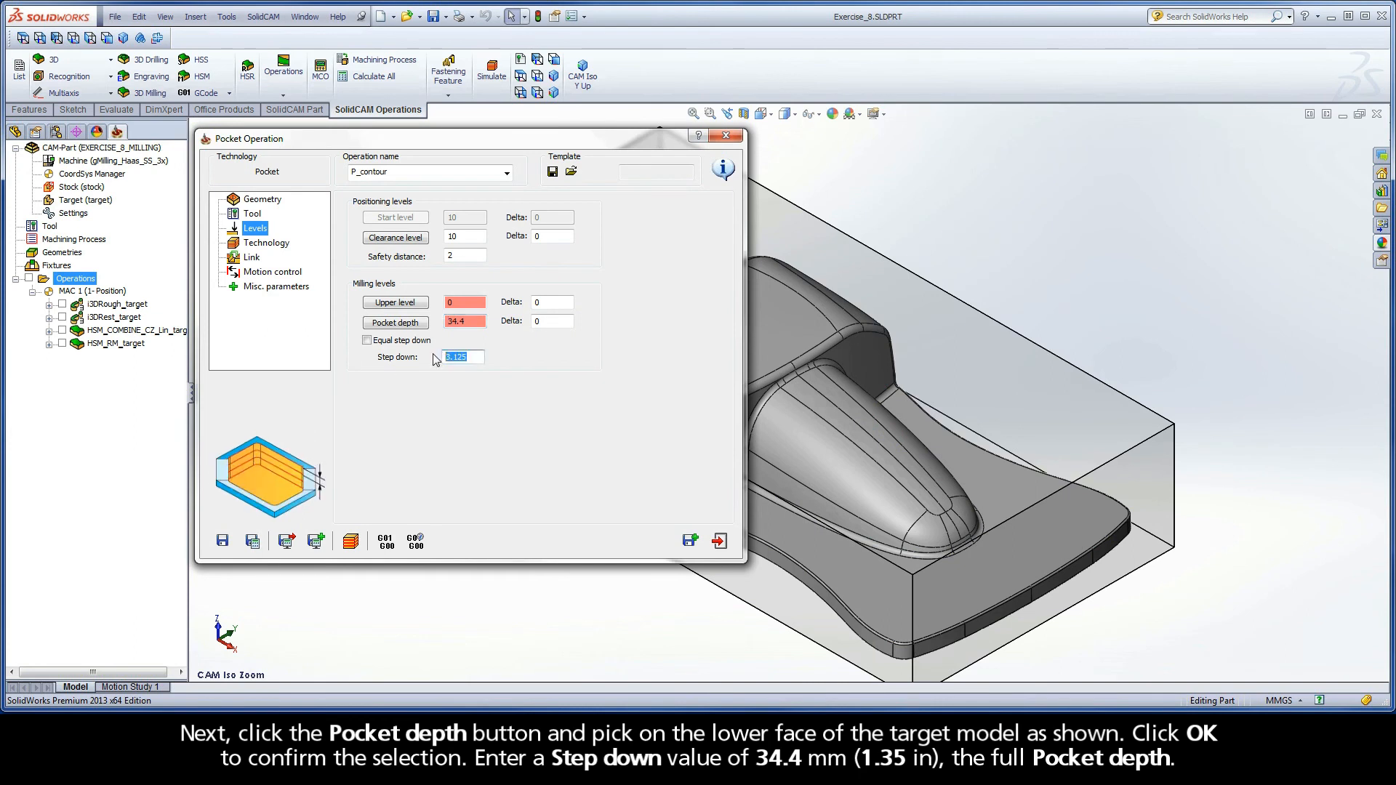
text(34.4)
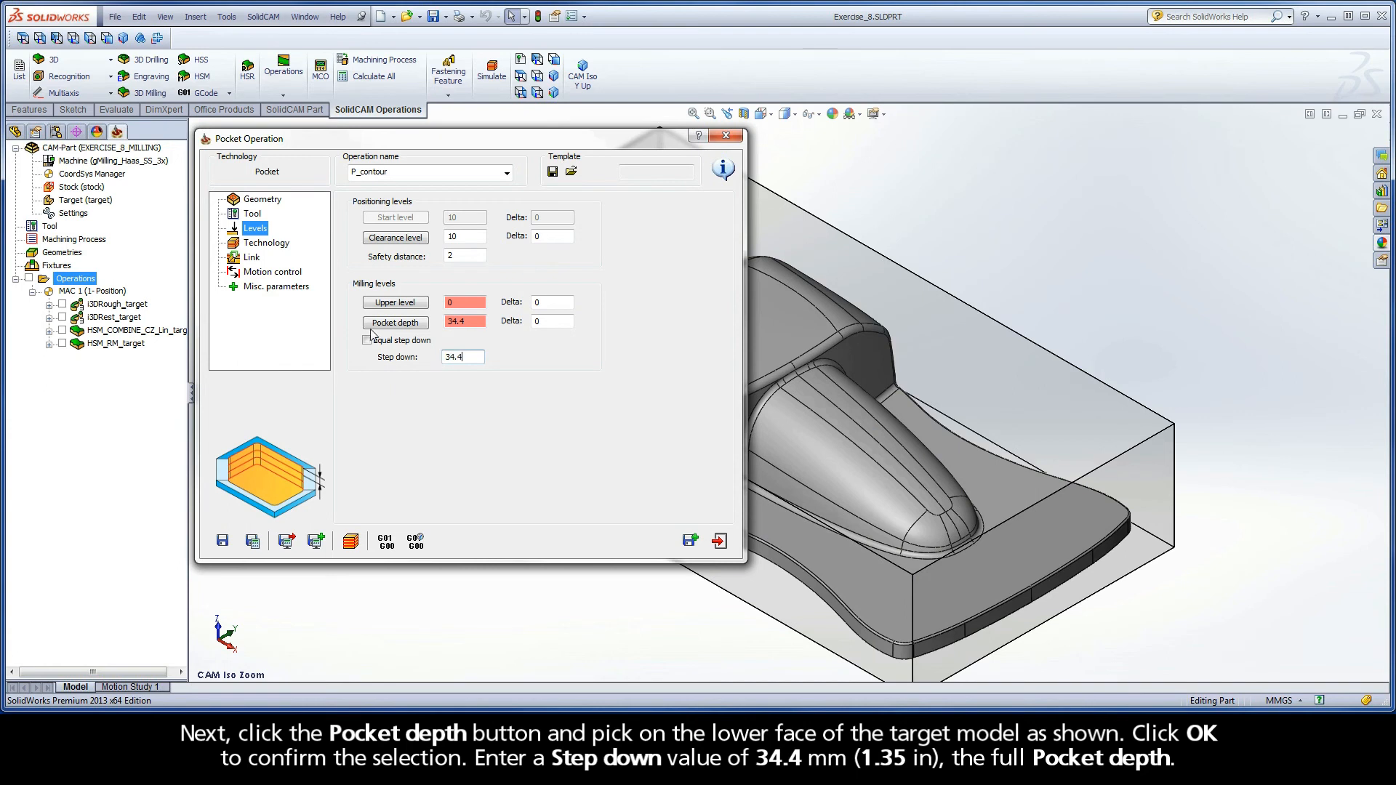
click(266, 241)
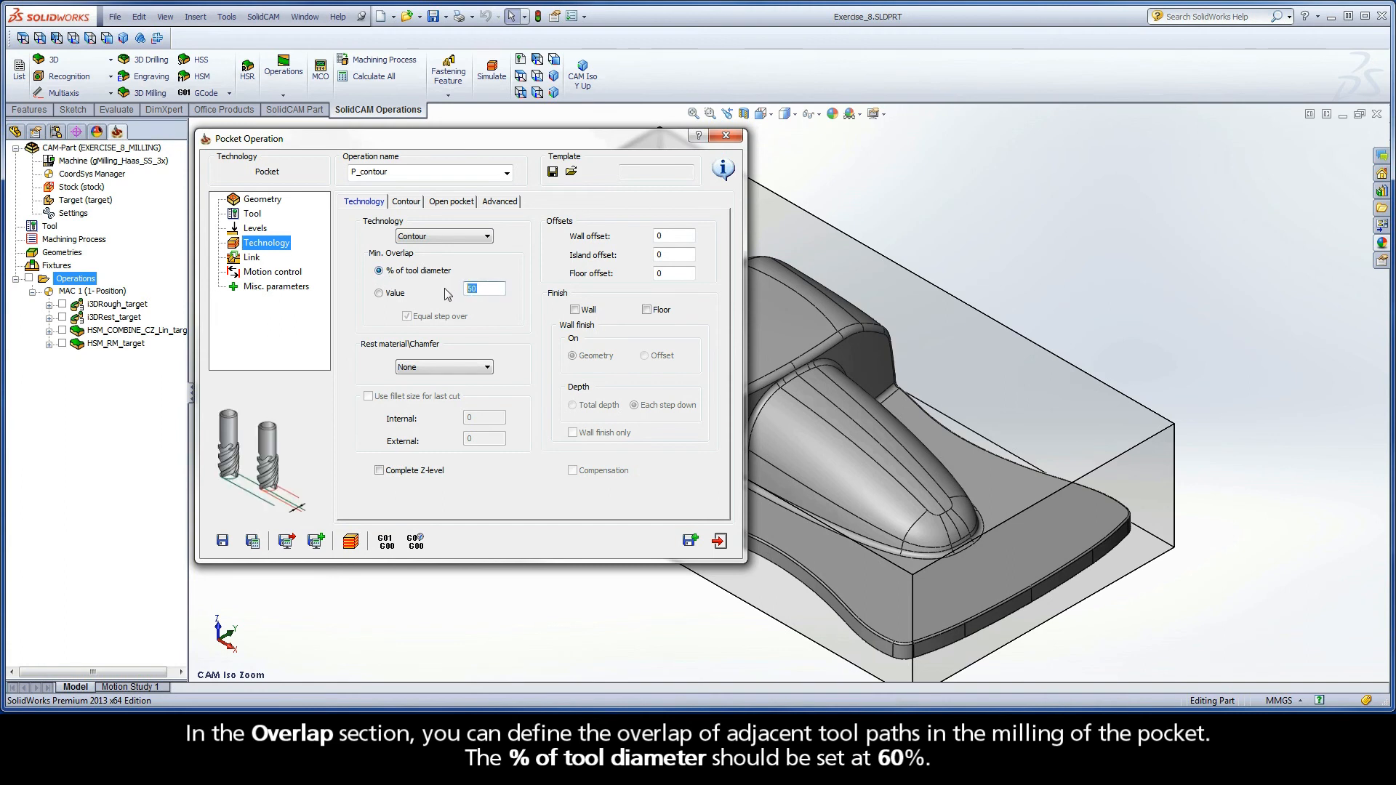
- Set overlap to 60% of tool diameter and enable floor finish with 0.12 floor offset
text(60)
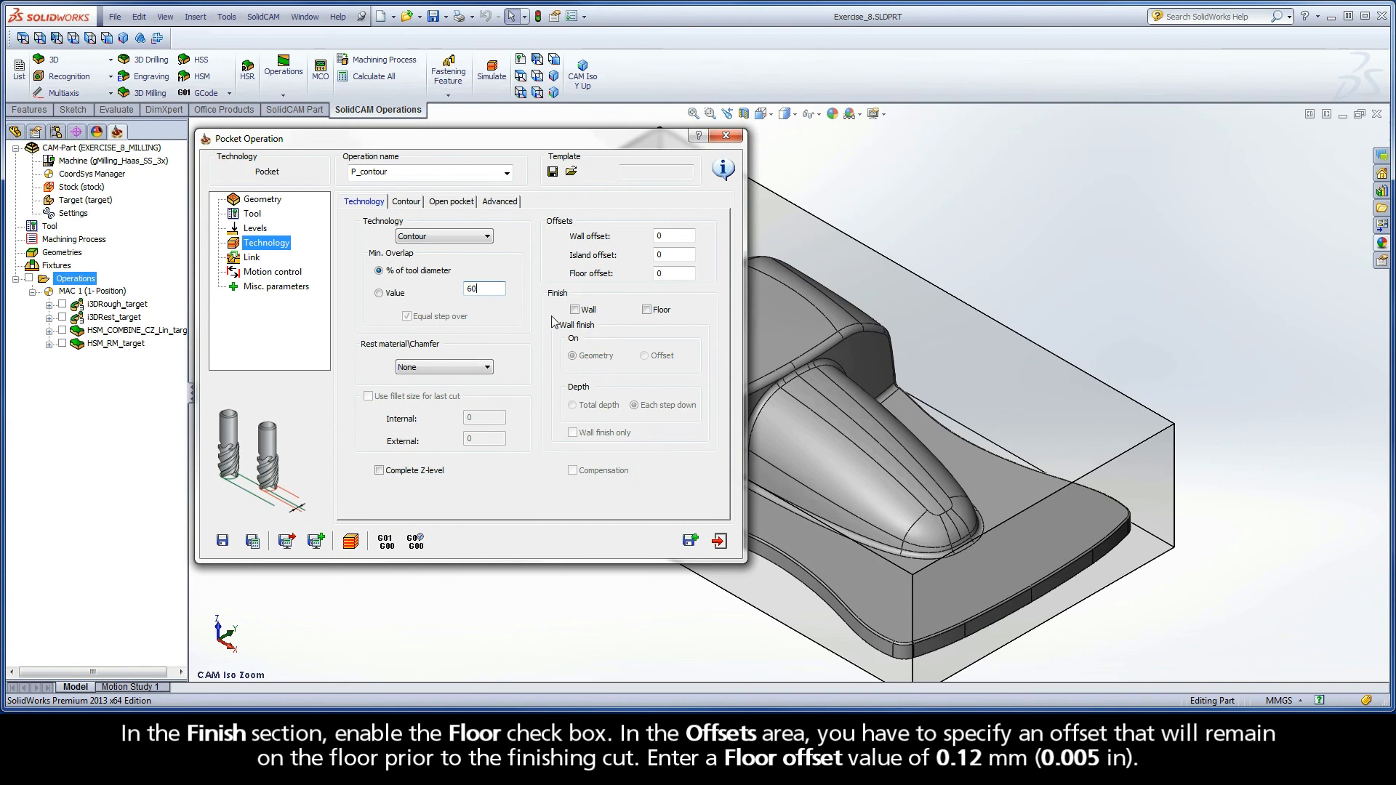
click(646, 308)
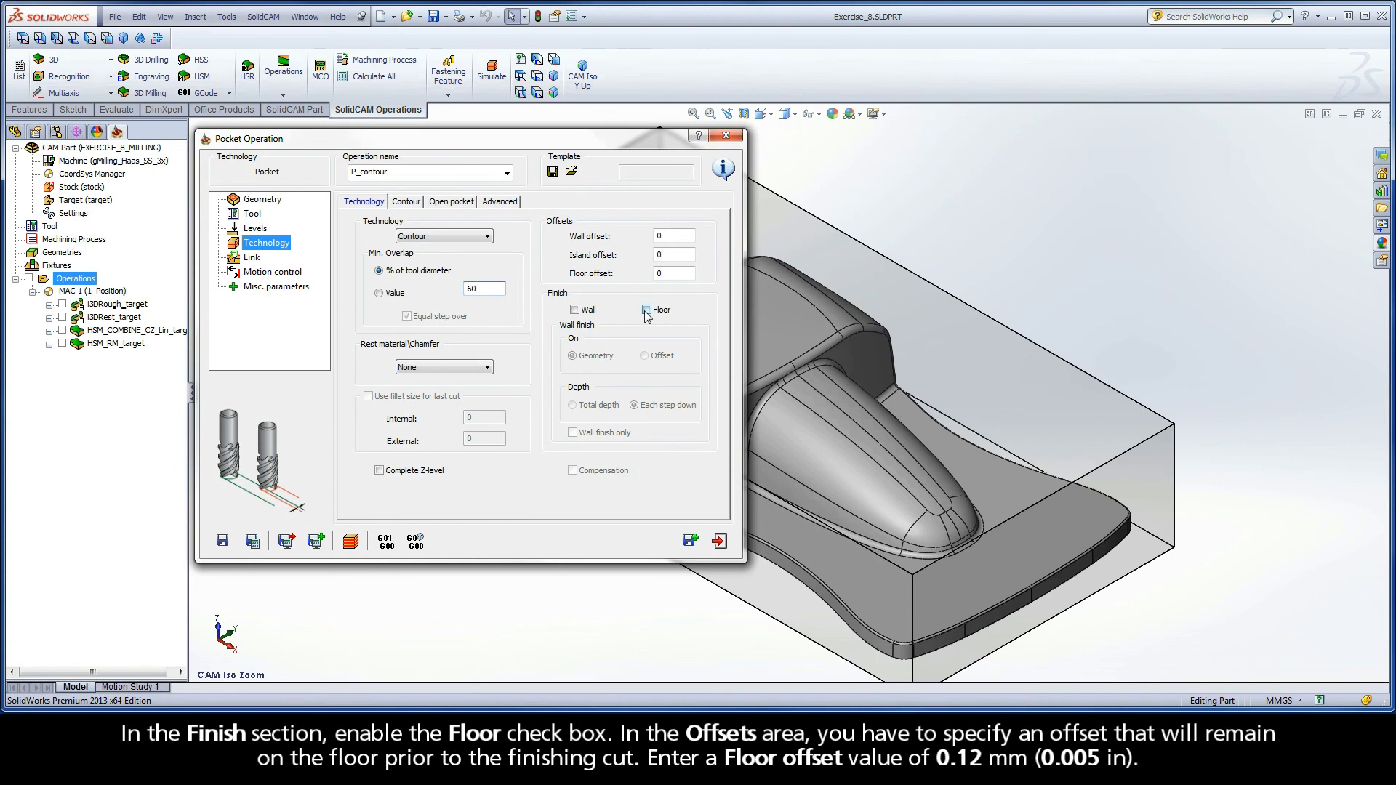
click(646, 309)
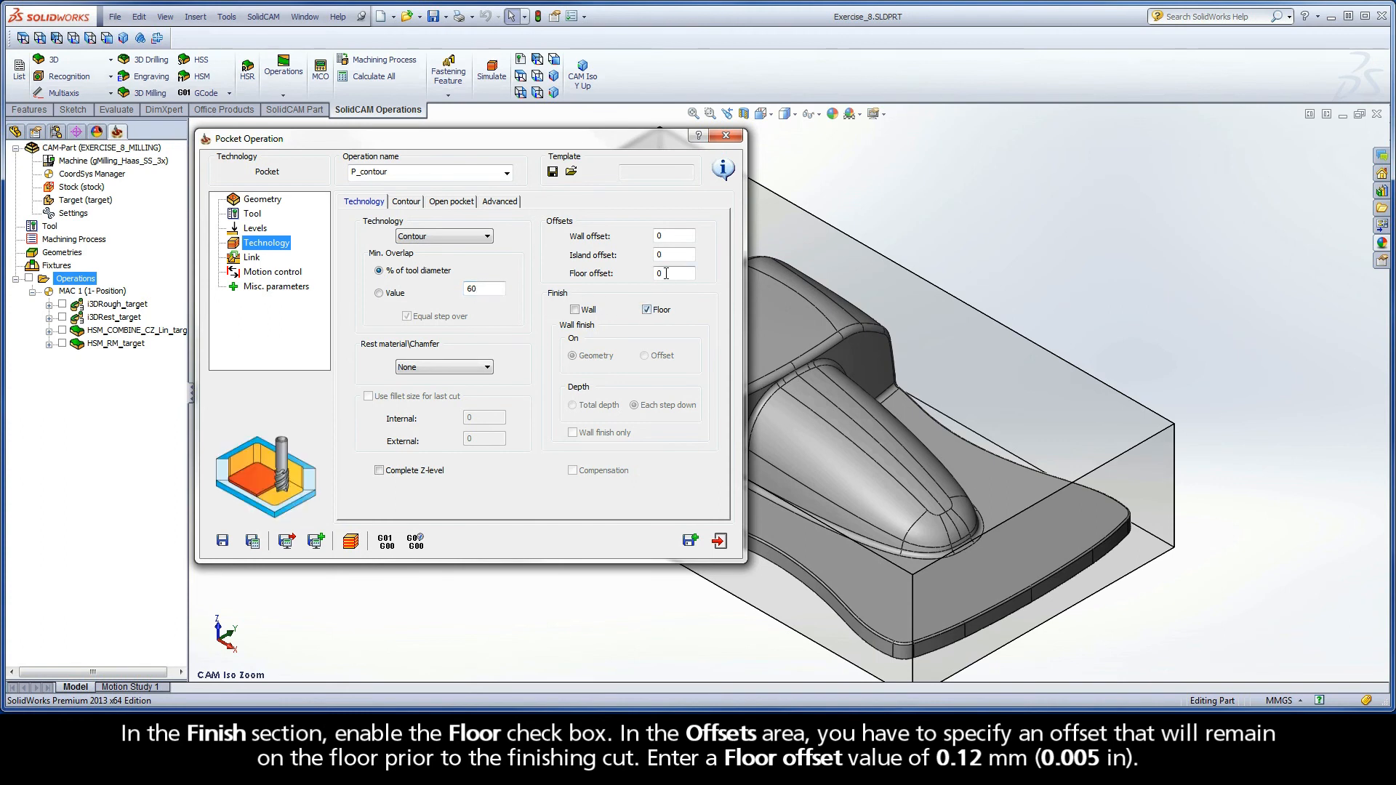
click(675, 274)
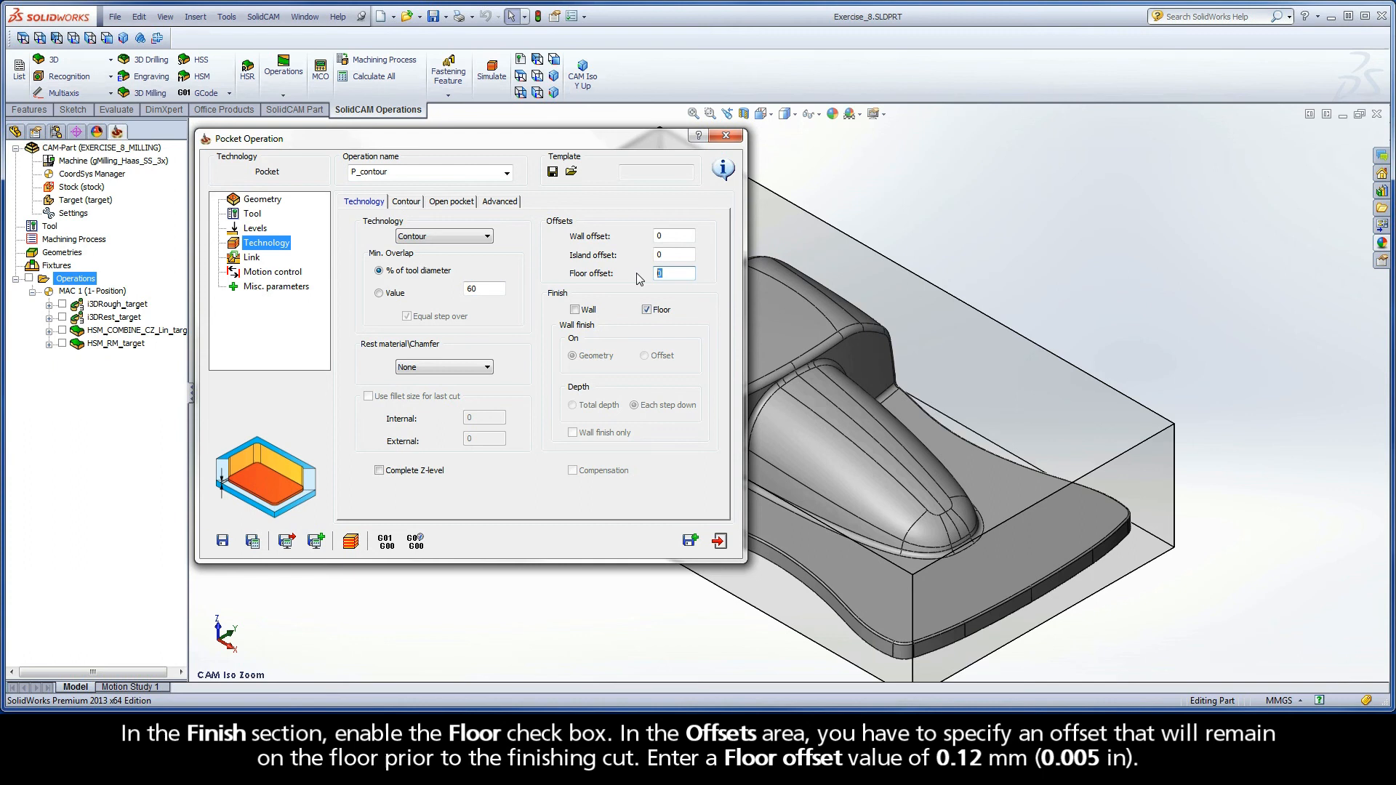
text(0.12)
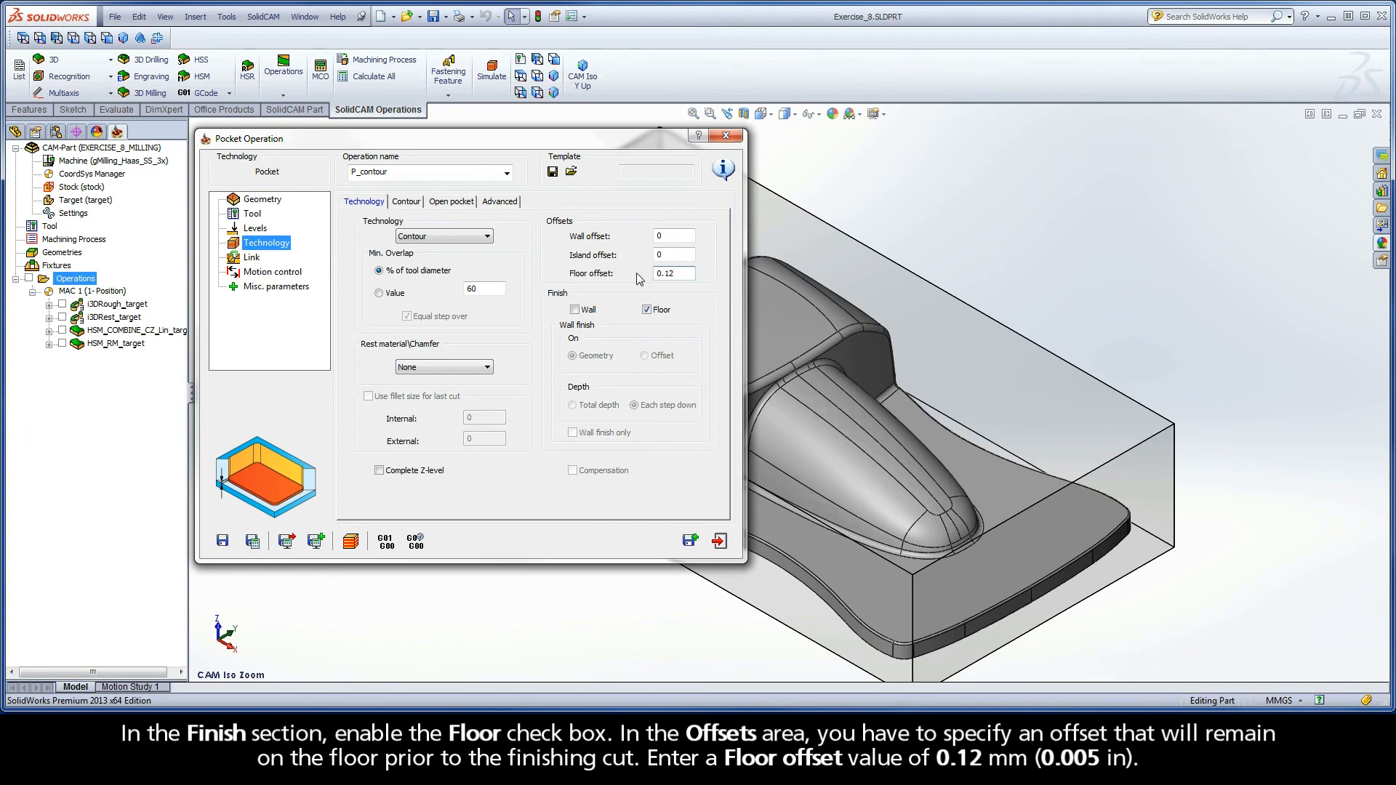
click(407, 201)
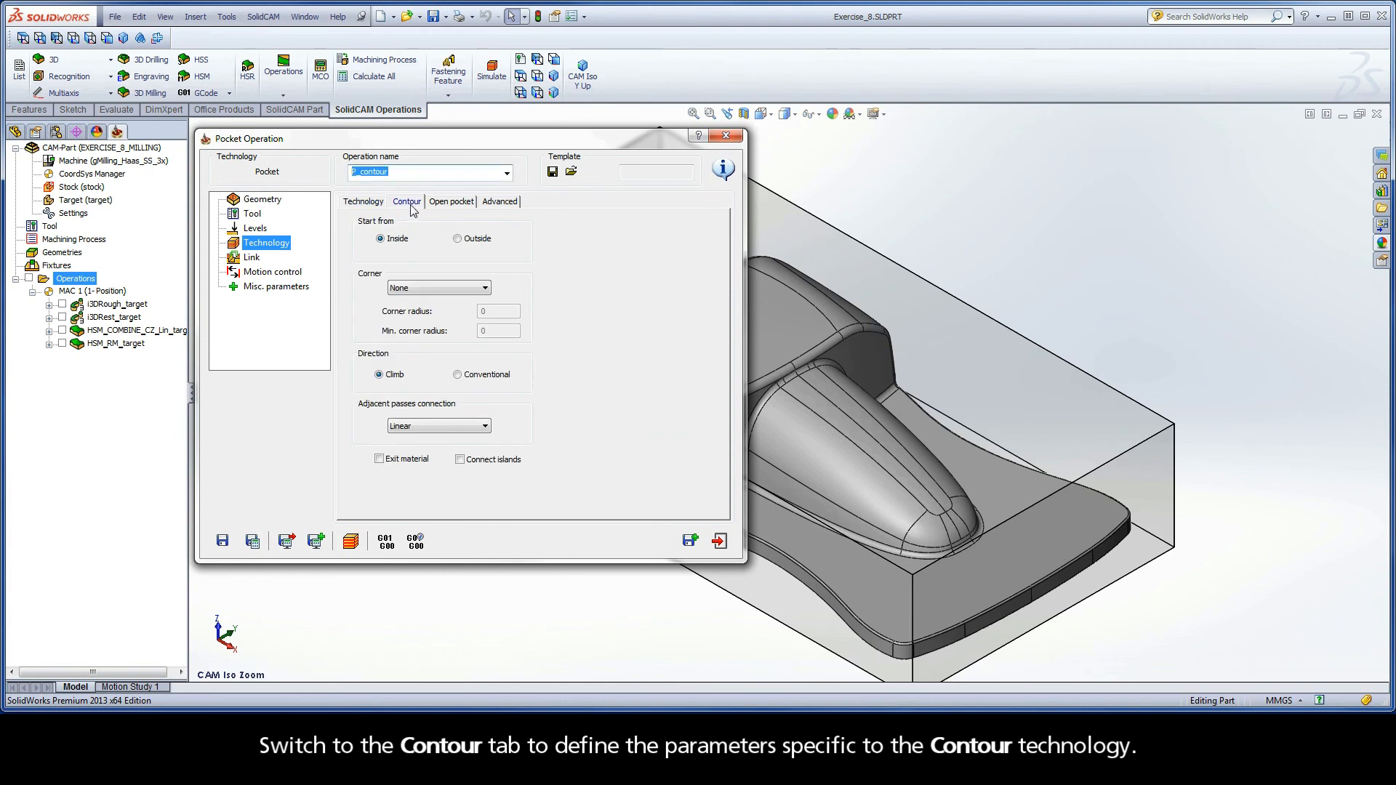
- Start the contour pocketing from the outside border with Fillet corners at default radii
click(457, 238)
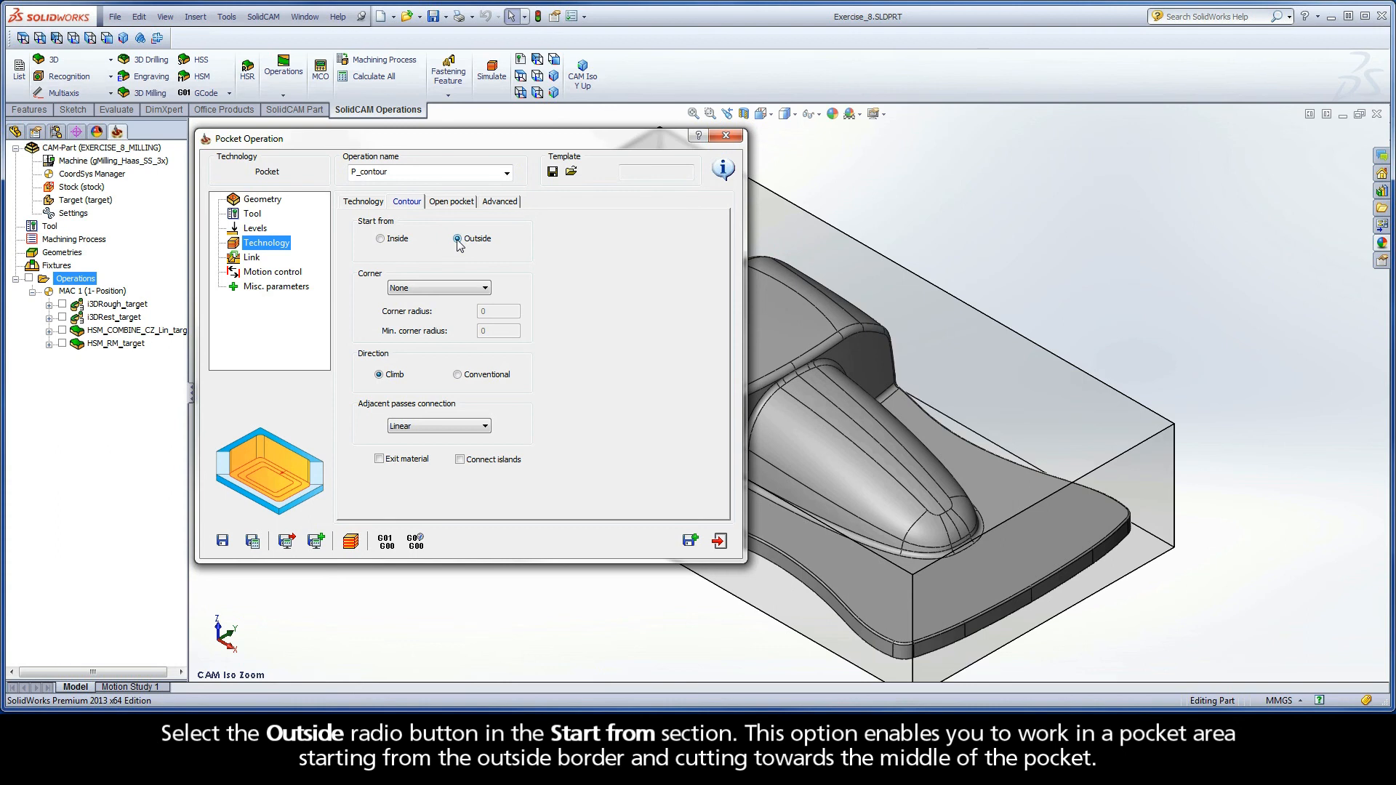
click(457, 239)
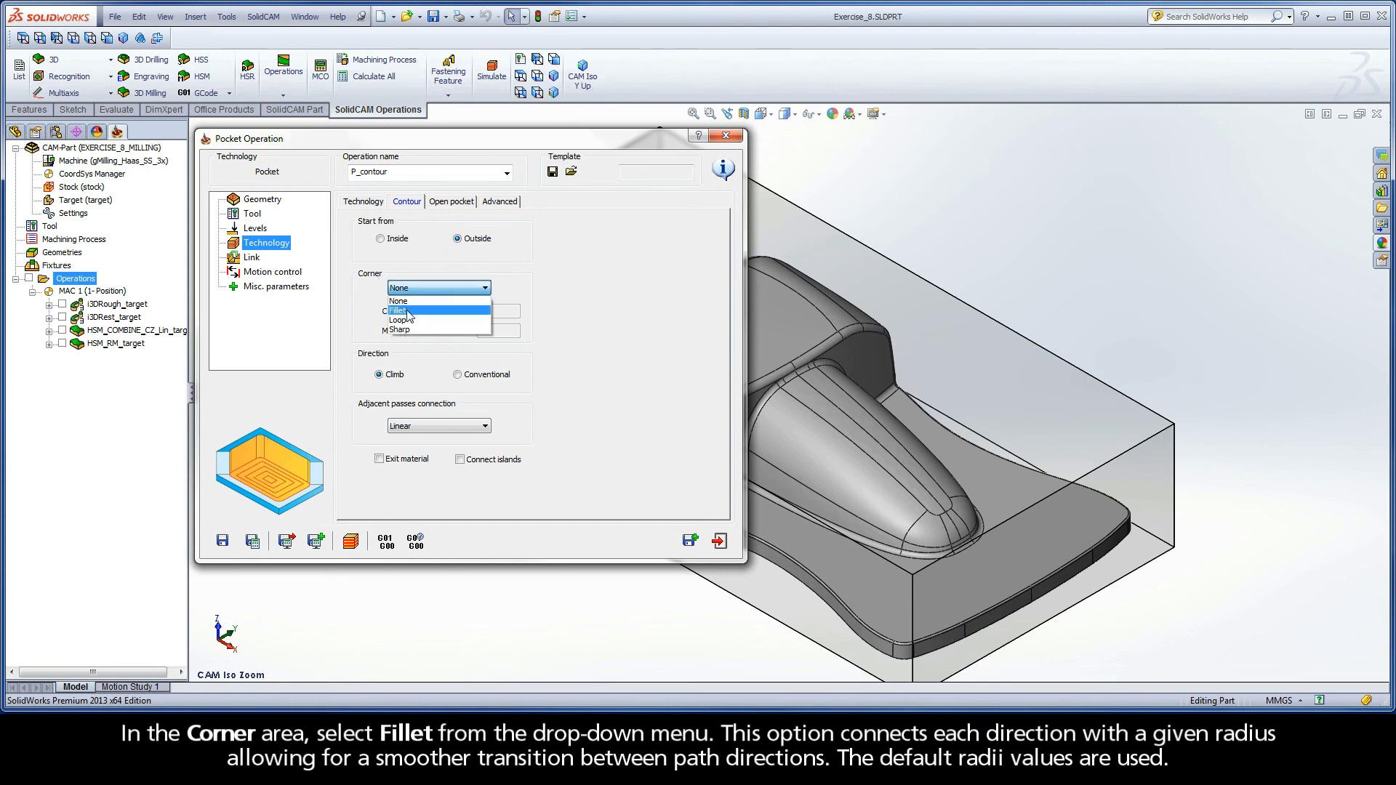
click(401, 310)
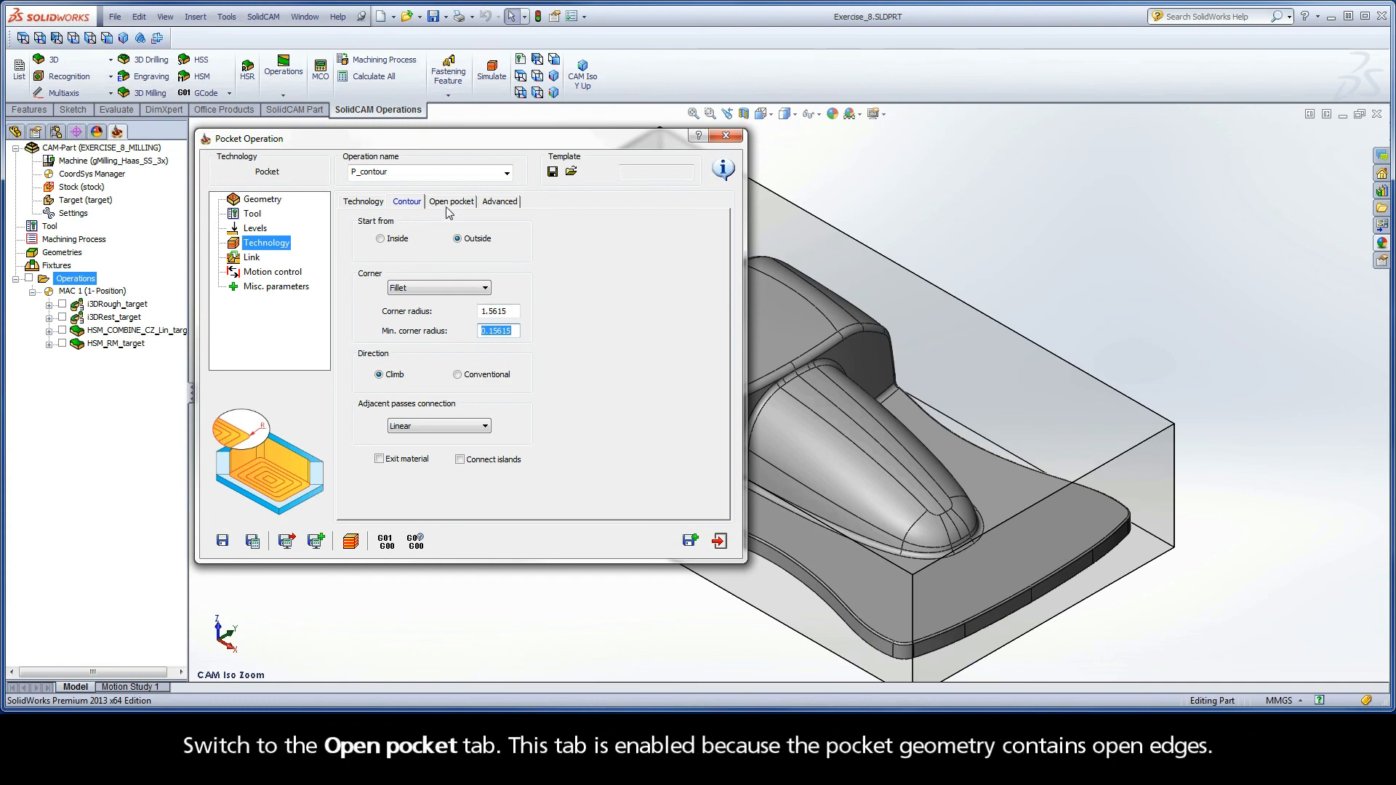
- Review the Open pocket, Advanced and Link settings of P_contour, leaving defaults
click(451, 201)
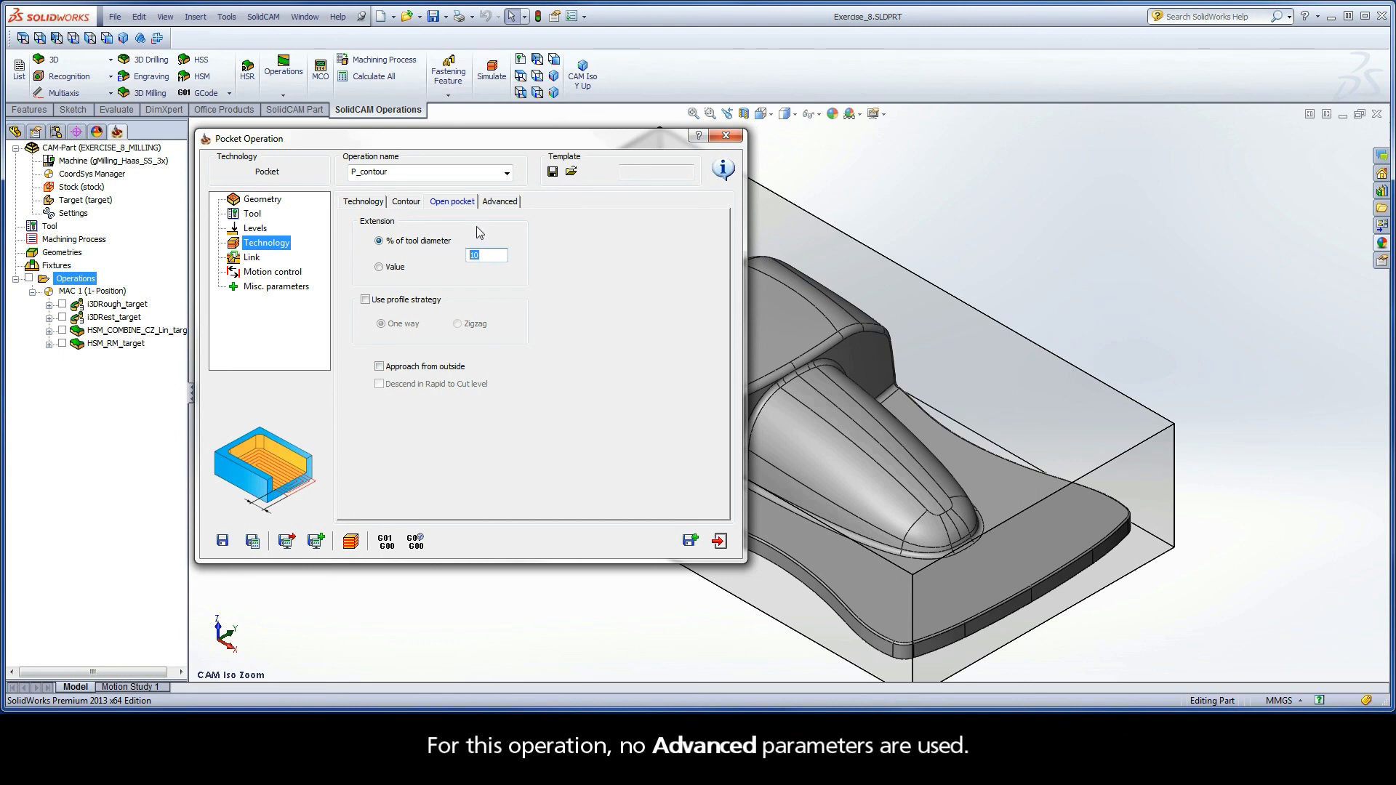
click(501, 200)
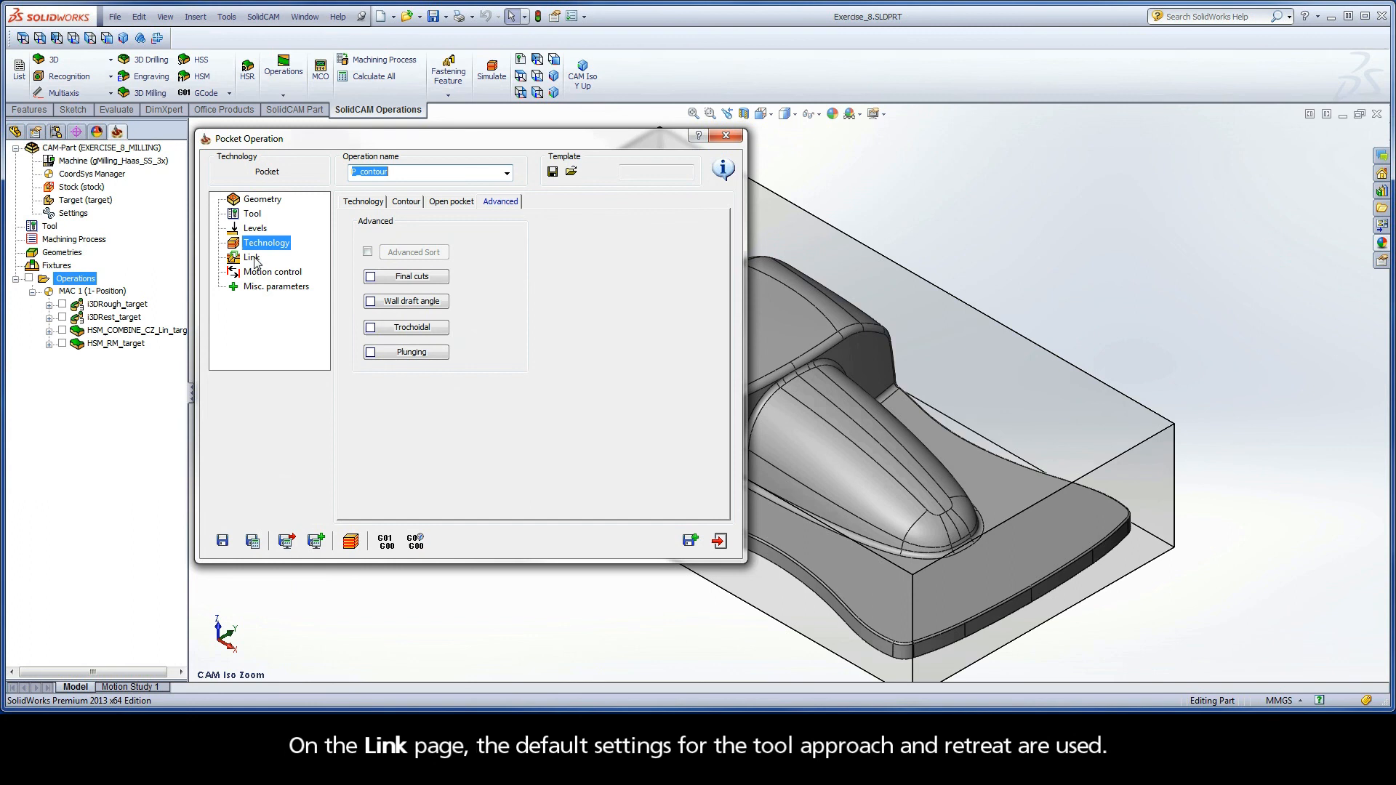
click(252, 257)
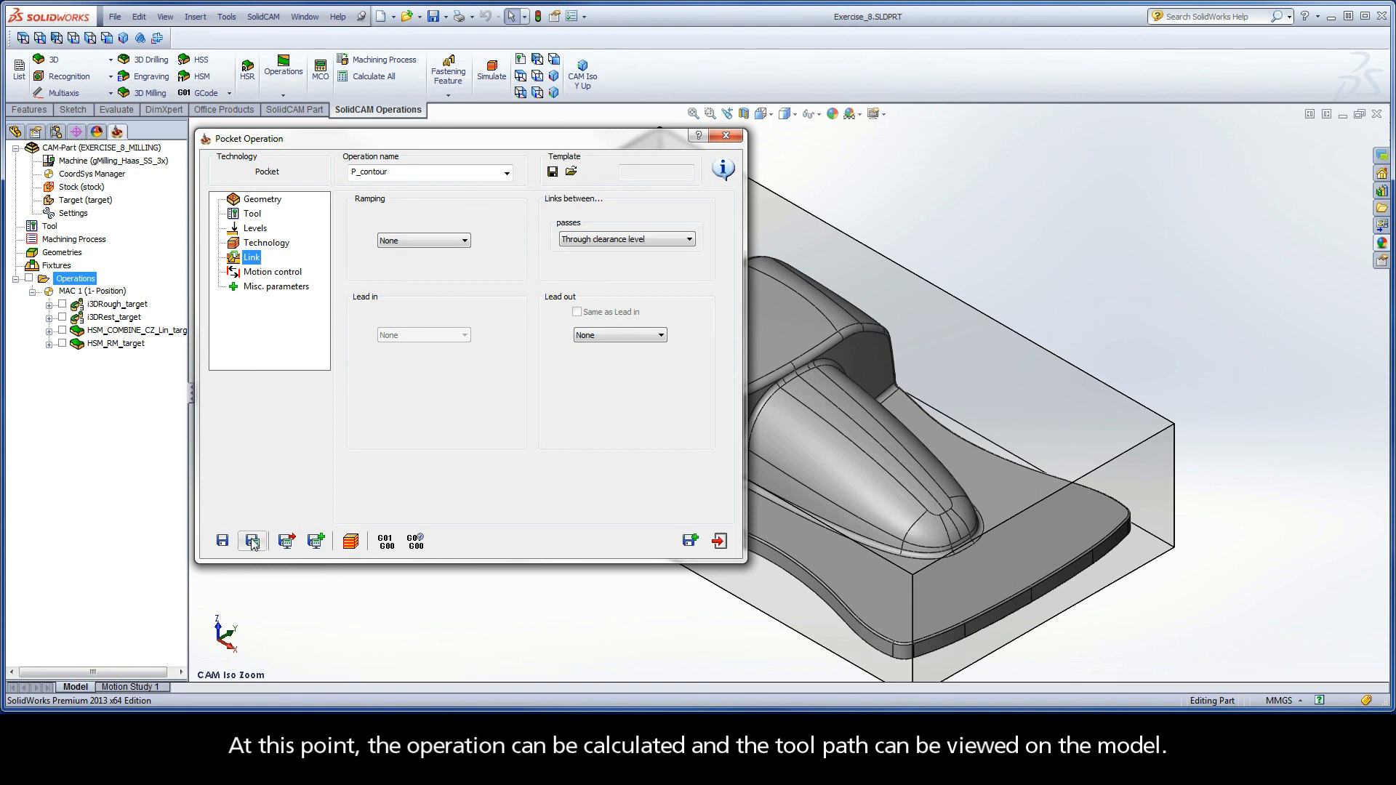
mouse_move(253, 542)
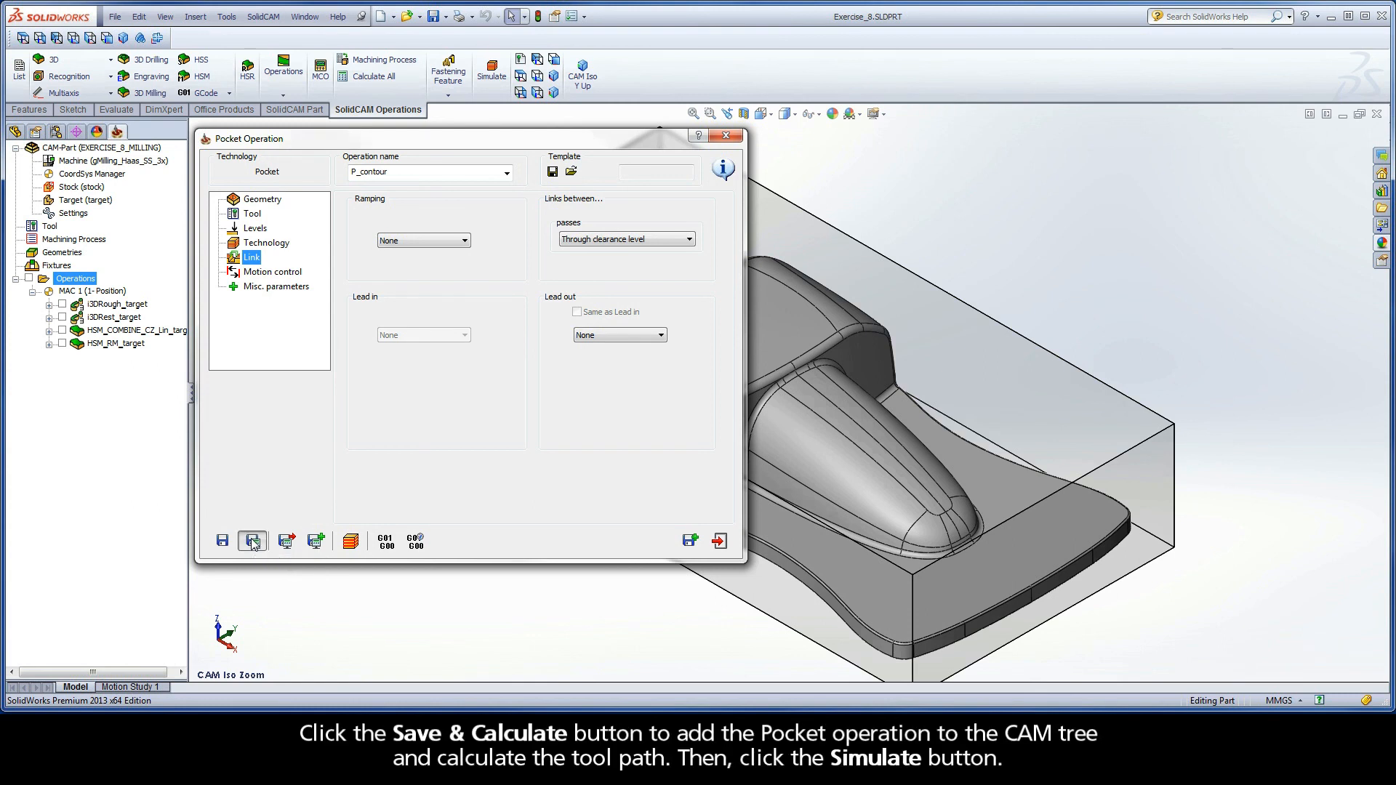
- Save and calculate P_contour into the operations tree and launch its simulation
click(253, 540)
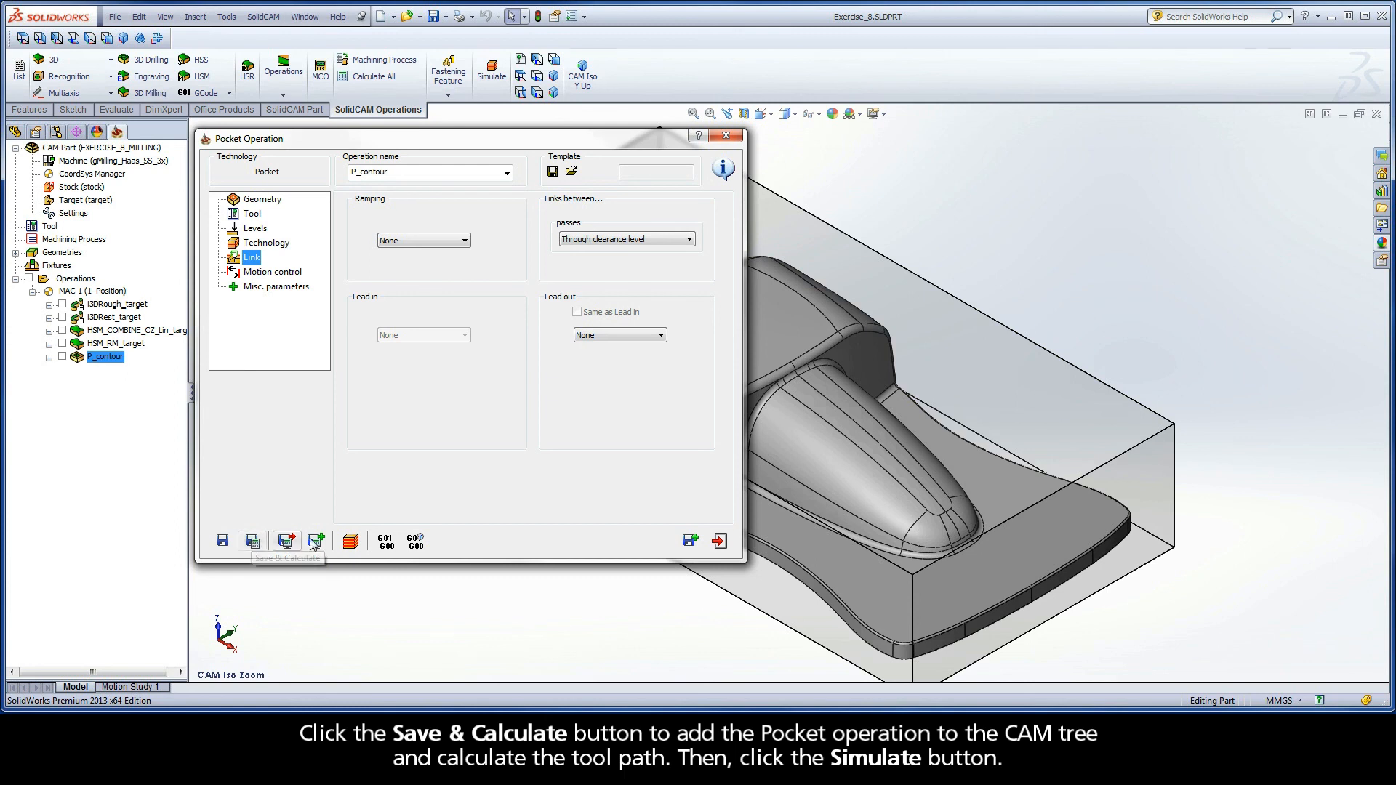
click(315, 540)
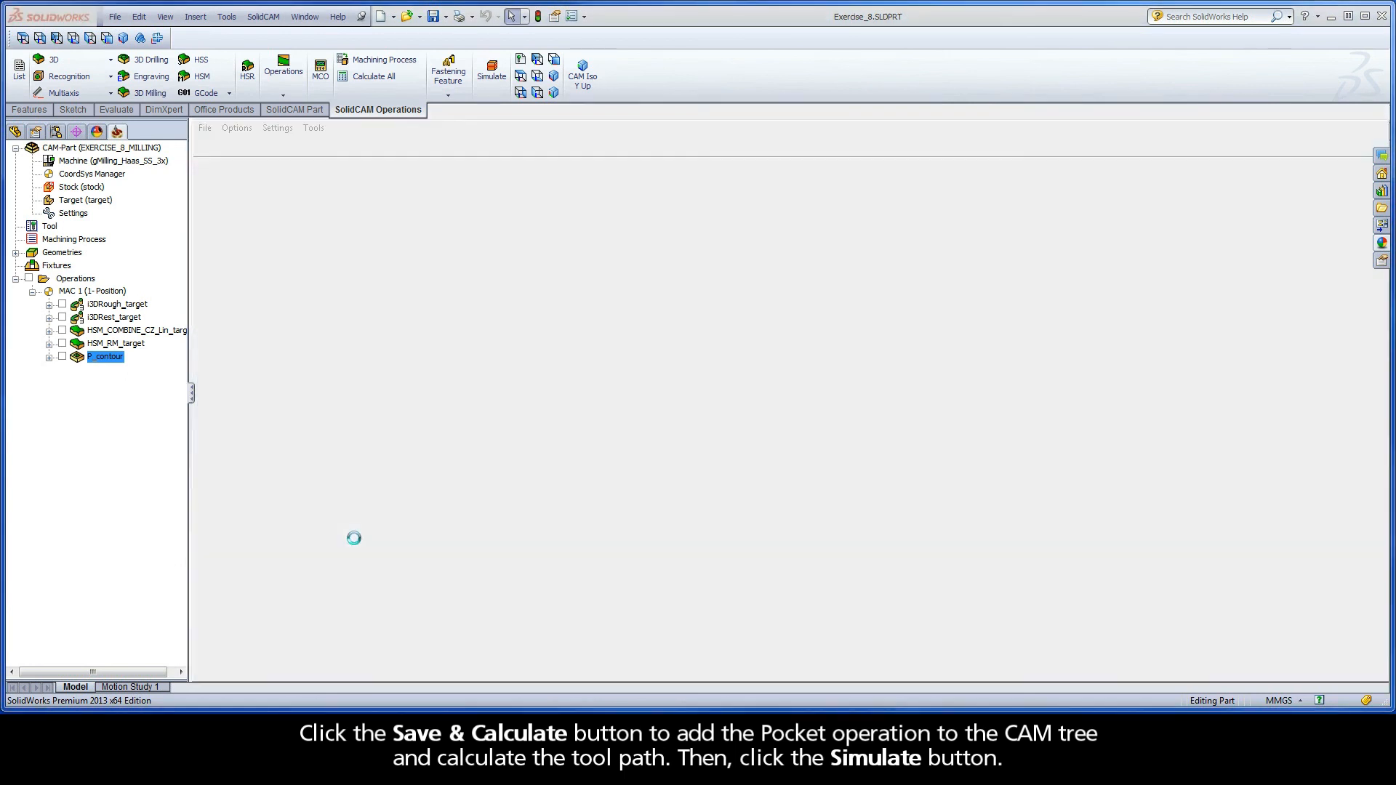
click(492, 65)
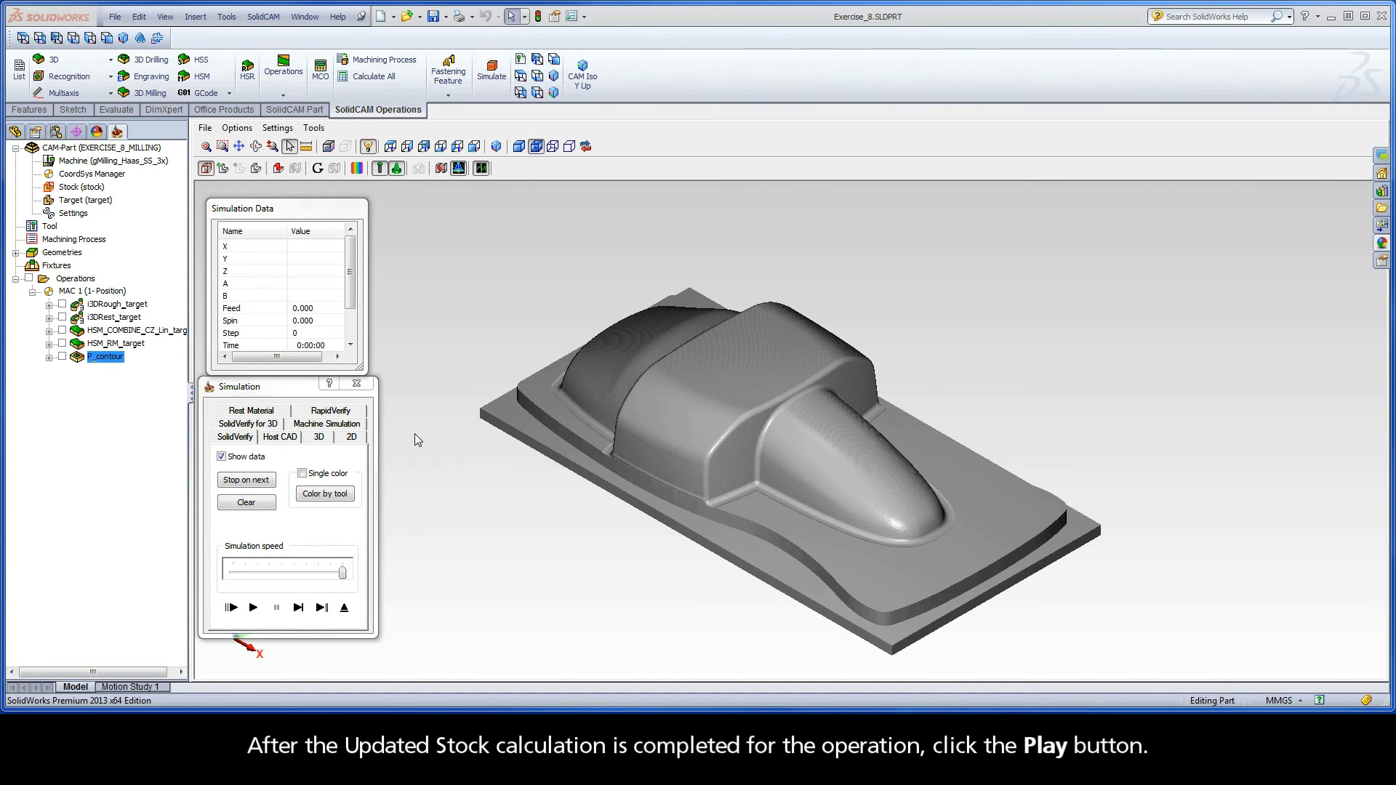
- Play the SolidVerify simulation cutting the pocket floors around the car body, then exit it
click(253, 608)
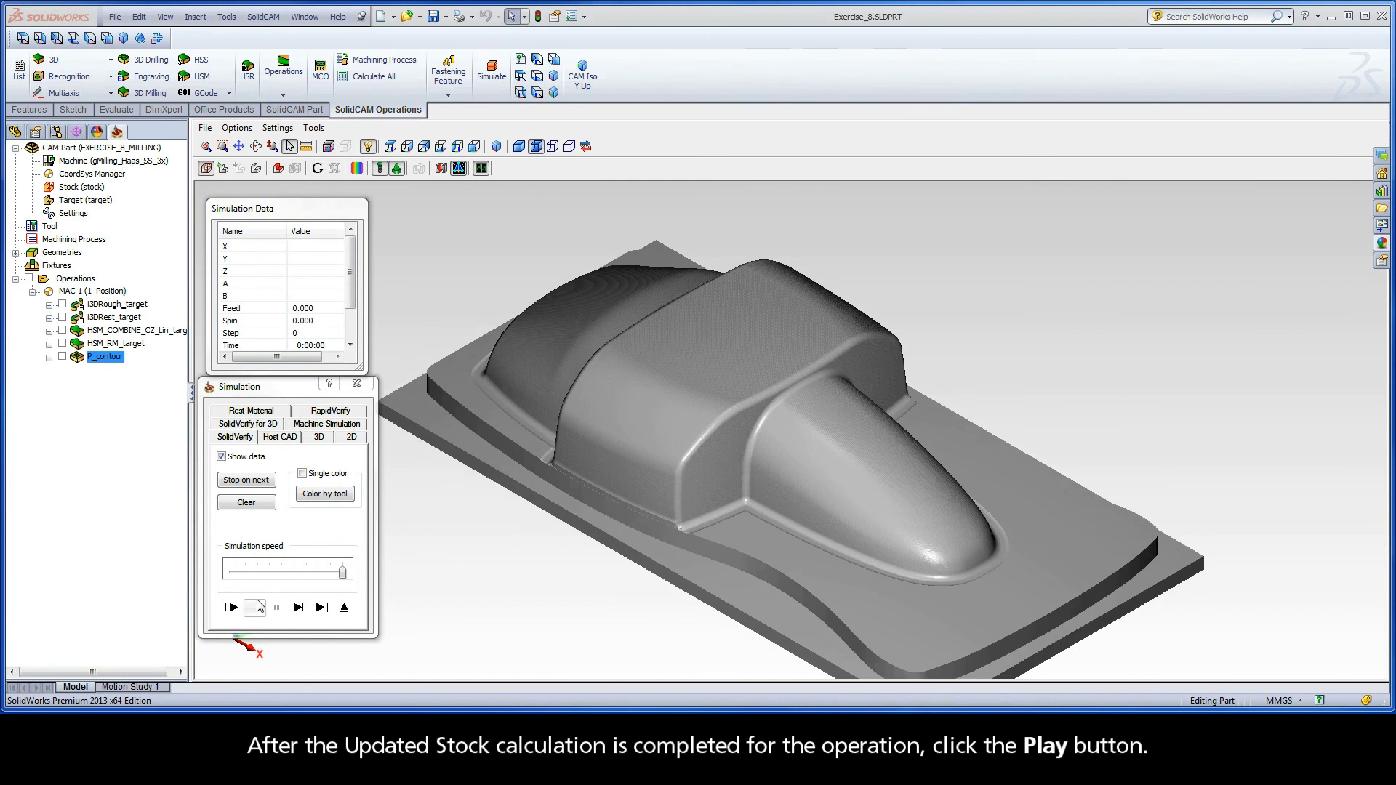
click(253, 608)
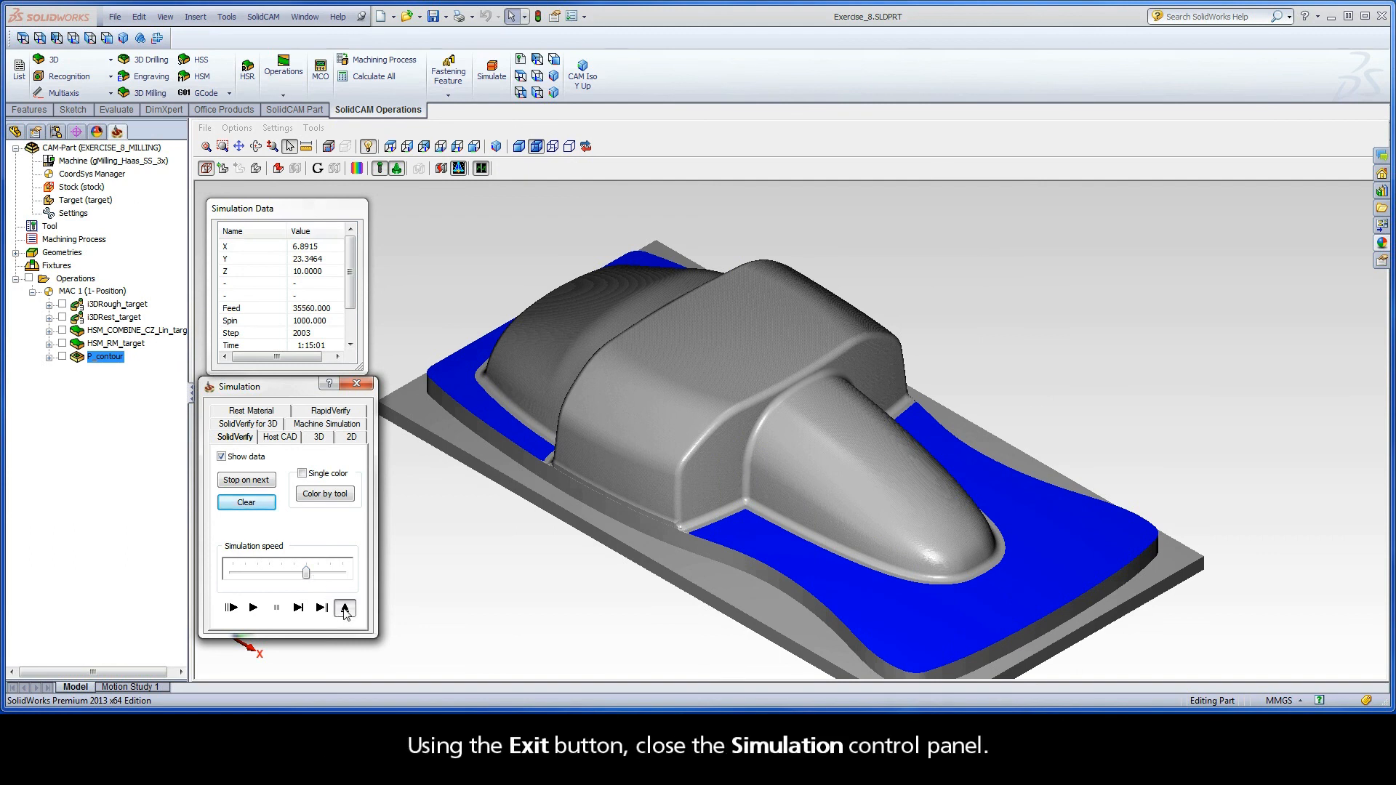
click(346, 608)
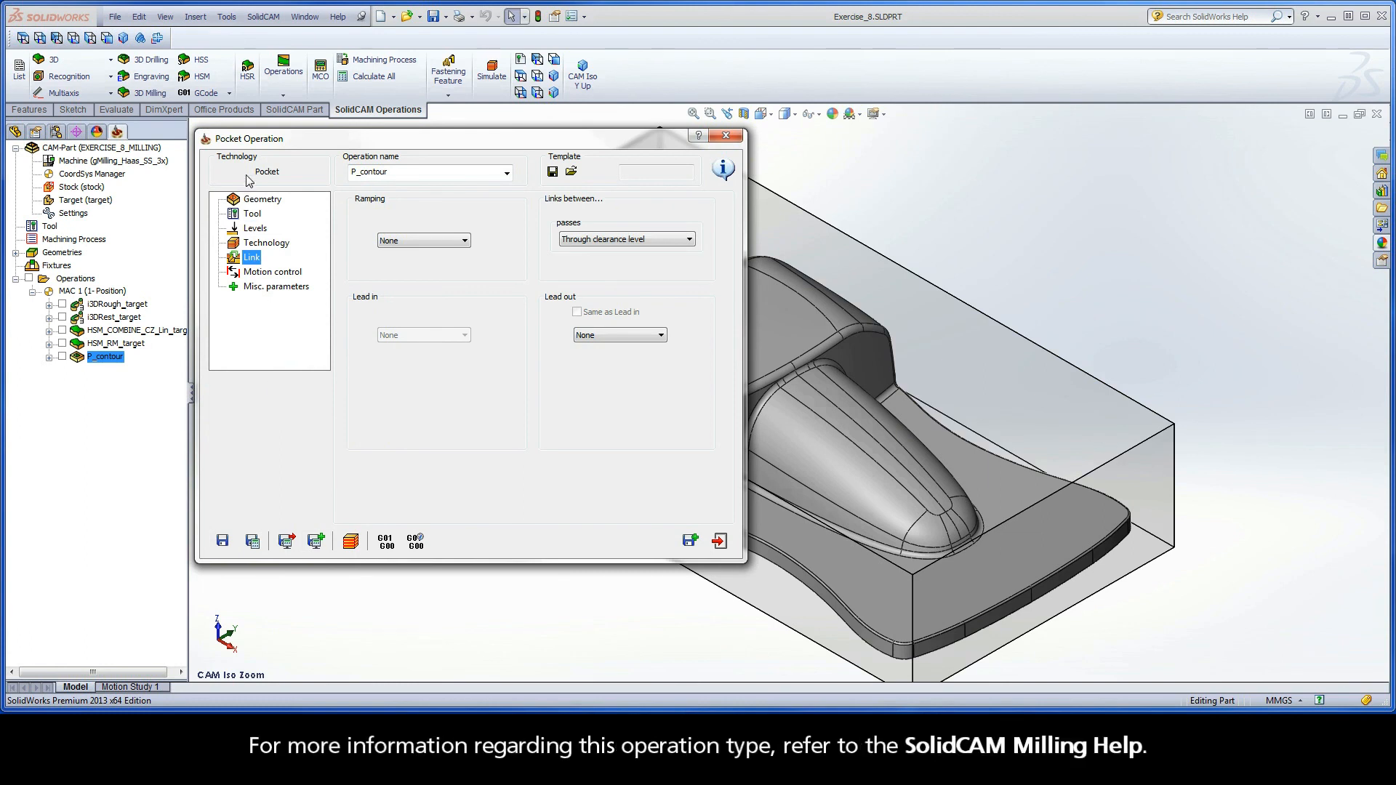
mouse_move(284, 180)
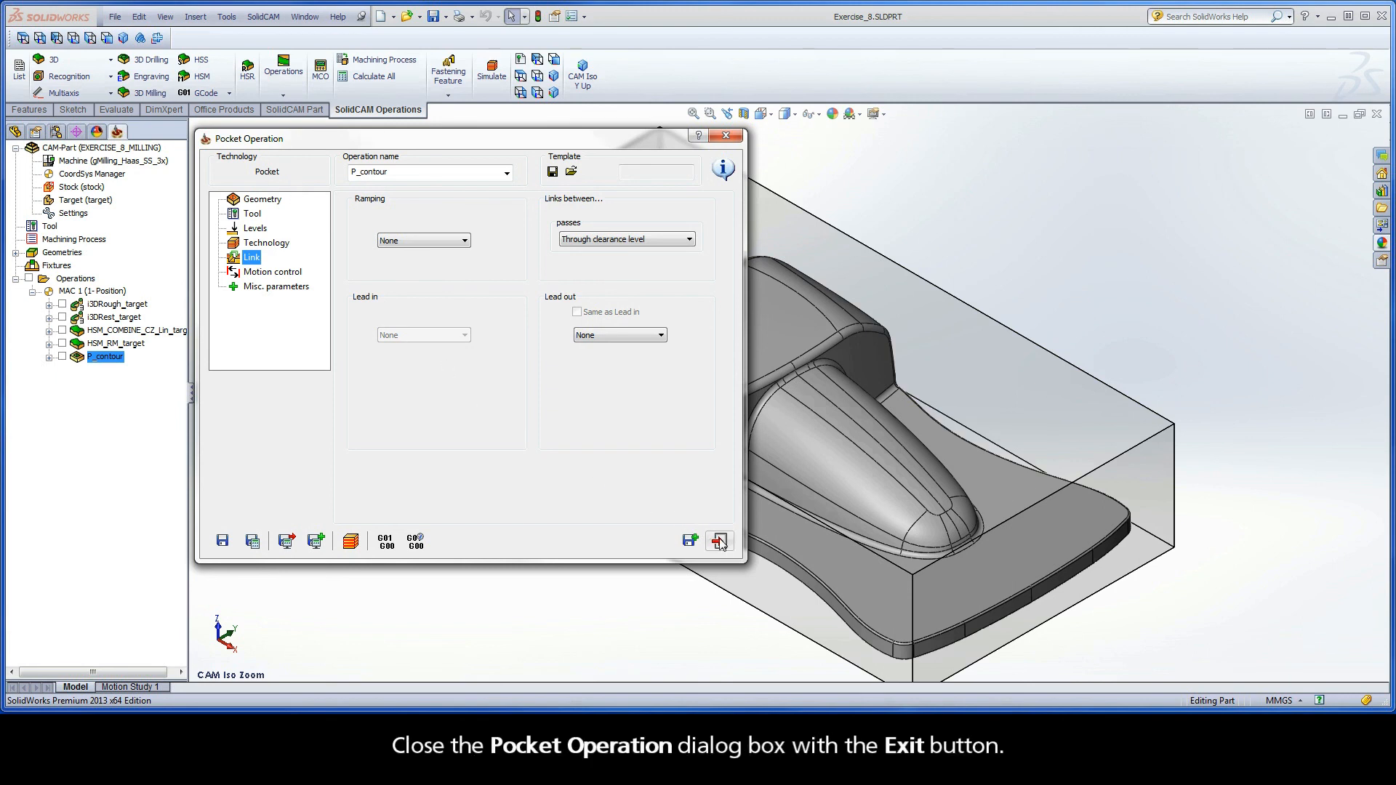
- Exit the Pocket Operation dialog back to the car-shaped part model
click(719, 539)
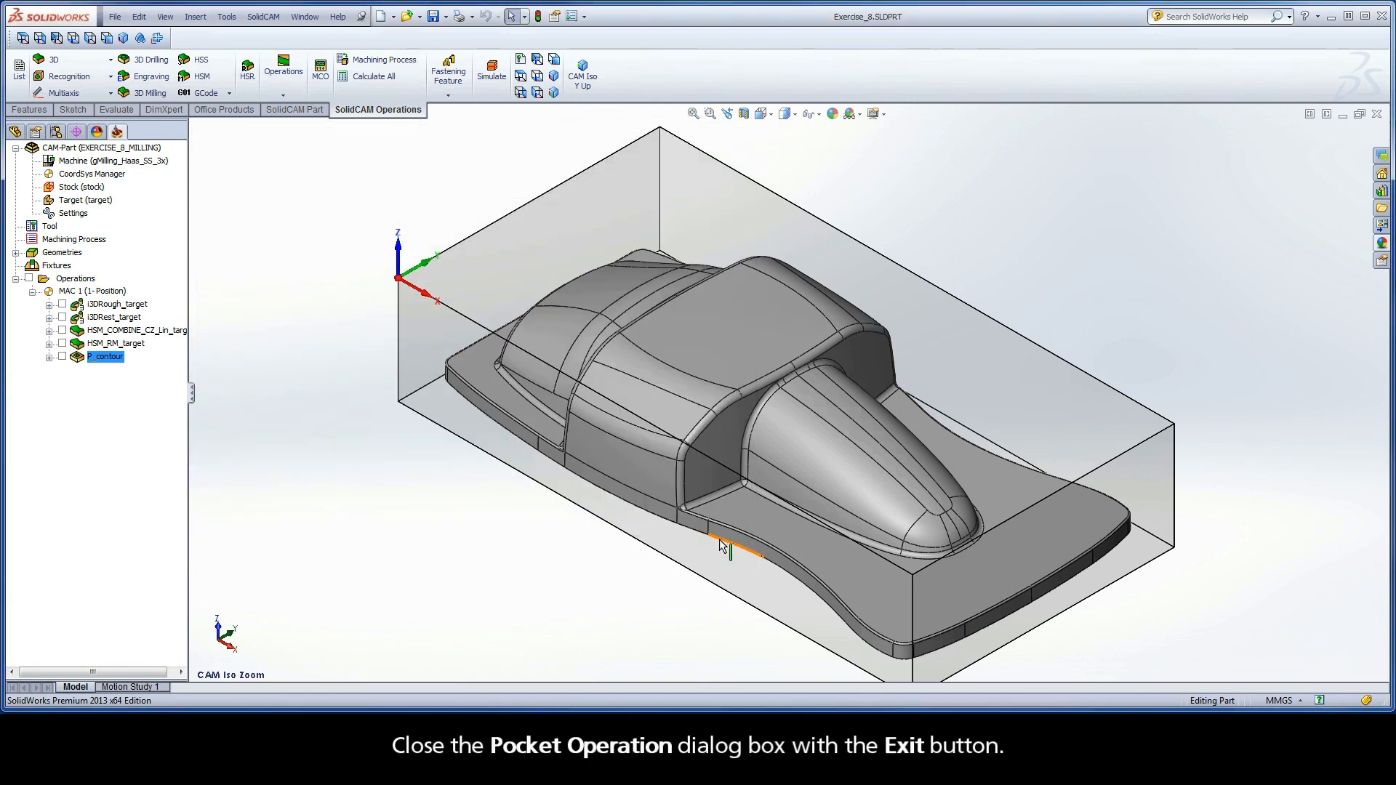